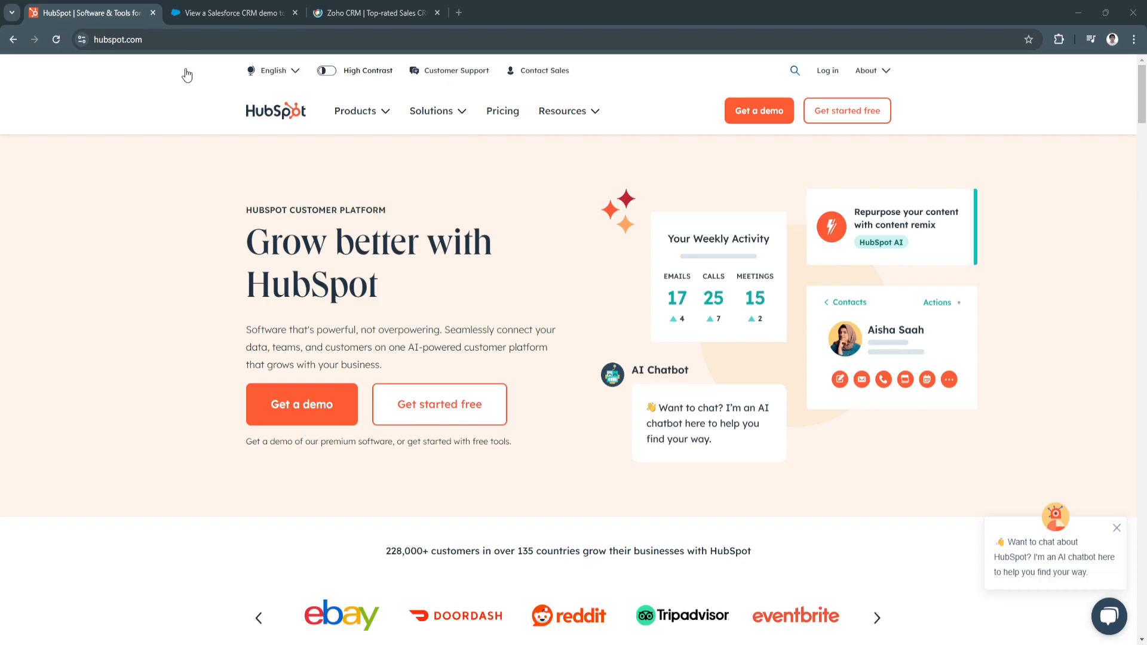
mouse_move(332, 218)
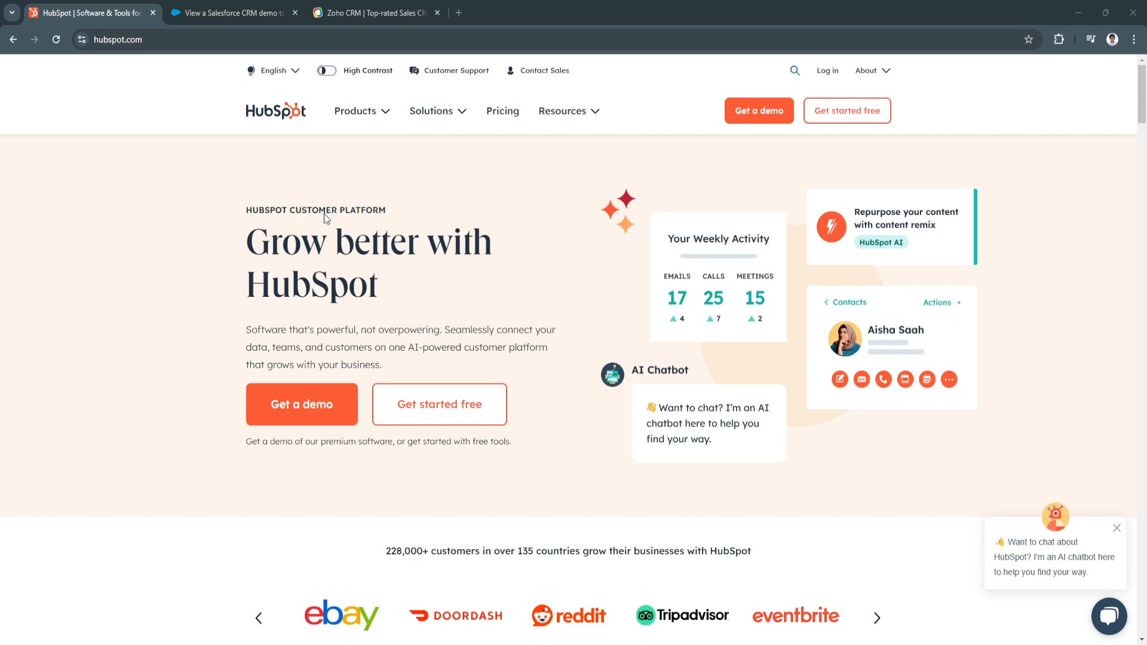
Open the HubBot chat on hubspot.com, then switch to the Salesforce CRM demo page.
left_click(1109, 615)
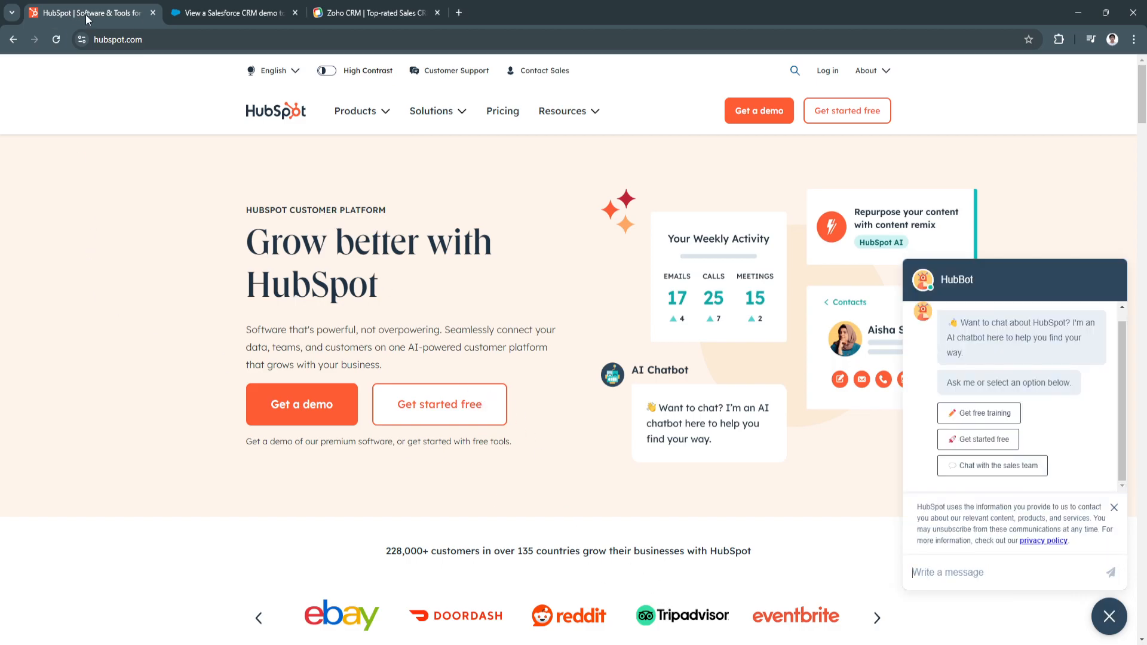
mouse_move(185, 135)
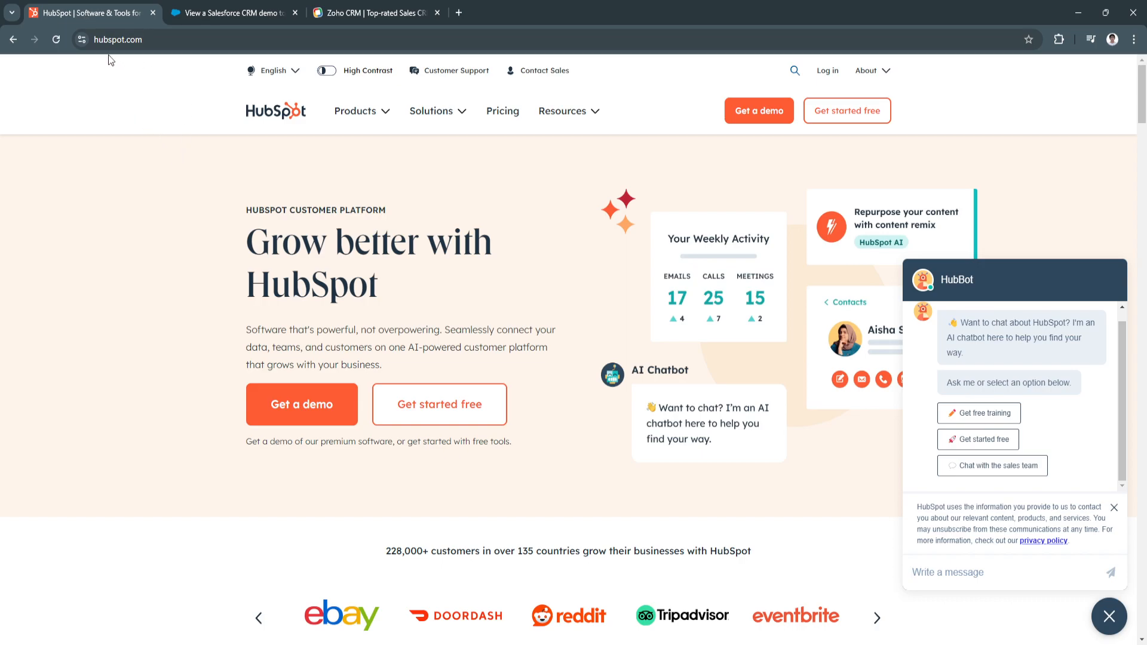
left_click(232, 12)
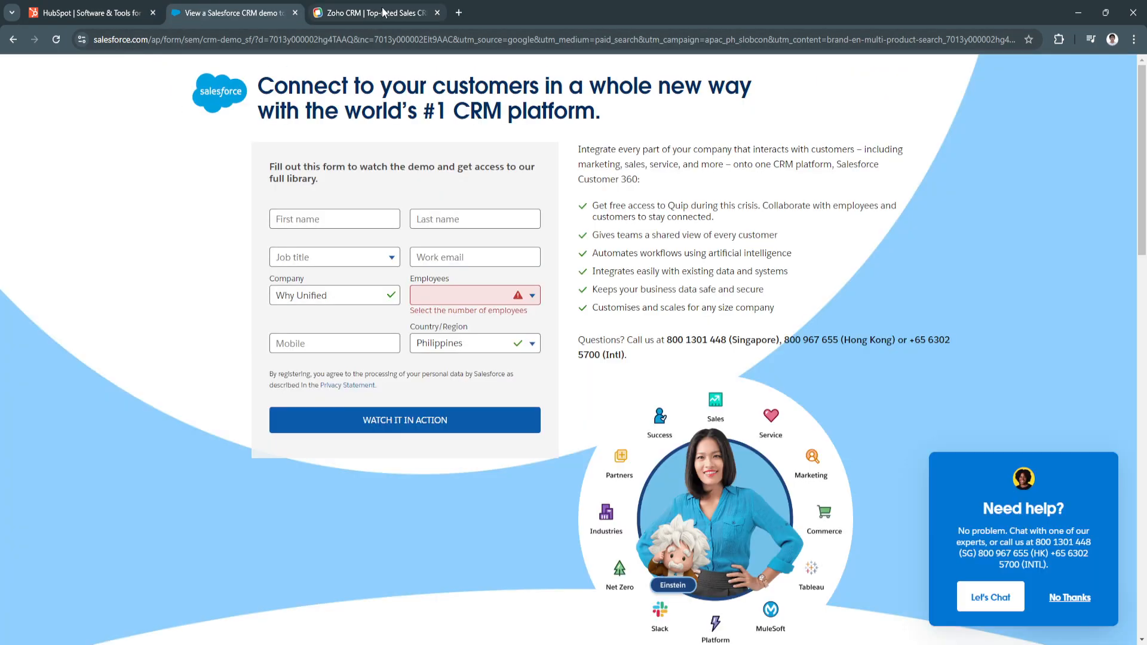
Flip through the Zoho CRM, HubSpot and Salesforce tabs, ending on HubSpot's homepage with chat.
left_click(377, 13)
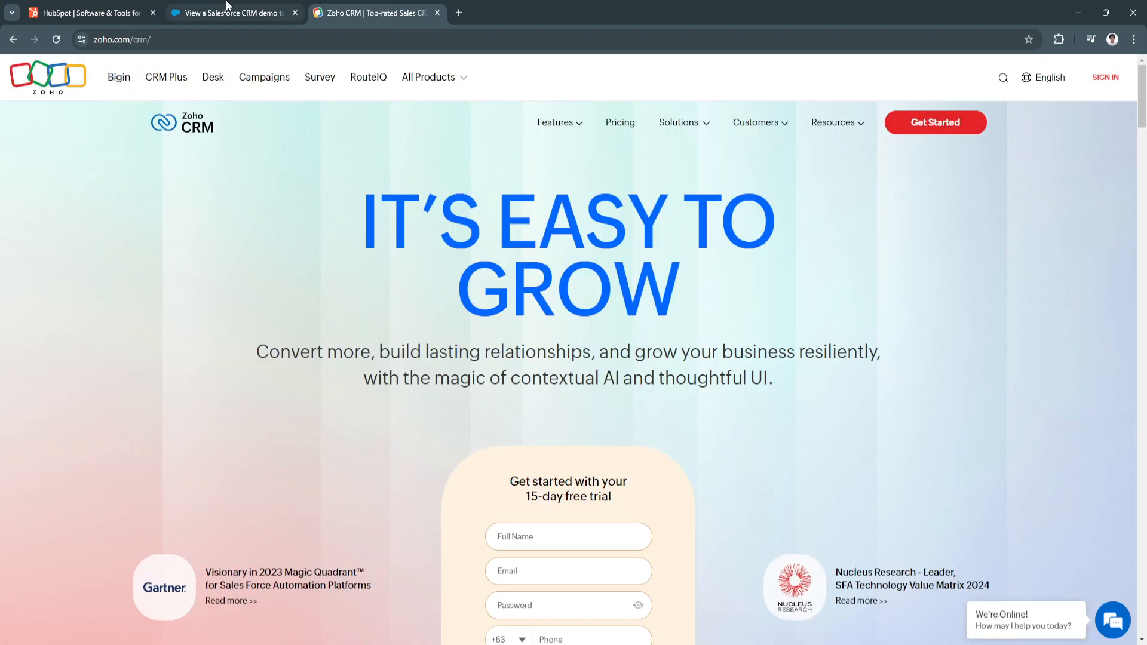
left_click(88, 12)
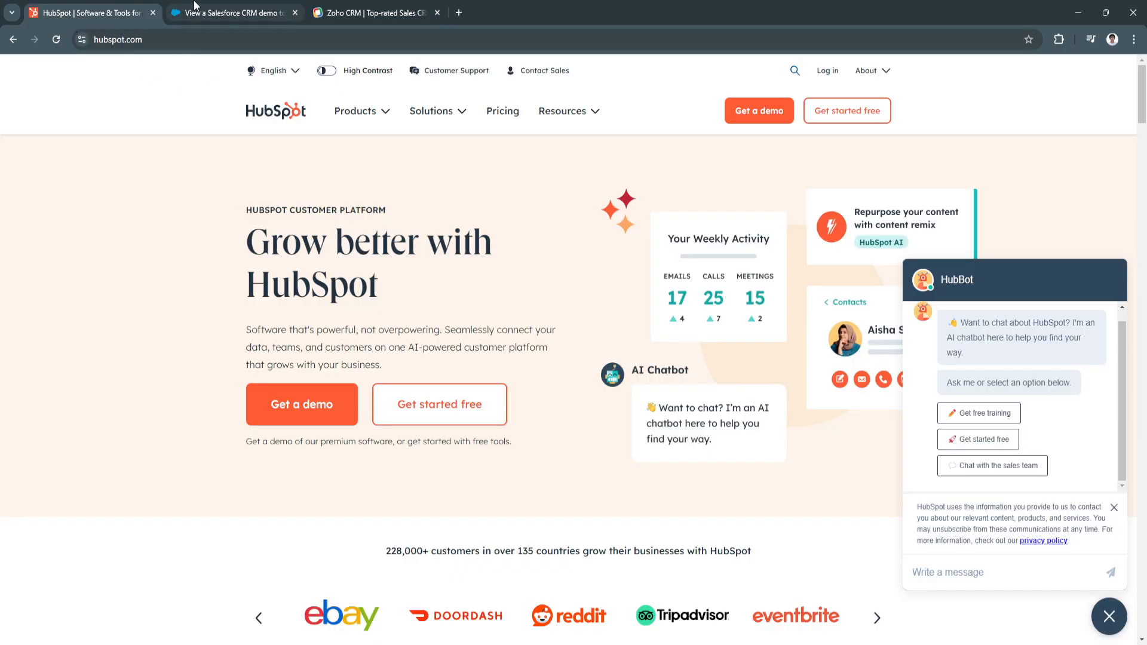
left_click(231, 13)
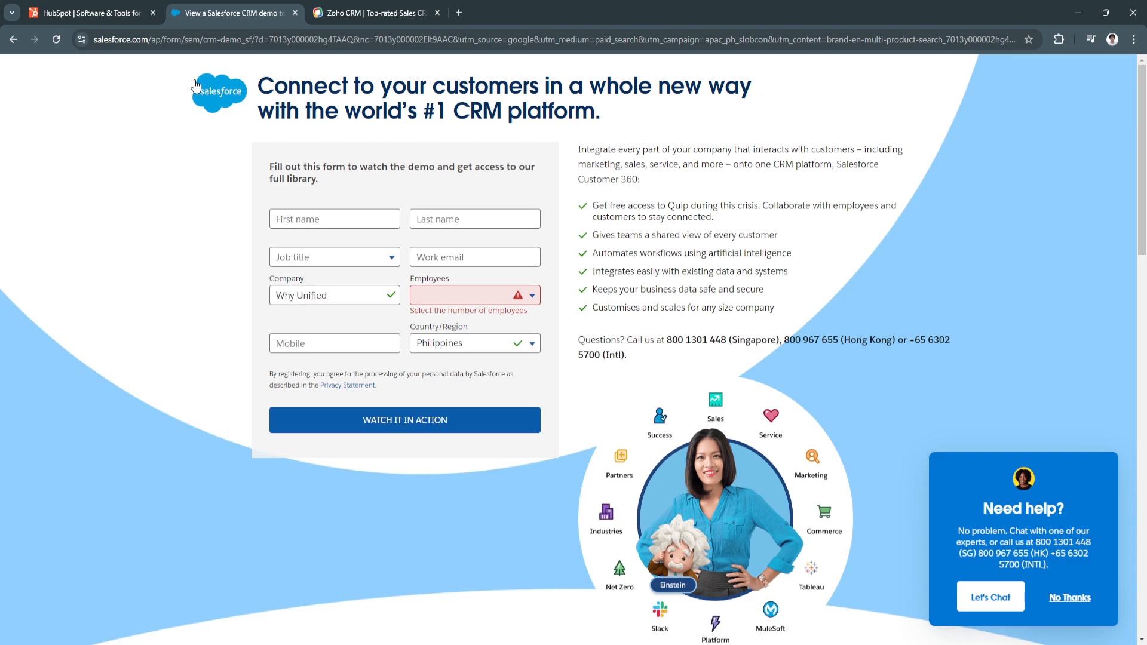
left_click(375, 13)
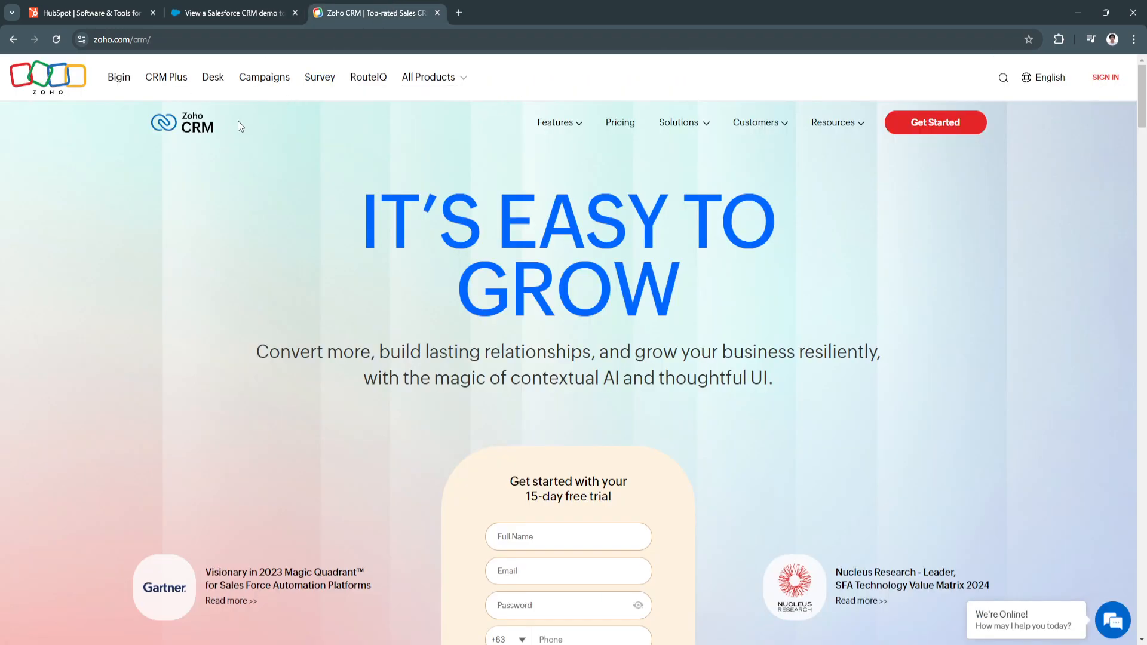
left_click(84, 12)
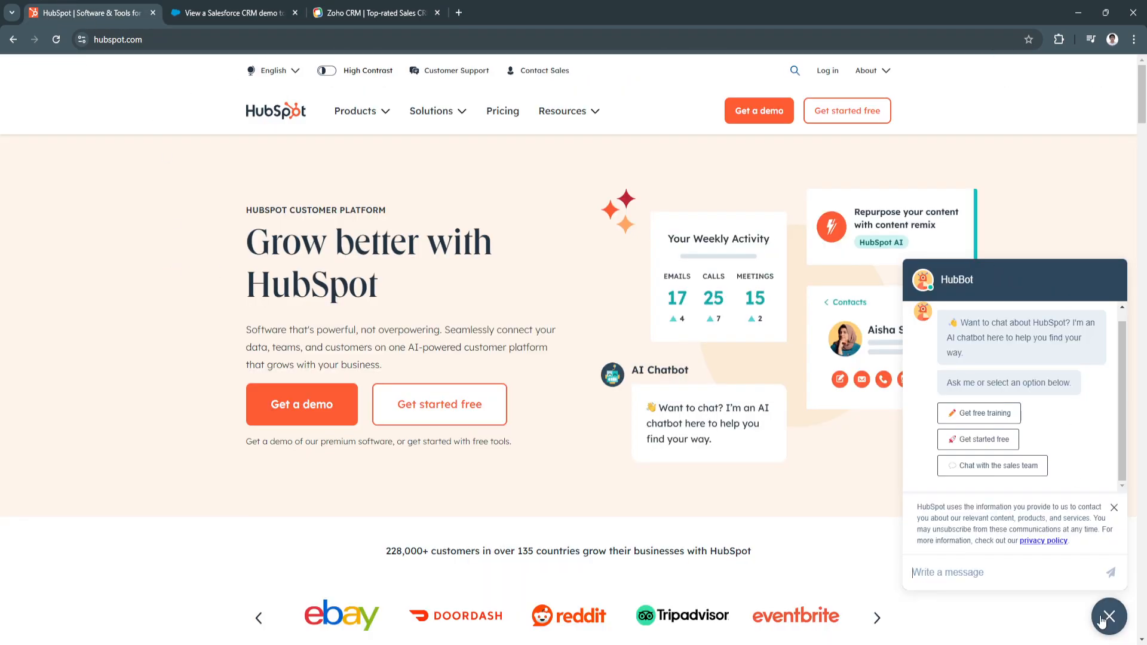
Close the HubBot chat panel via the X on its launcher.
left_click(1109, 617)
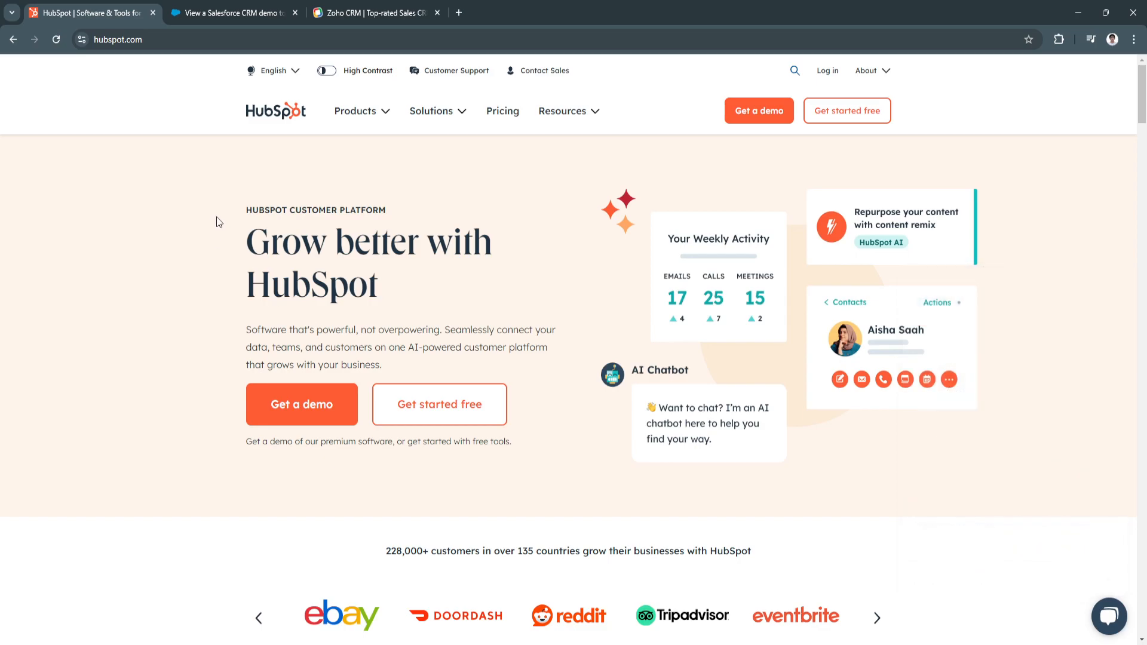
mouse_move(82, 170)
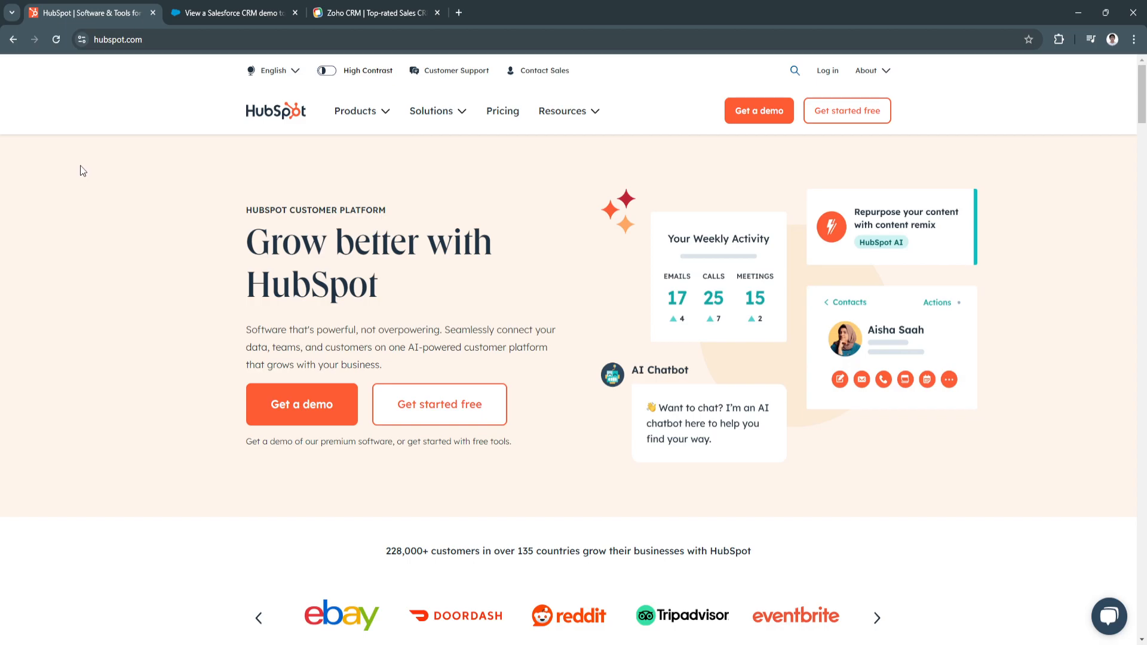
mouse_move(81, 170)
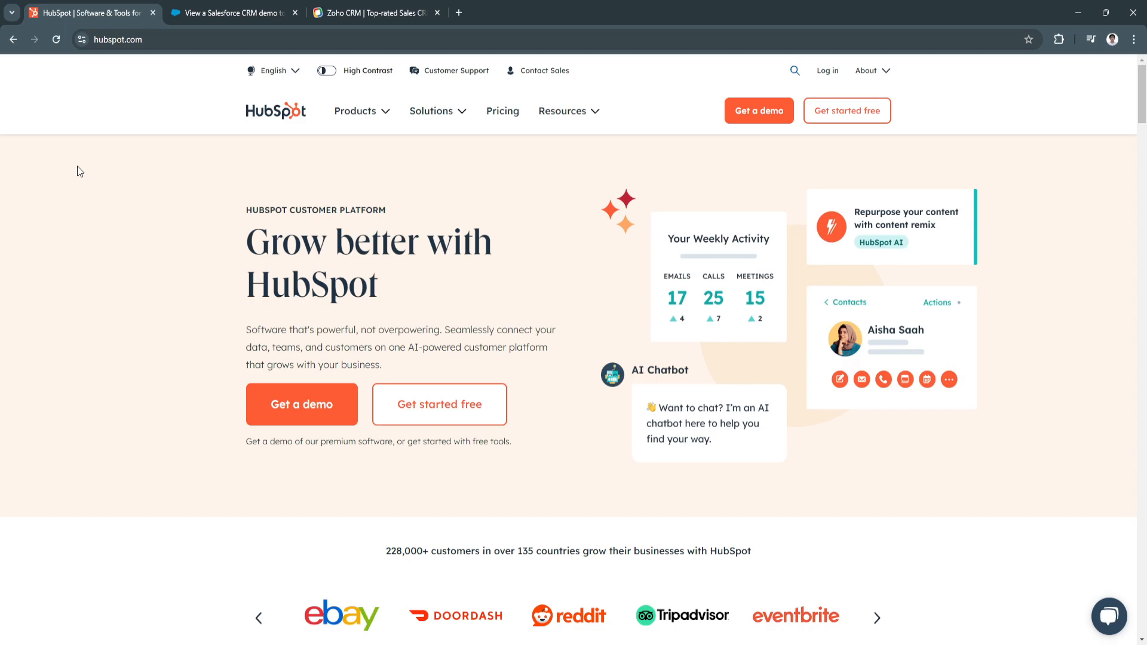
mouse_move(105, 157)
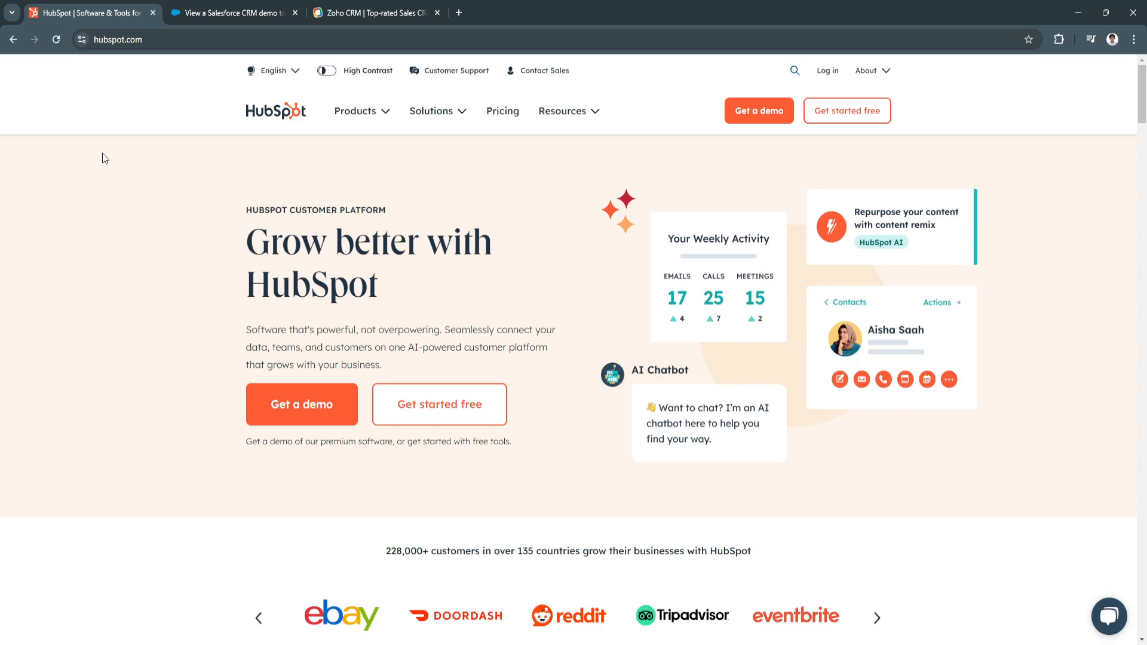
mouse_move(117, 154)
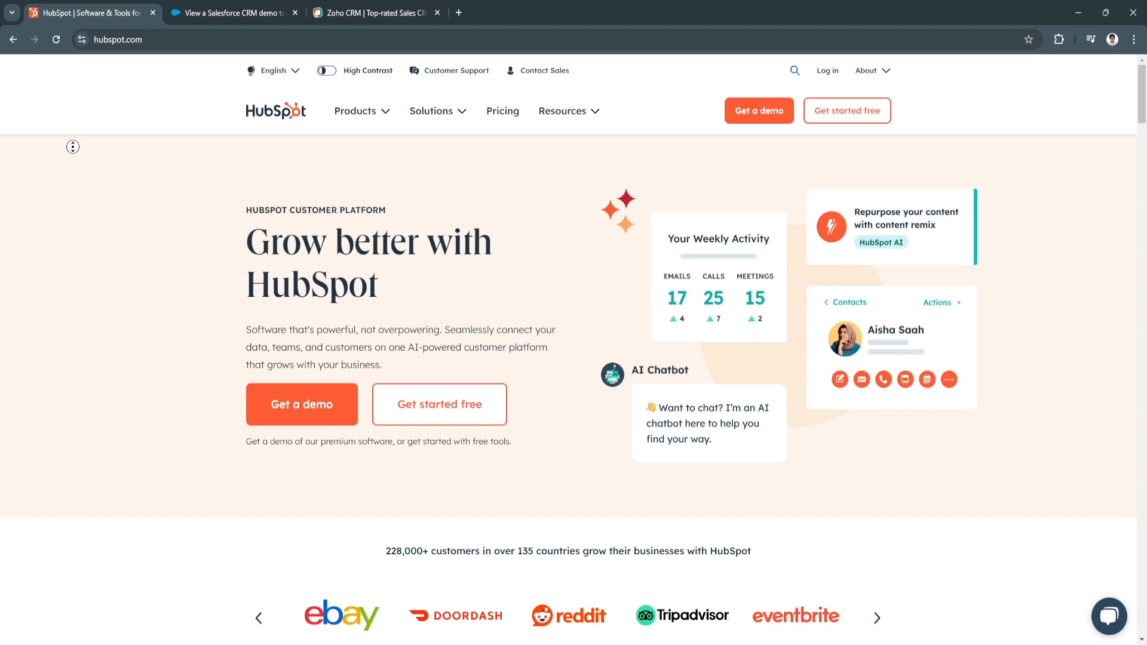
Scroll past HubSpot's hero video through the six product hub cards to the Small Business Bundle.
scroll("down", 3)
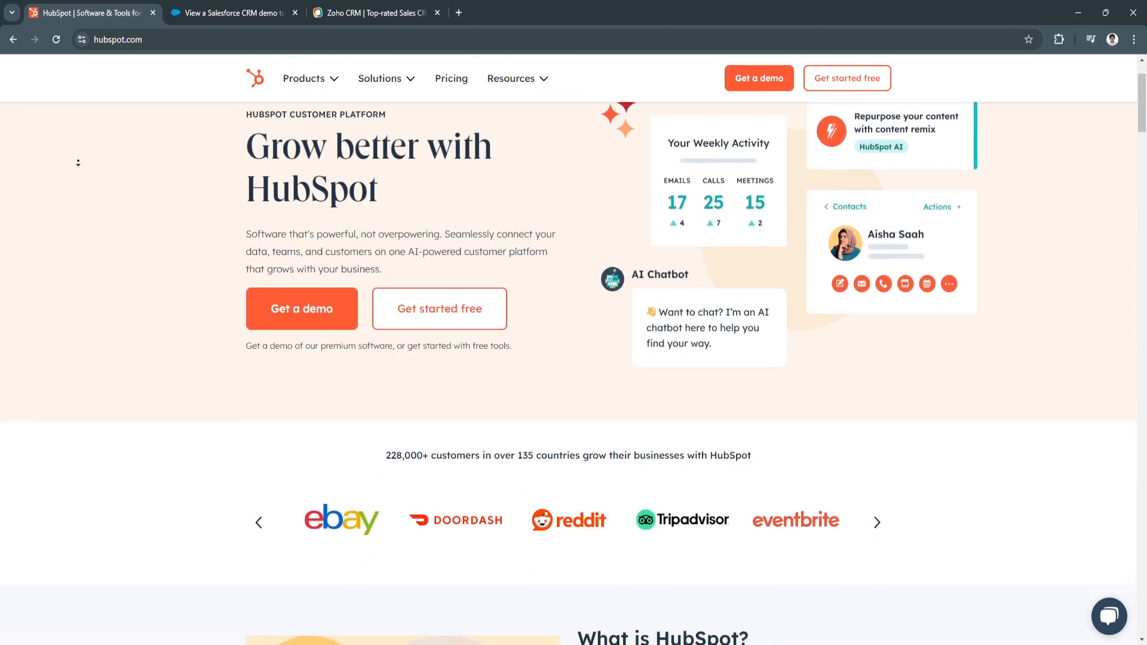
scroll("down", 3)
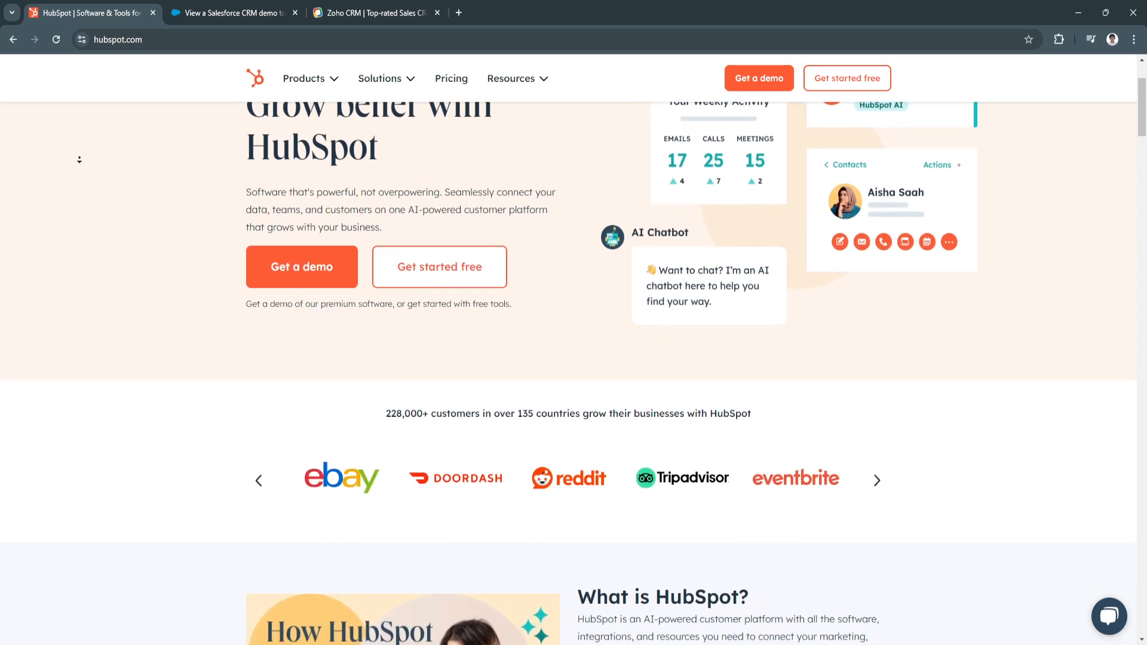
scroll("down", 3)
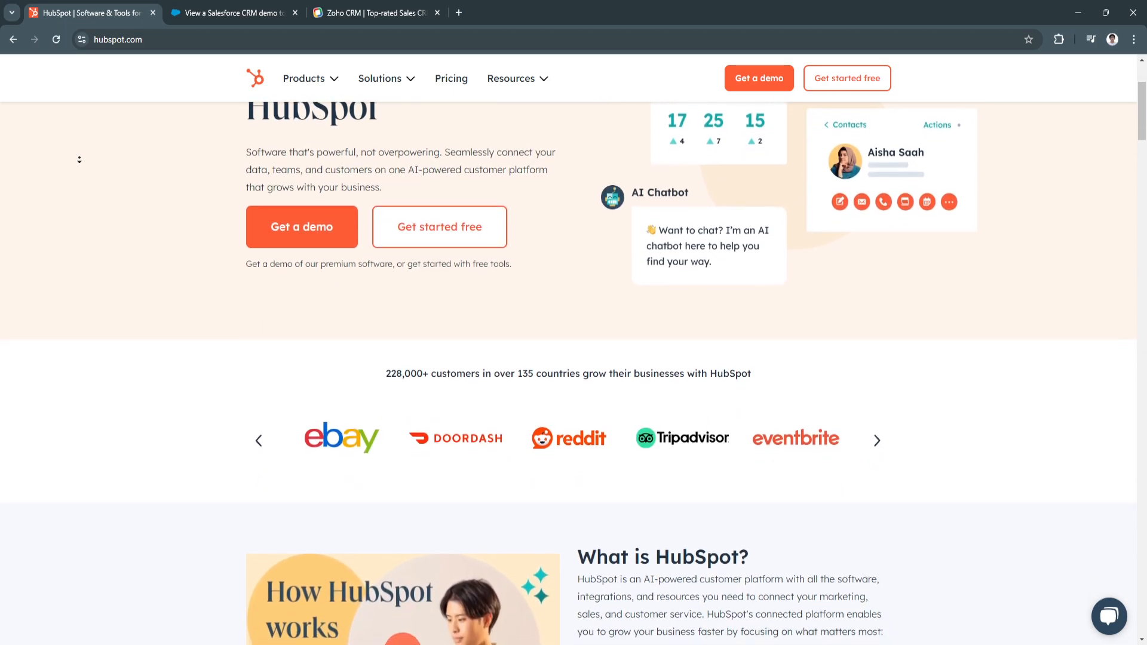
scroll("down", 3)
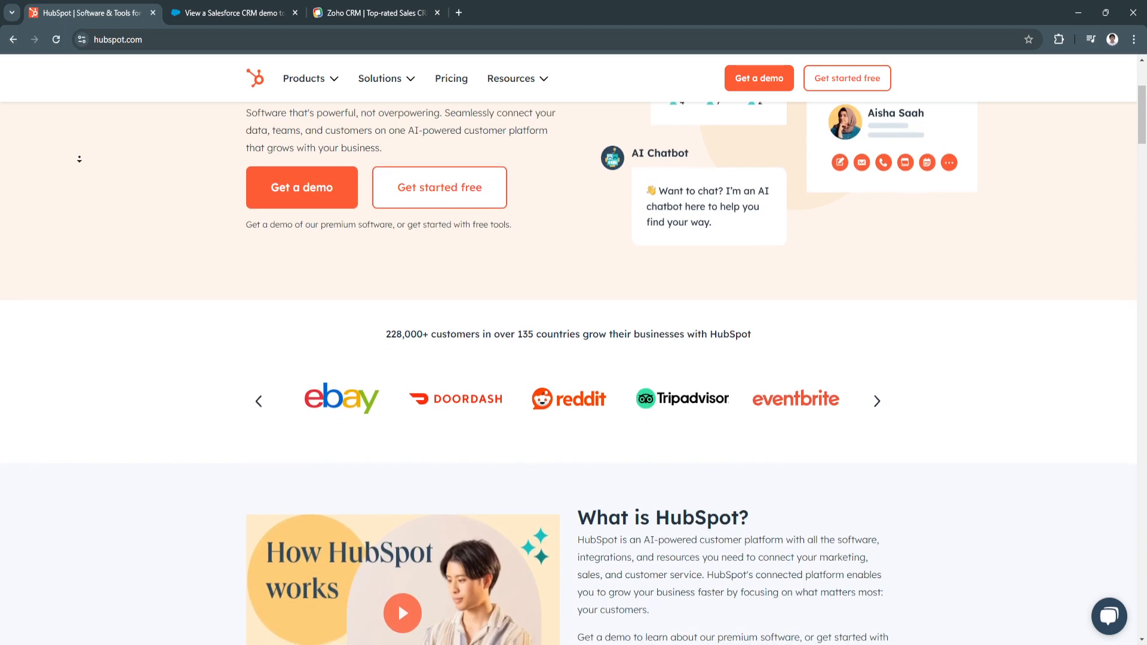
scroll("down", 3)
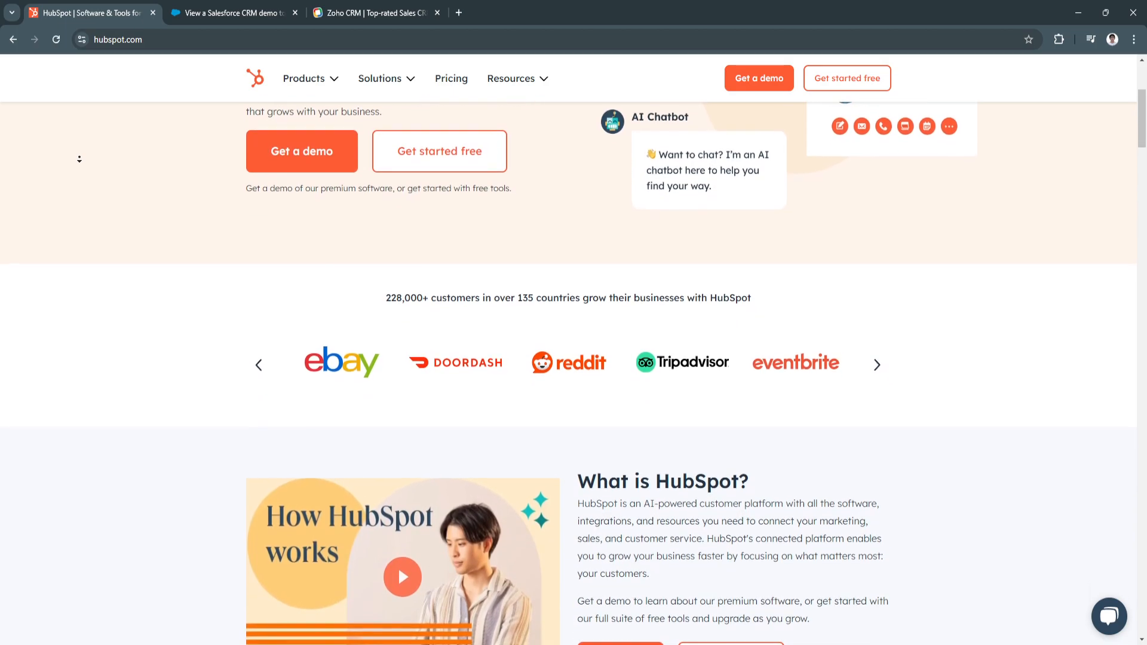
scroll("down", 3)
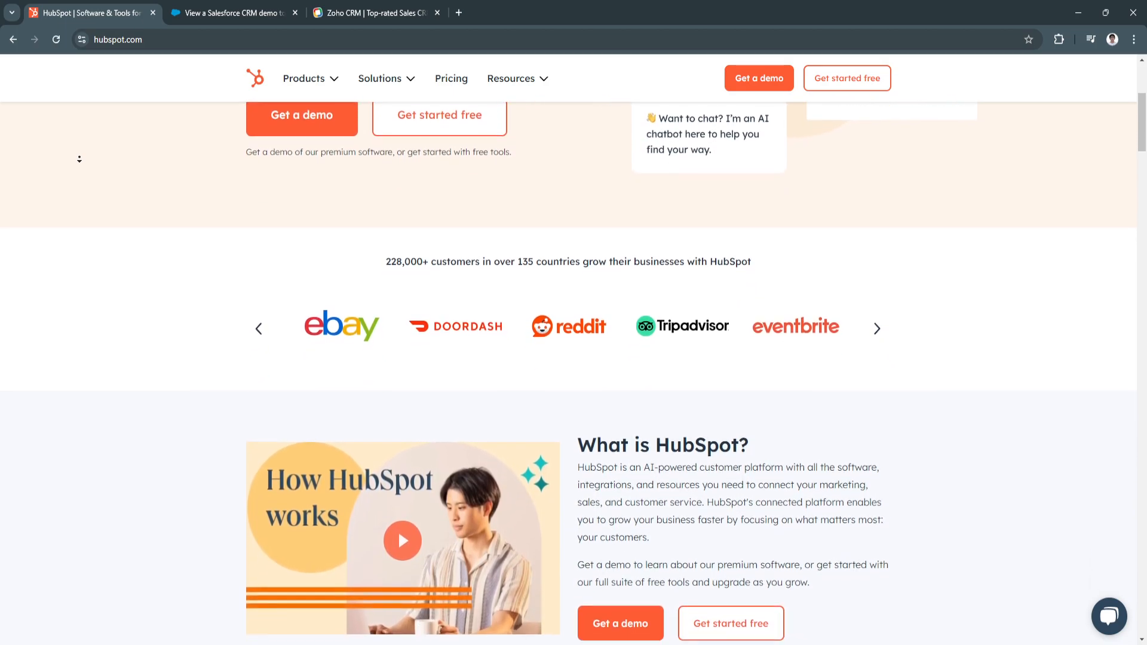
scroll("down", 3)
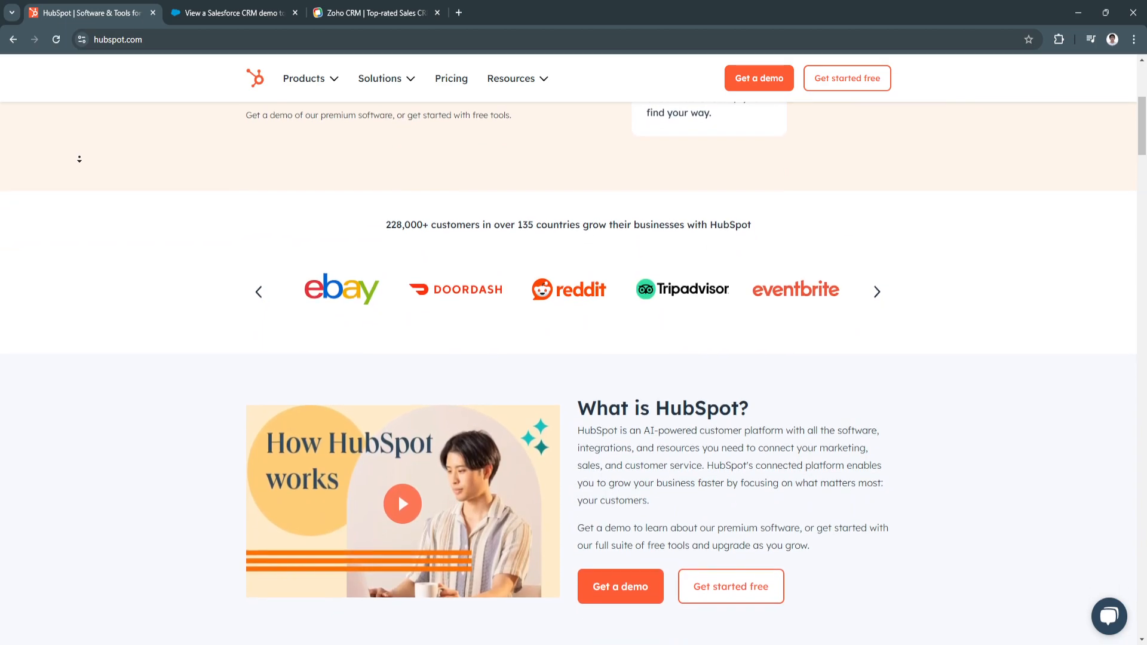
scroll("down", 3)
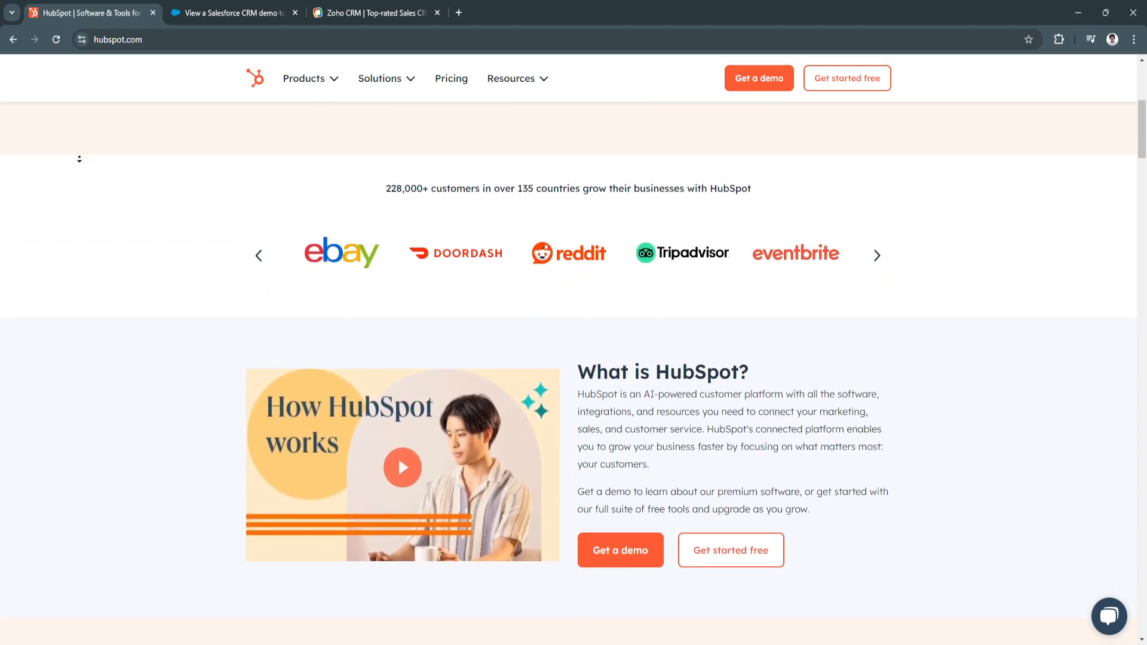
scroll("down", 3)
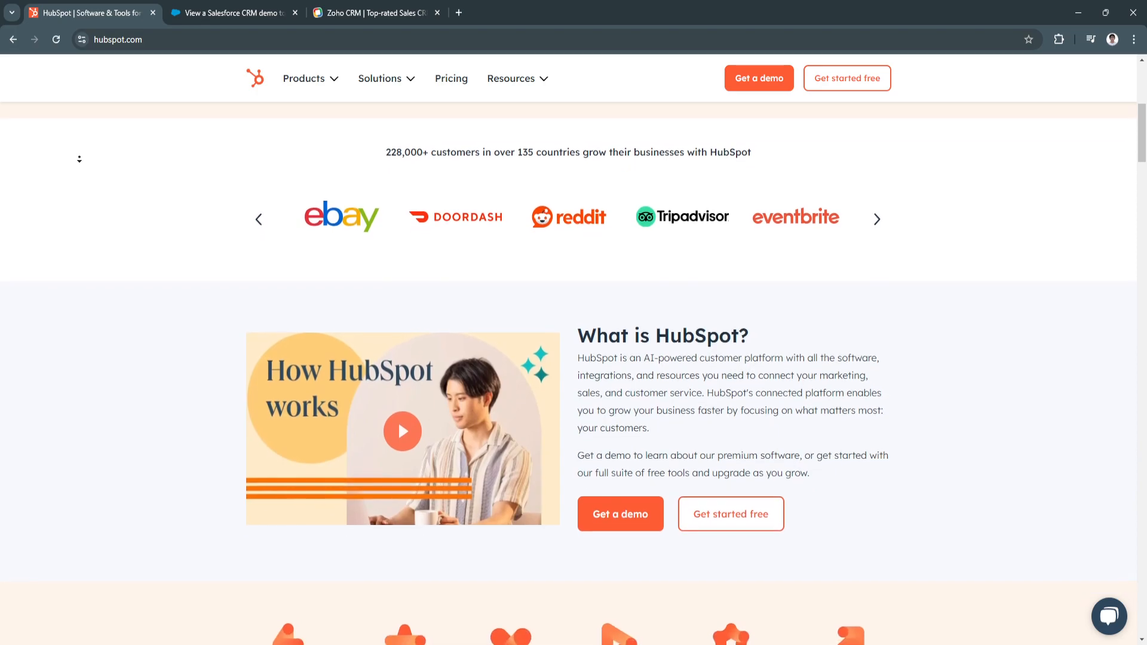
scroll("down", 3)
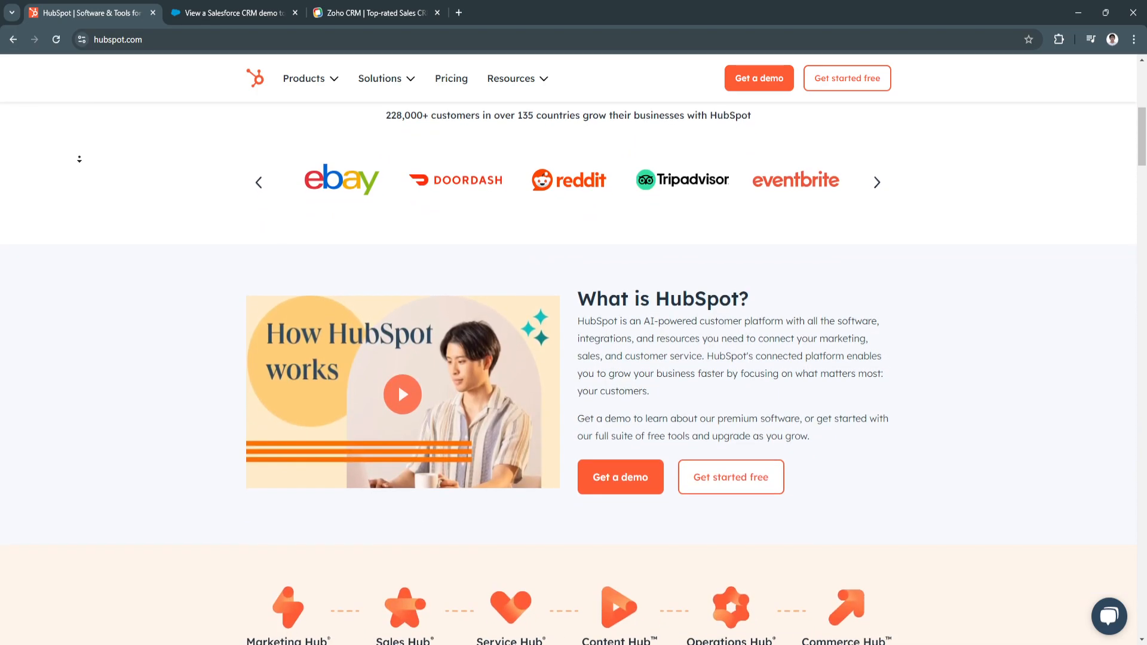
scroll("down", 3)
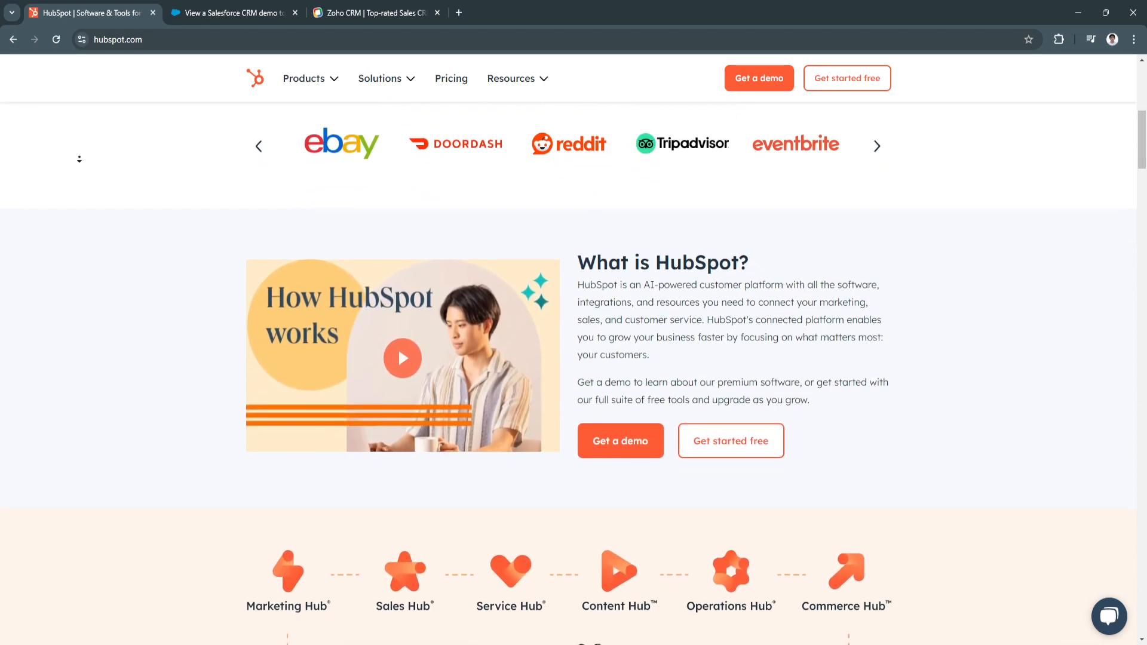
scroll("down", 3)
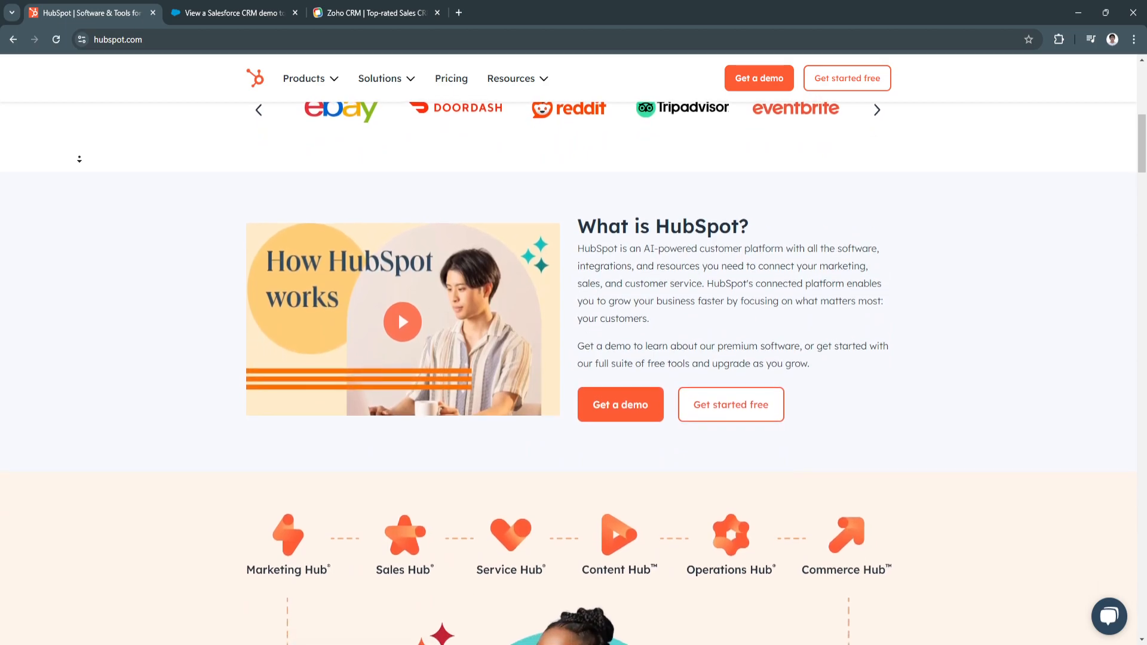
scroll("down", 3)
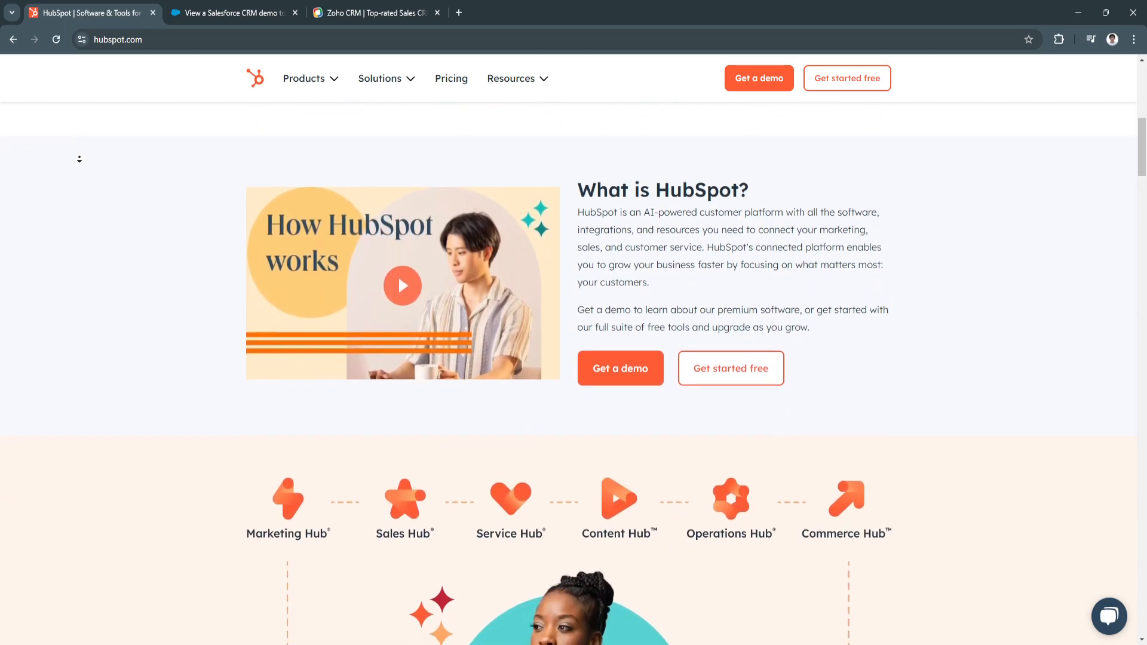
scroll("down", 3)
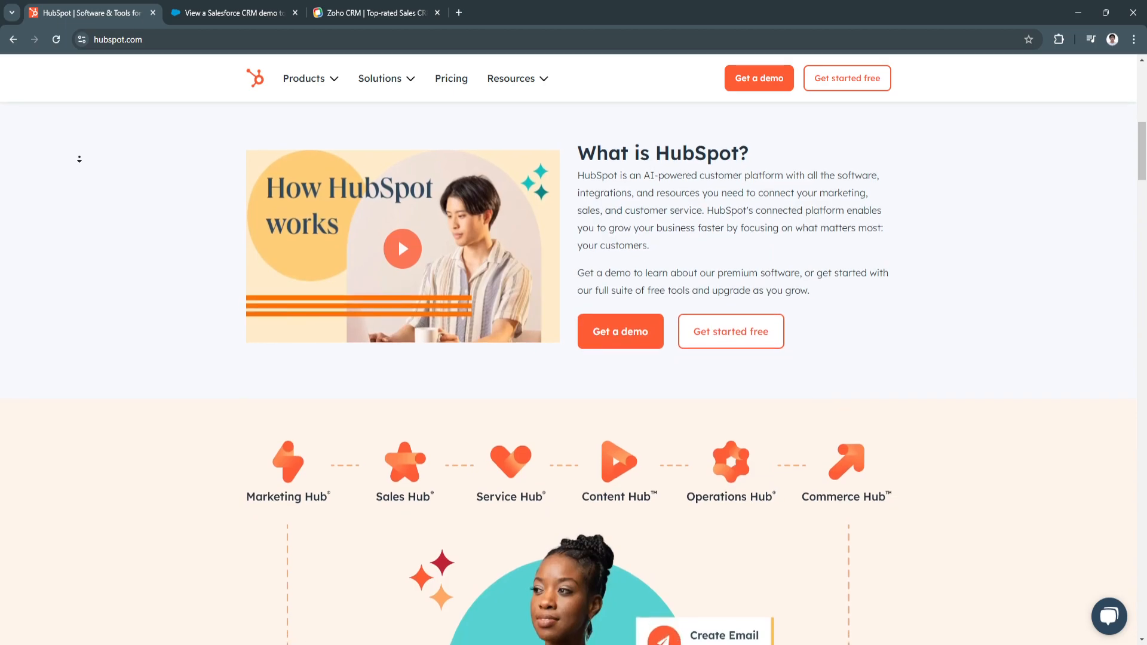
scroll("down", 3)
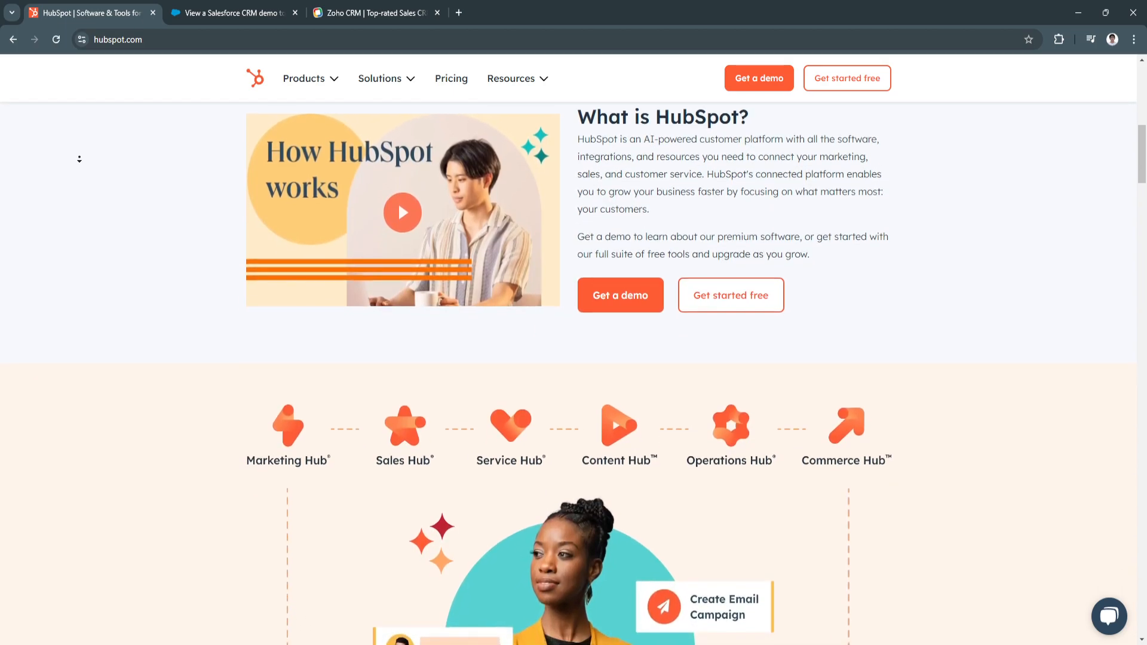
scroll("down", 3)
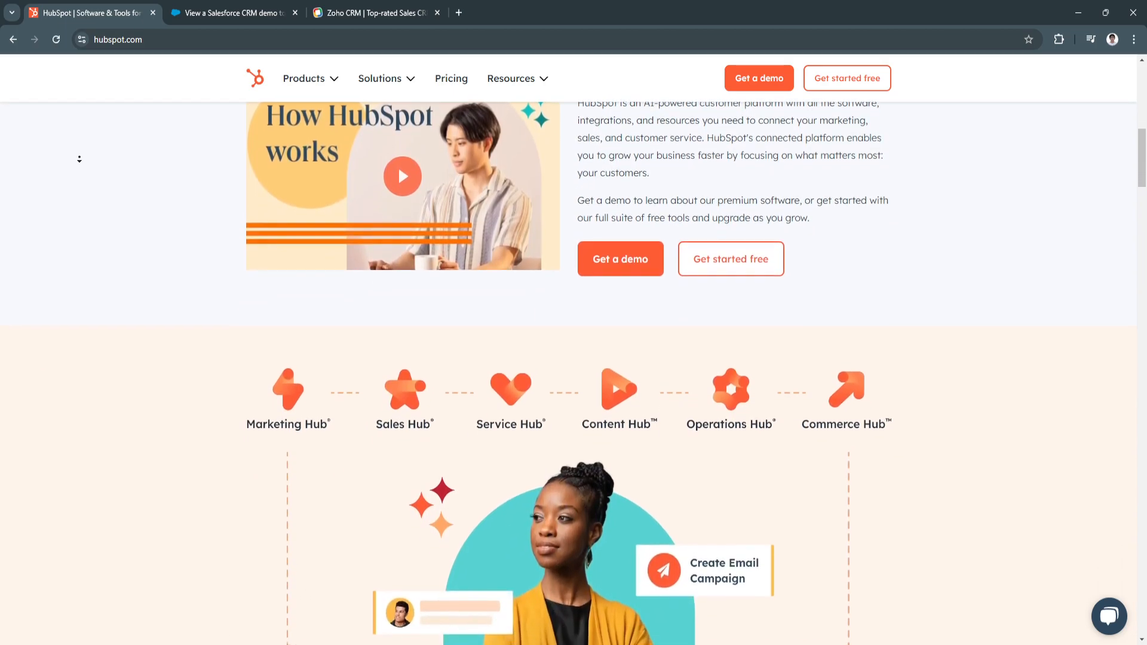
scroll("down", 3)
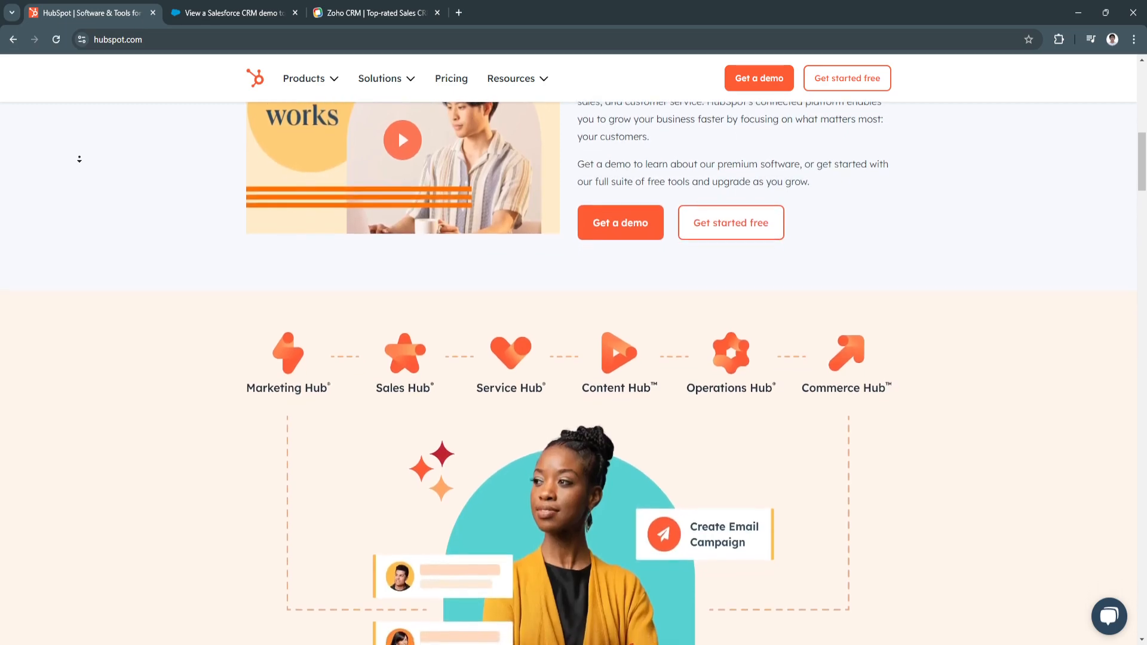
scroll("down", 3)
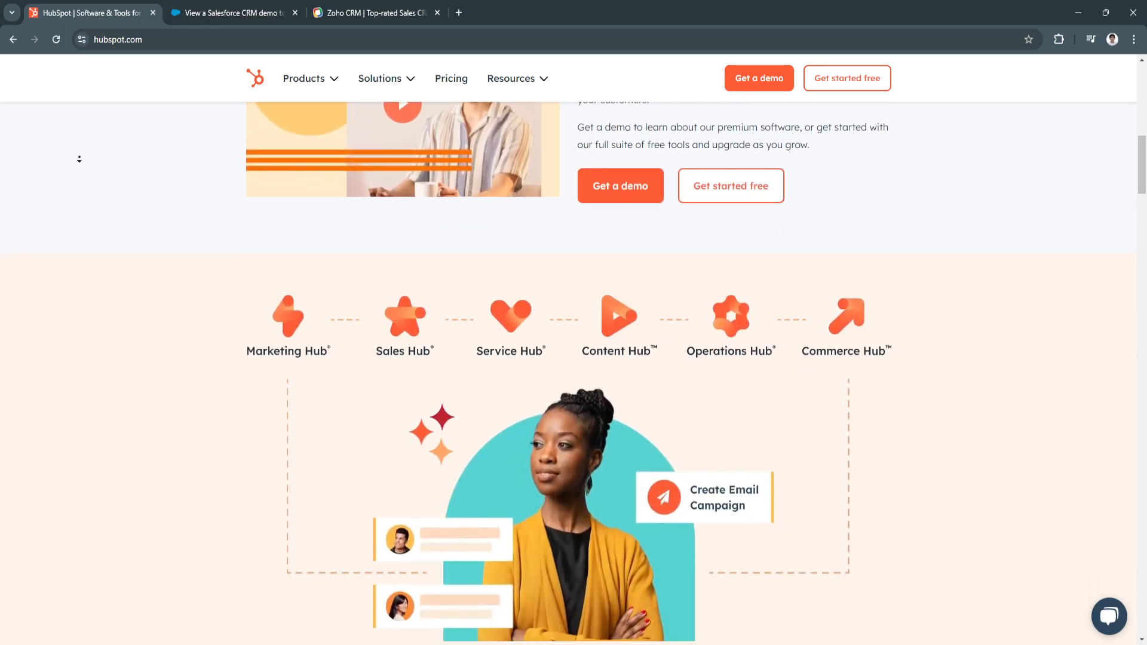
scroll("down", 3)
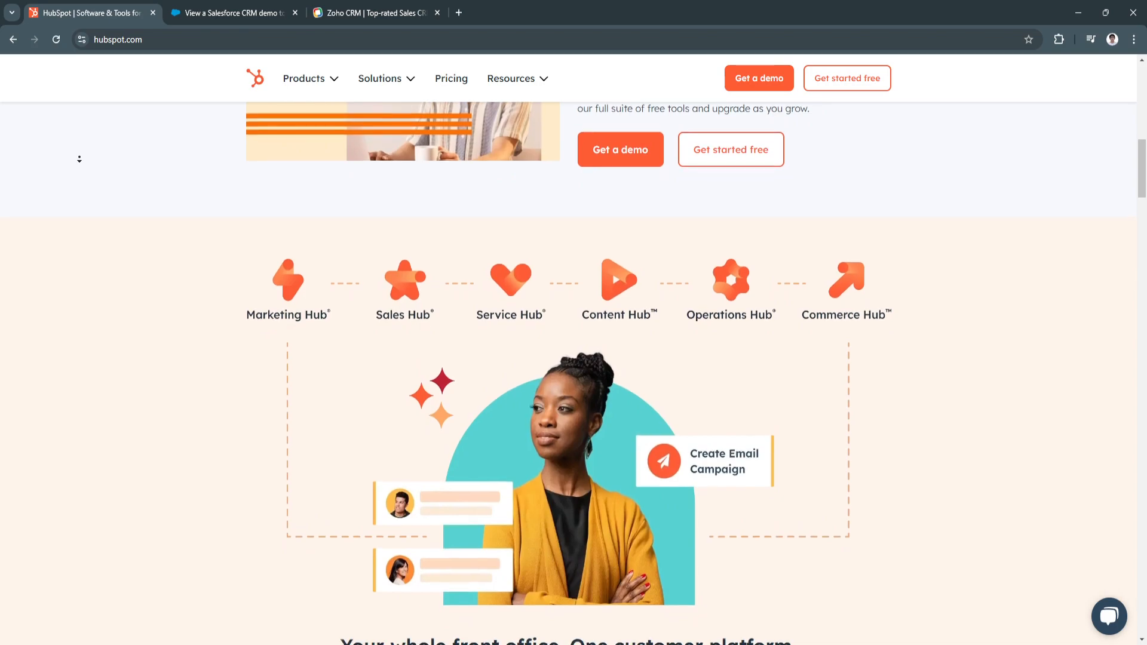
scroll("down", 3)
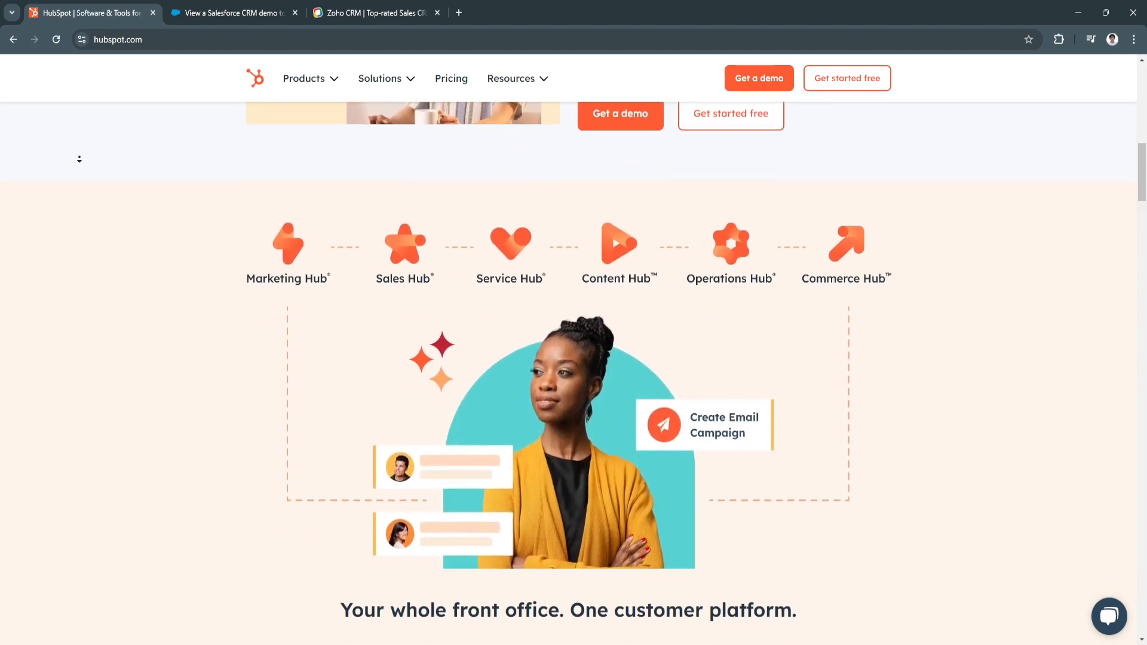
scroll("down", 3)
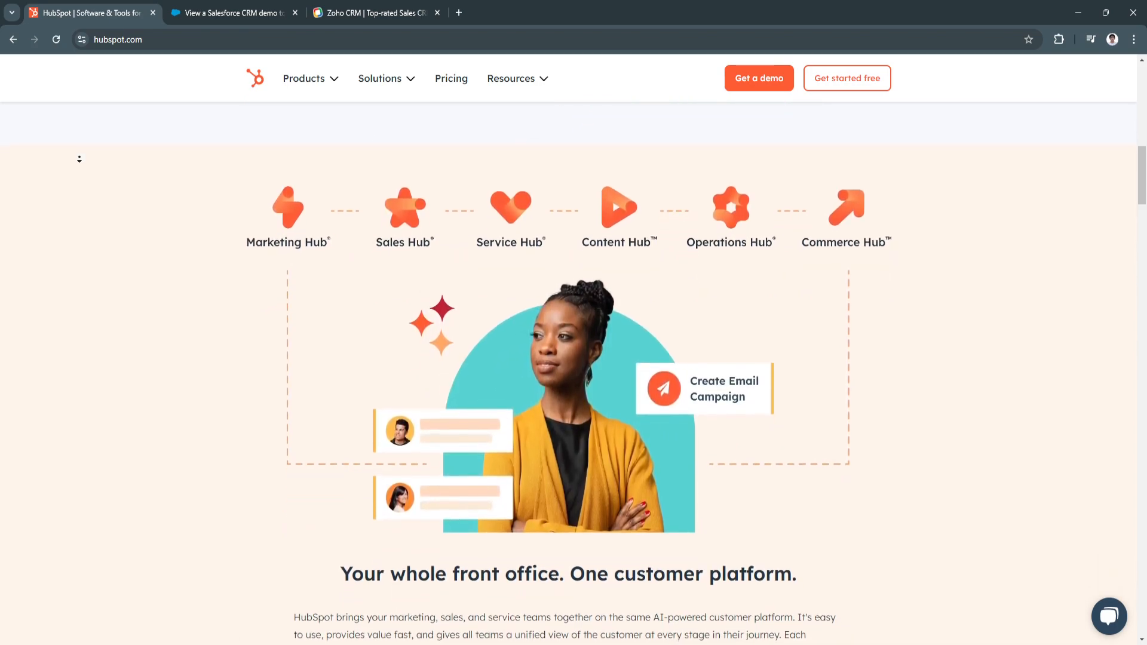
scroll("down", 3)
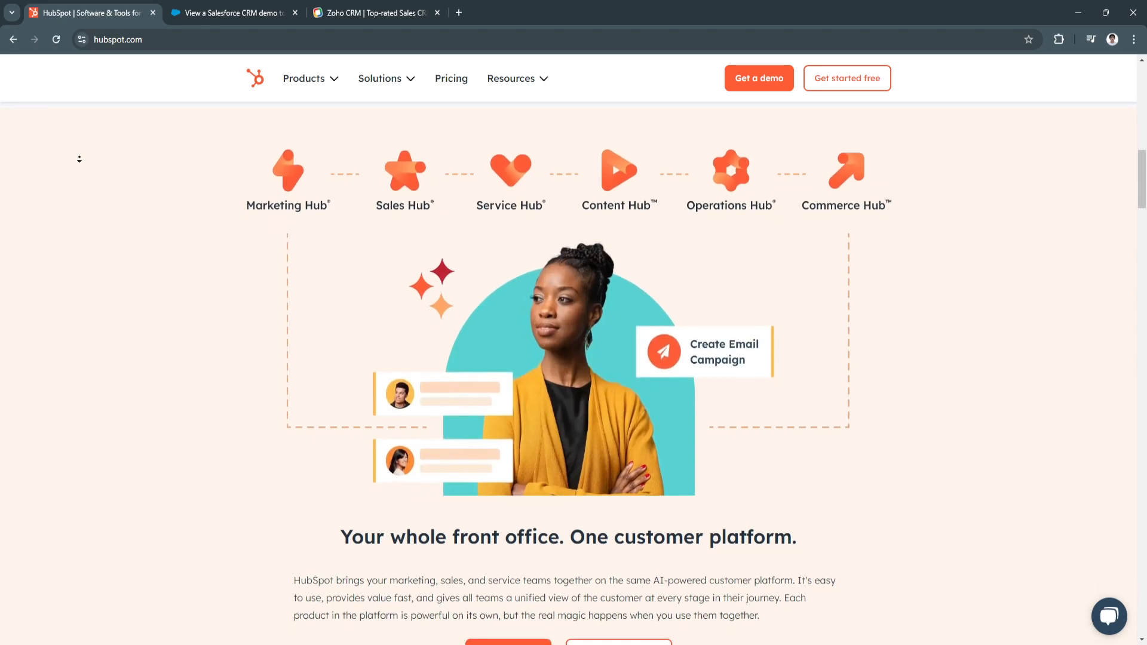
scroll("down", 3)
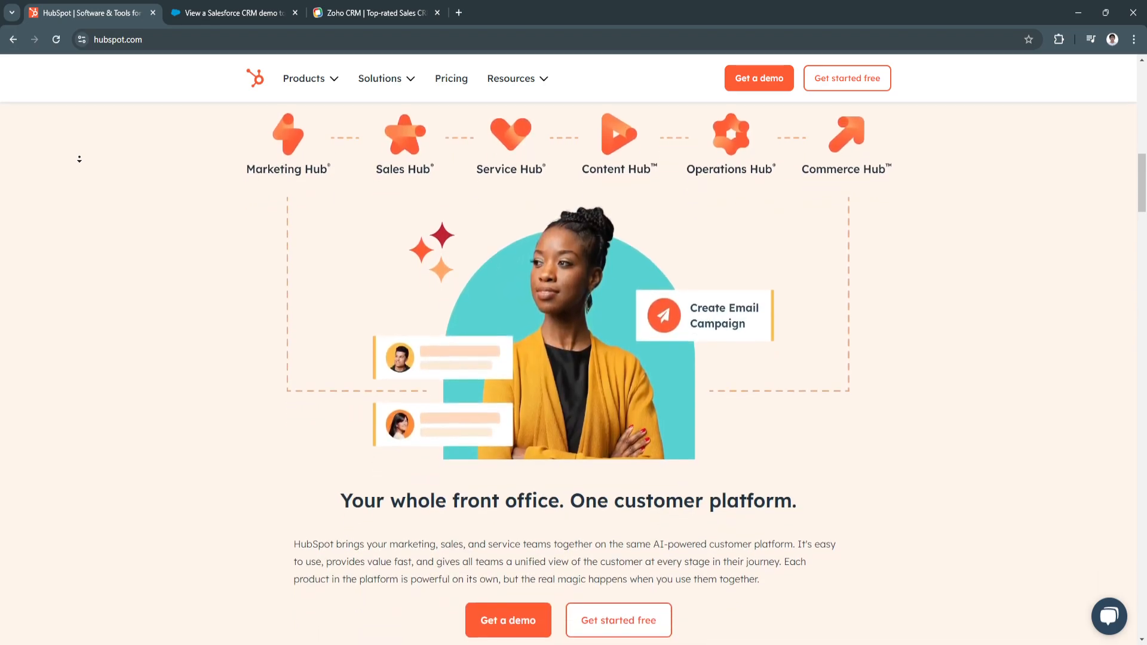
scroll("down", 3)
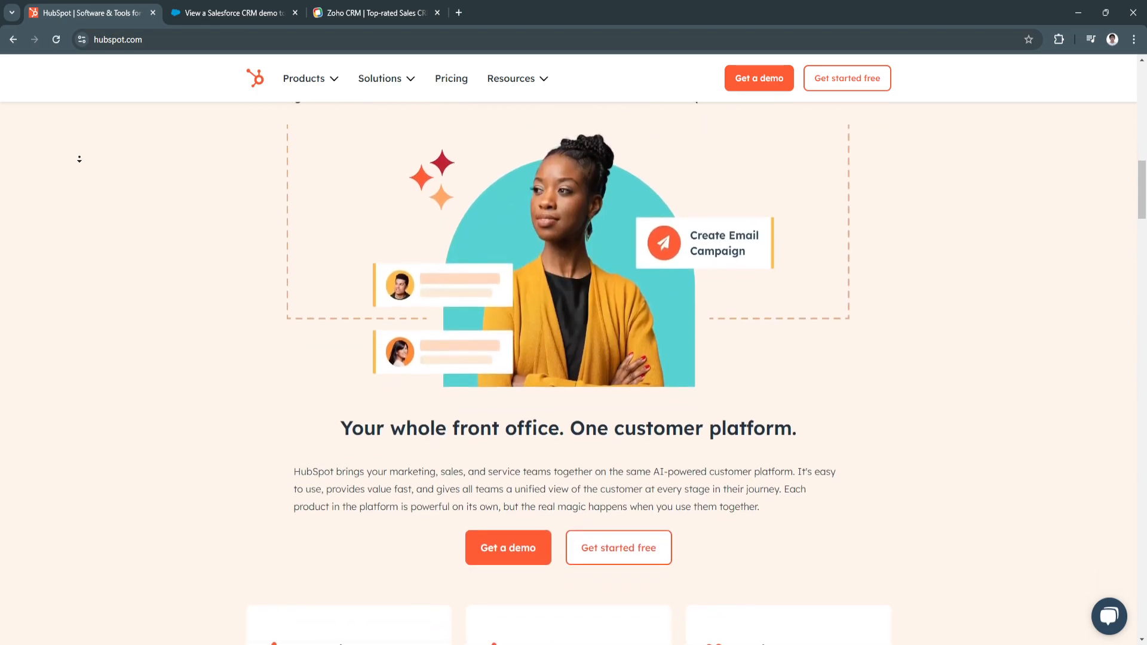
scroll("down", 3)
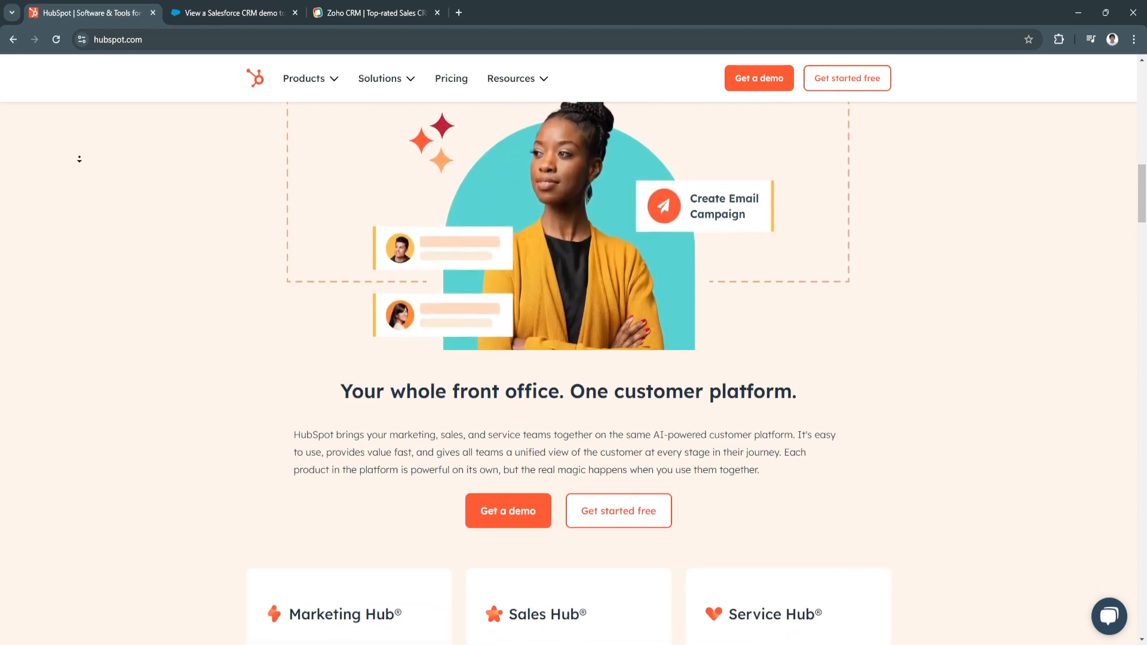
scroll("down", 3)
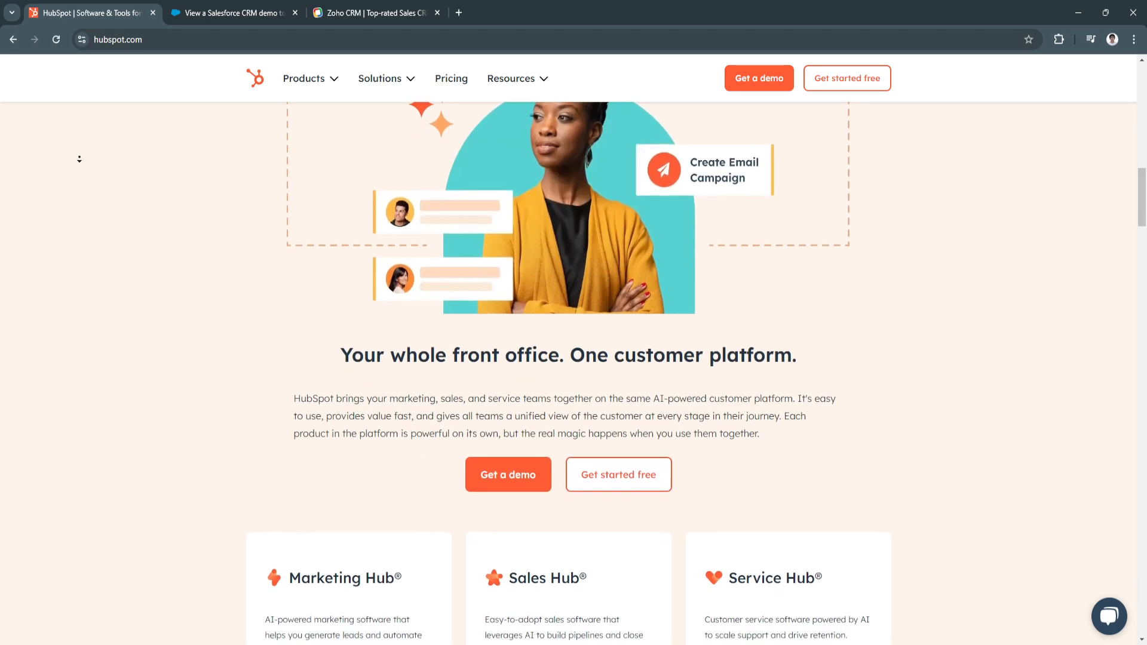
scroll("down", 3)
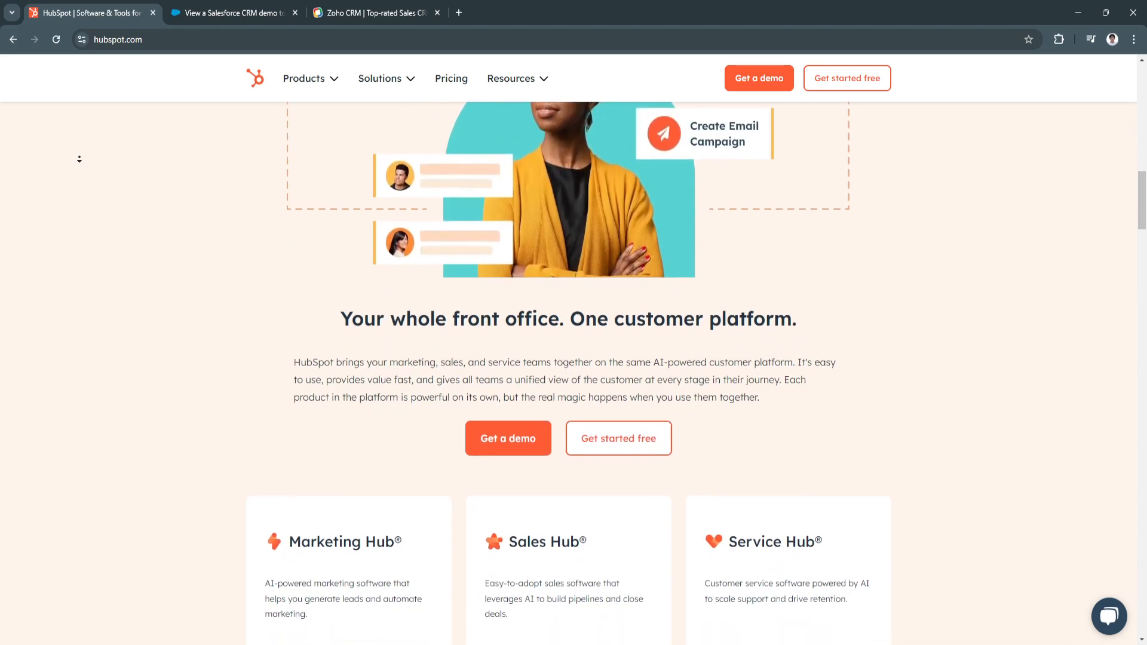
scroll("down", 3)
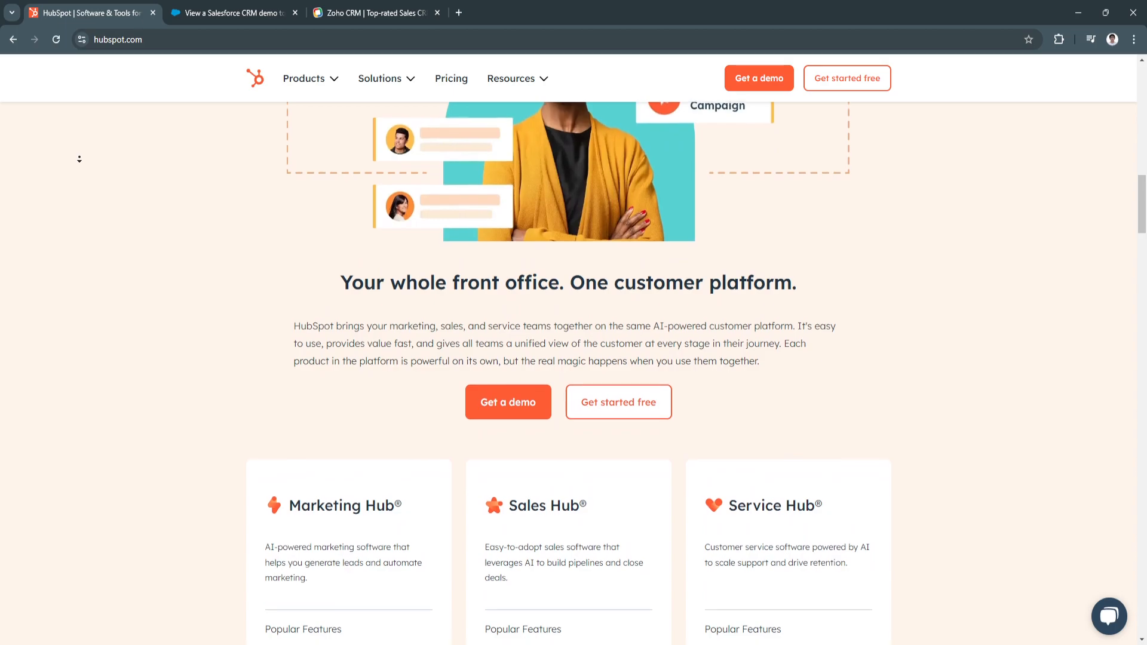
scroll("down", 3)
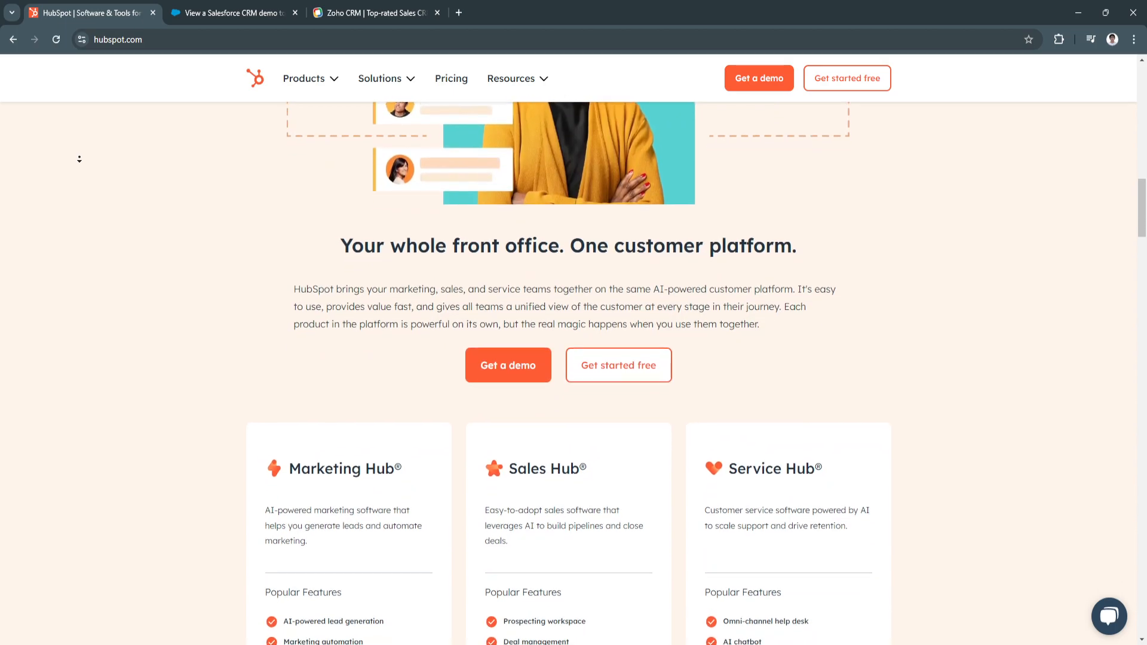
scroll("down", 3)
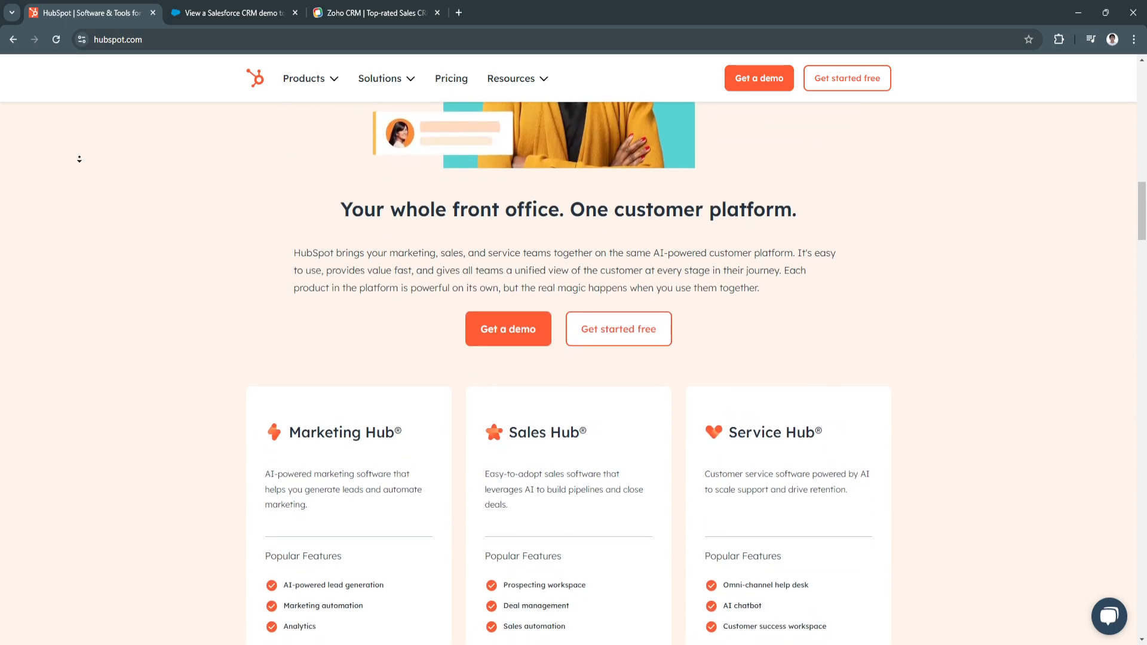
scroll("down", 3)
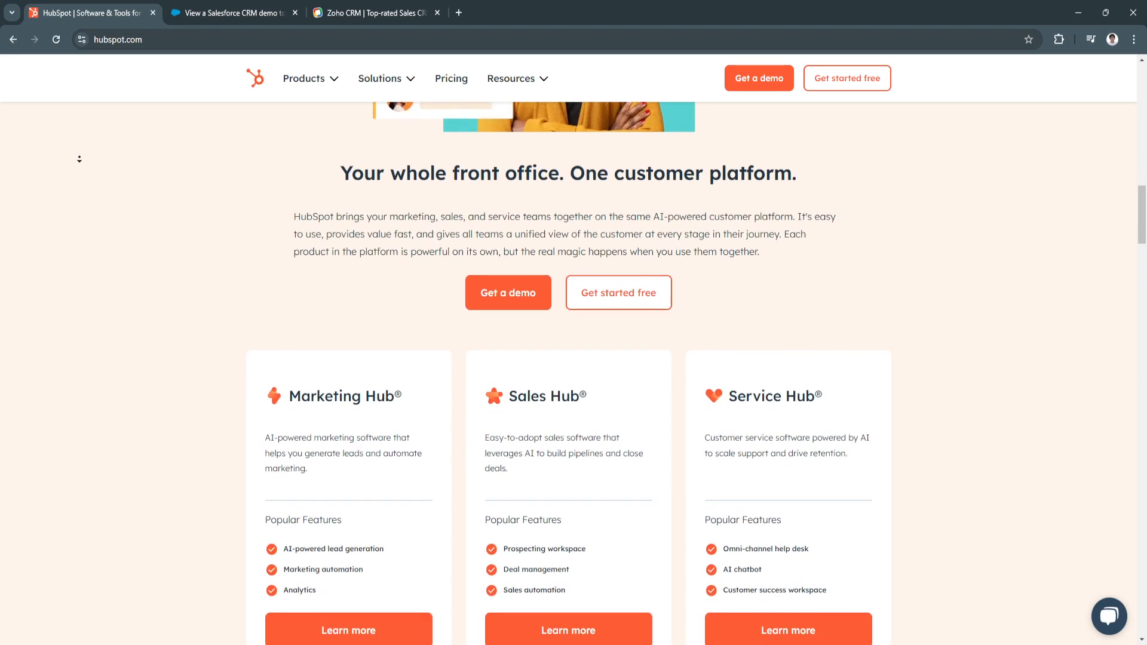
scroll("down", 3)
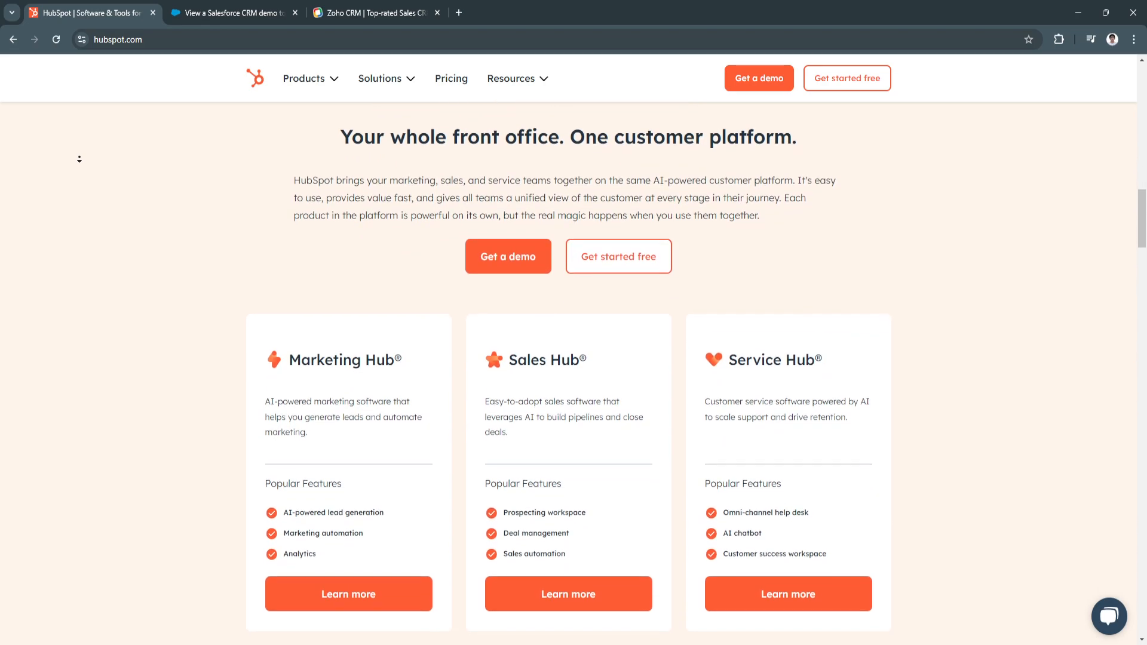
scroll("down", 3)
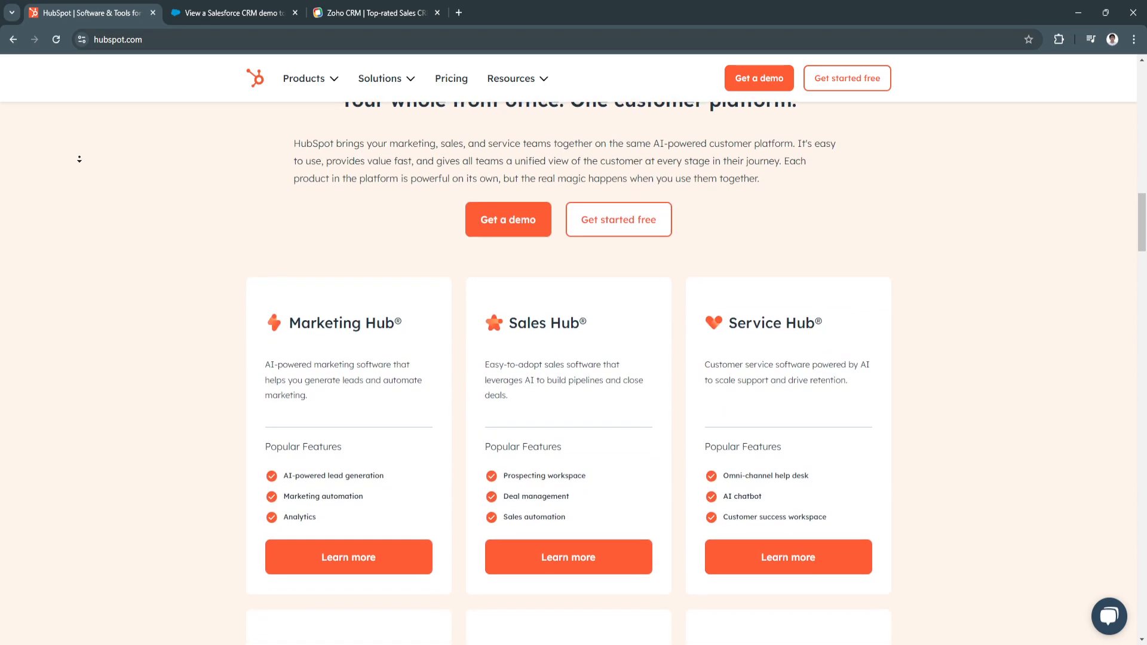
scroll("down", 3)
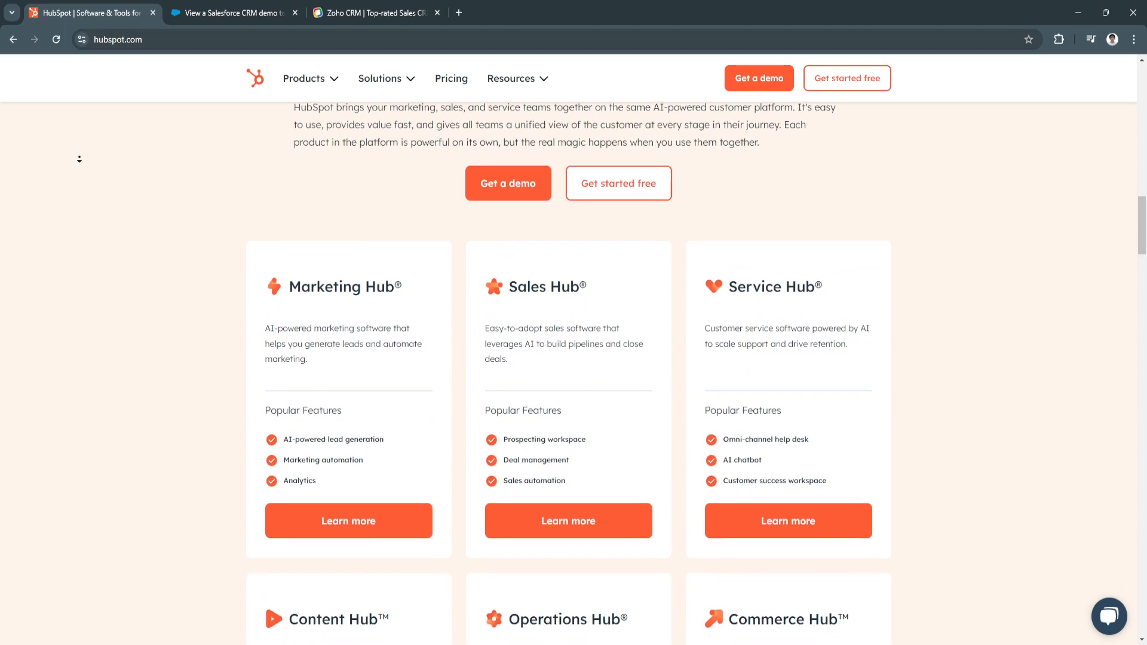
scroll("down", 3)
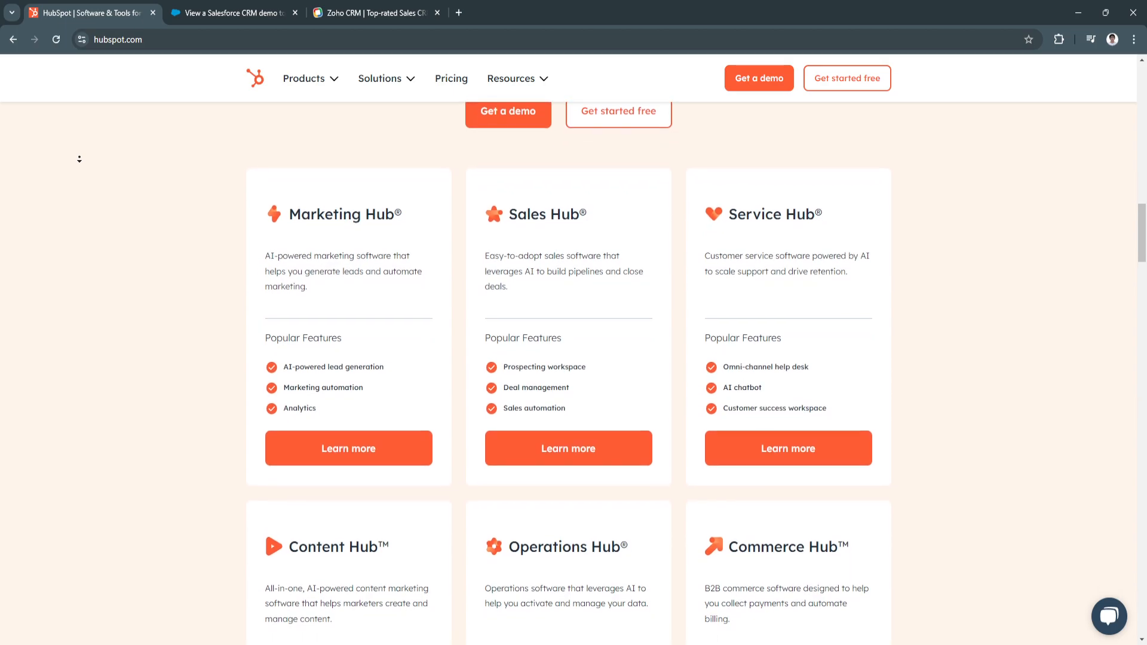
scroll("down", 3)
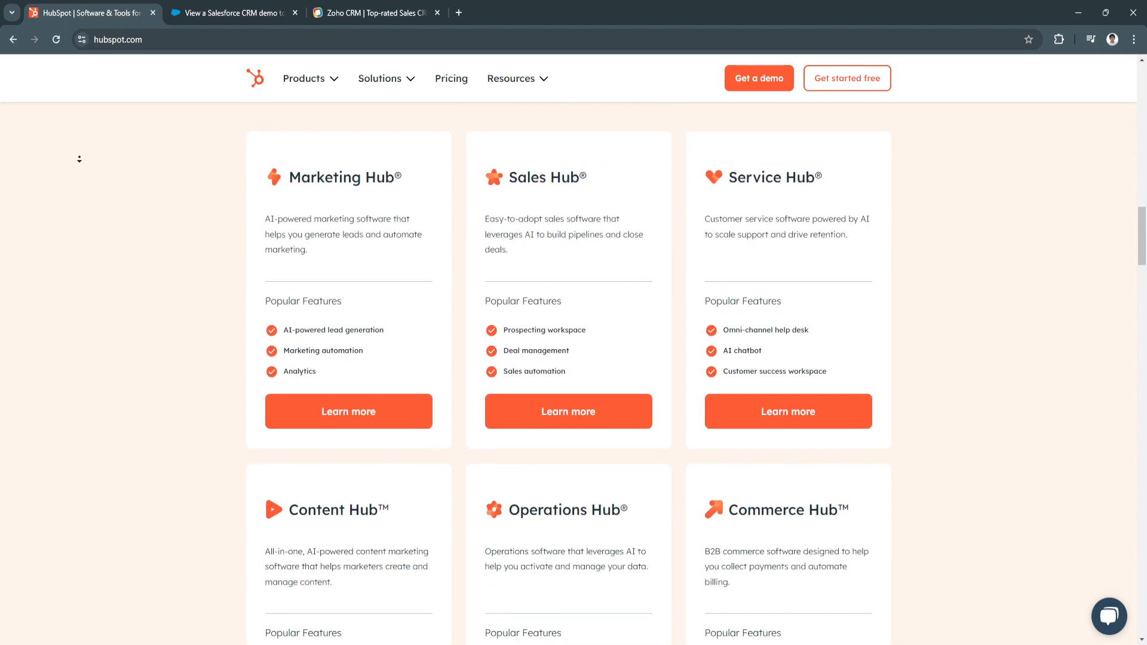
scroll("down", 3)
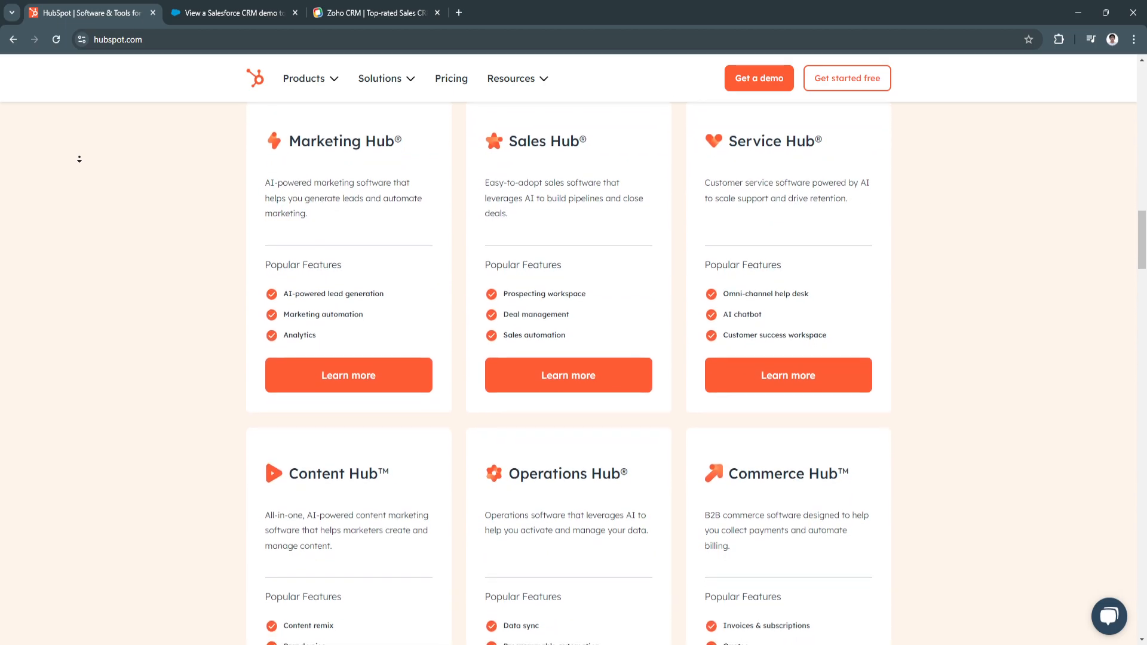
scroll("down", 3)
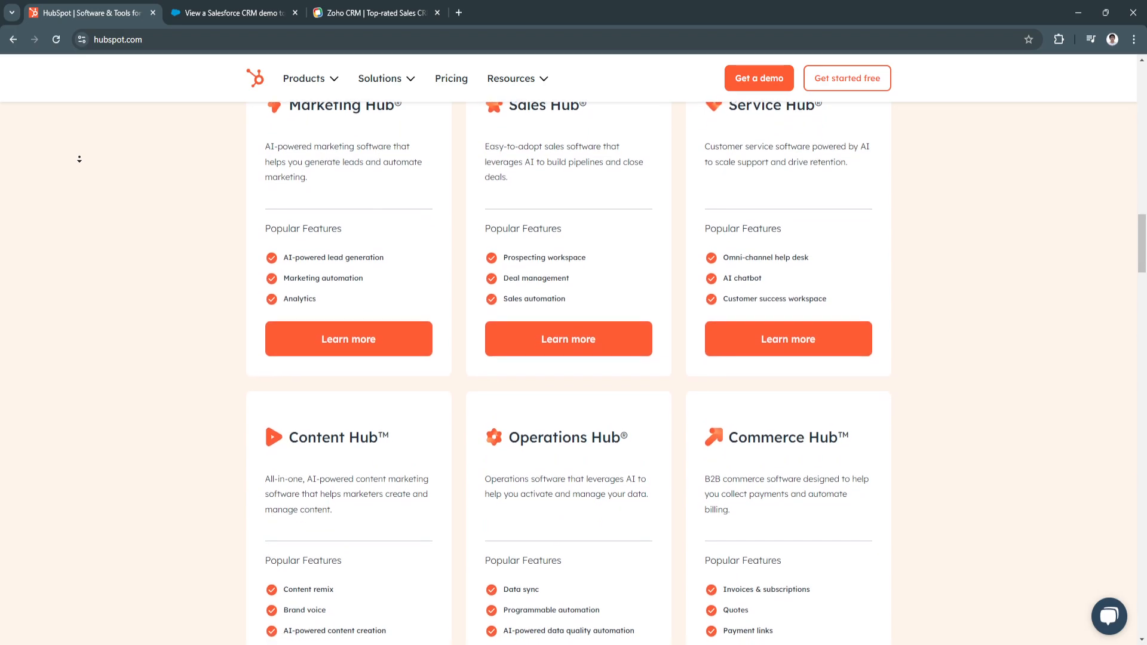
scroll("down", 3)
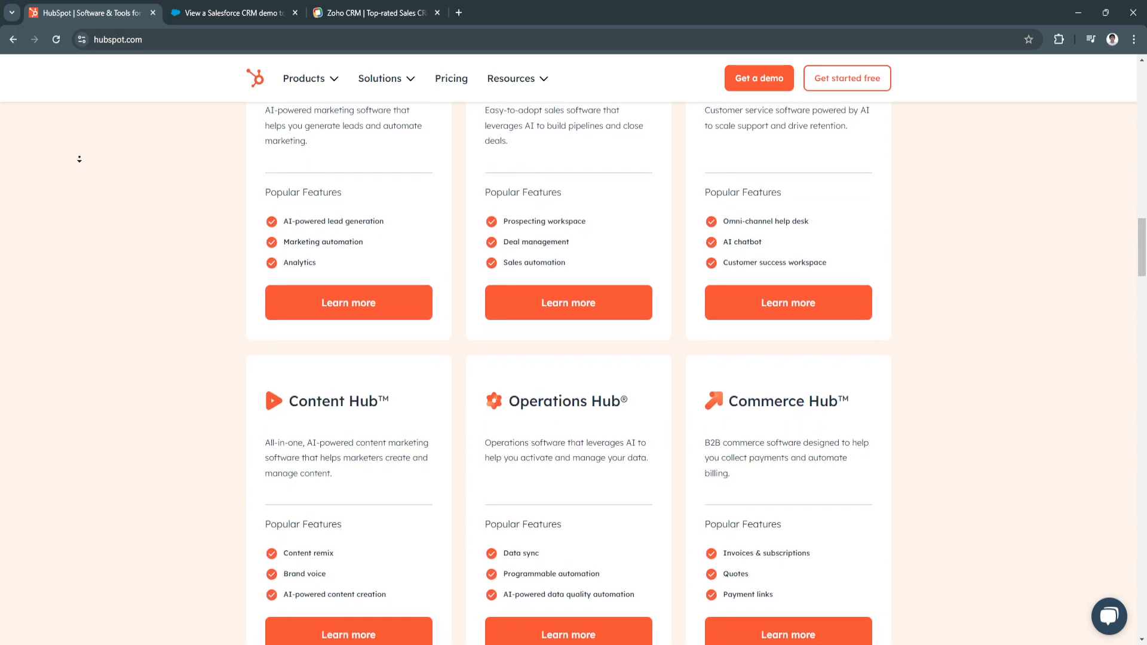
scroll("down", 3)
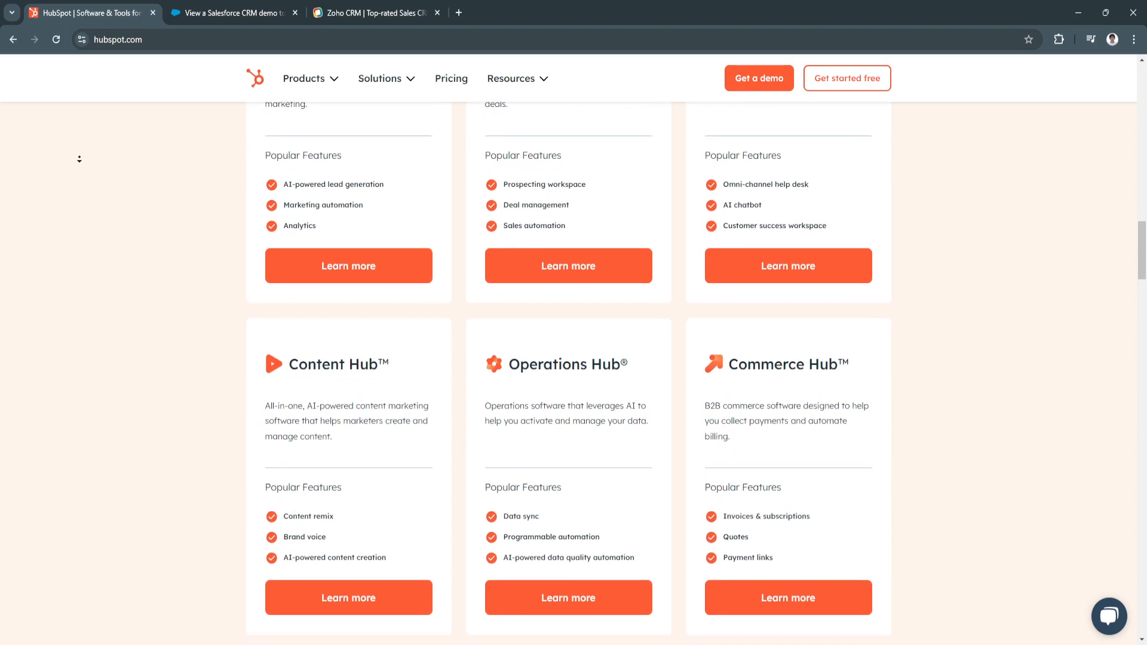
scroll("down", 3)
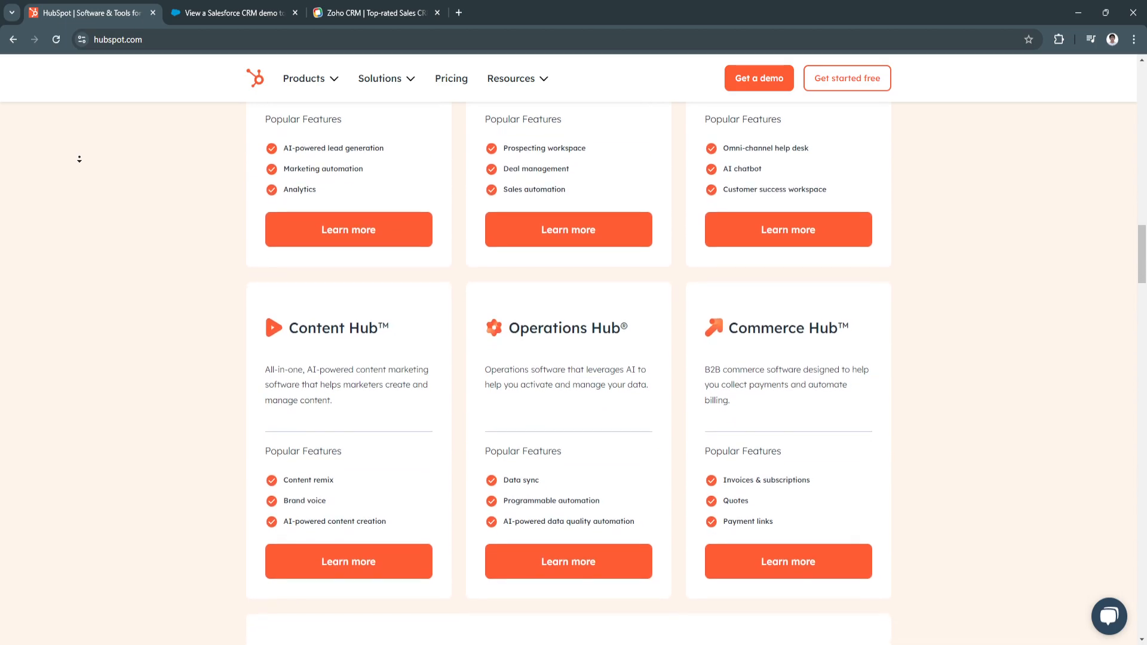
scroll("down", 3)
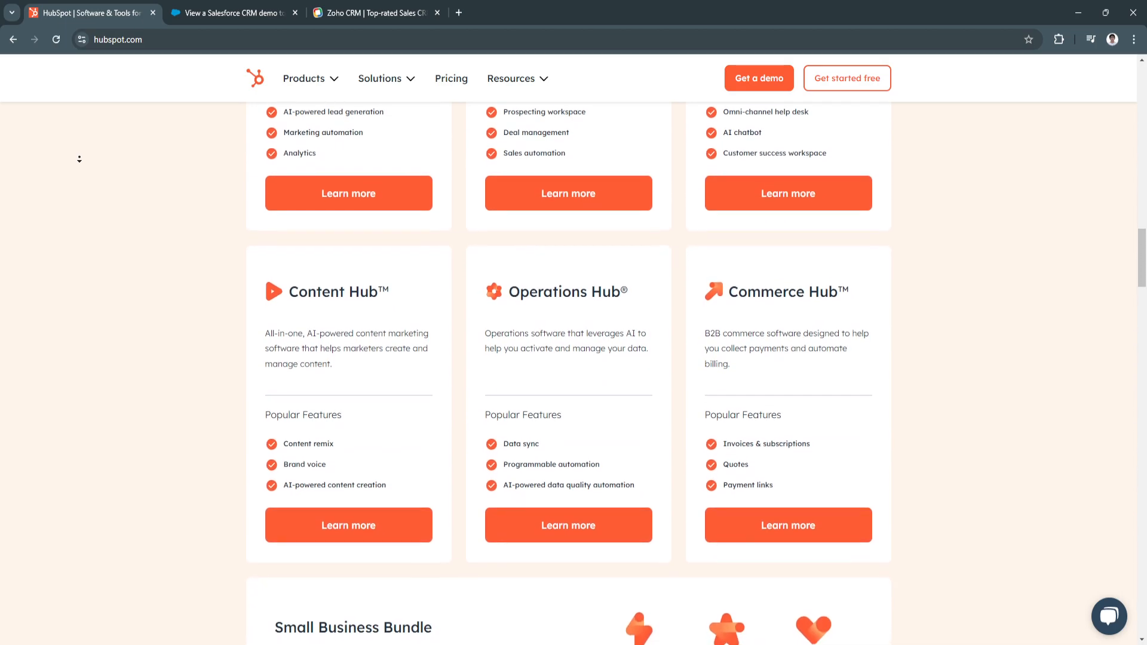
scroll("down", 3)
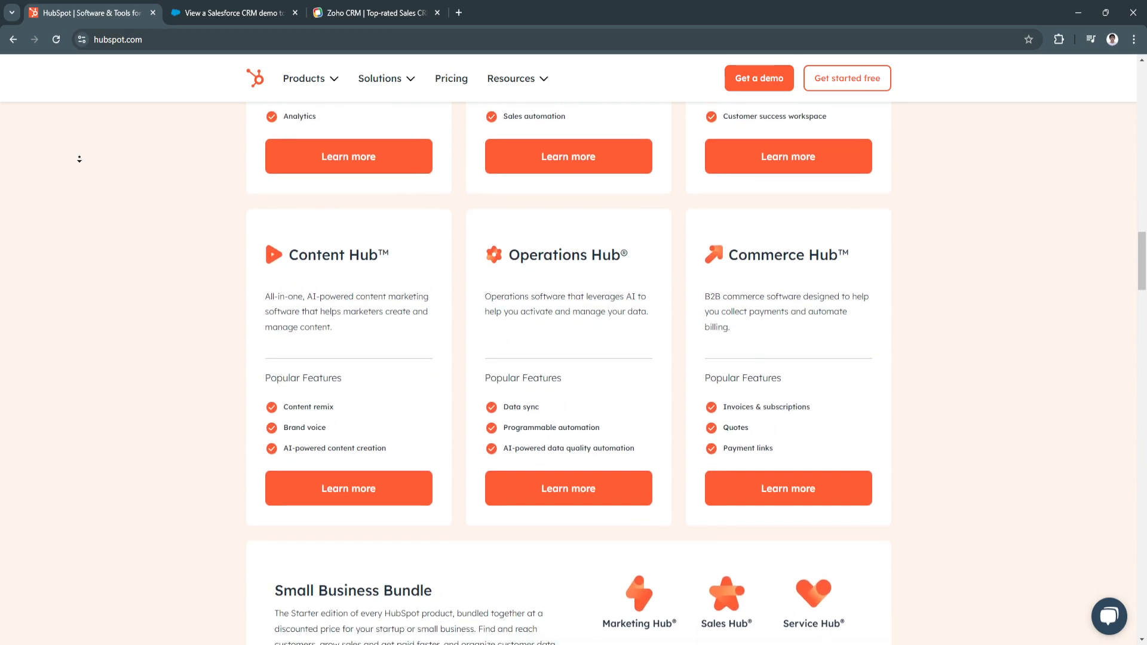
scroll("down", 3)
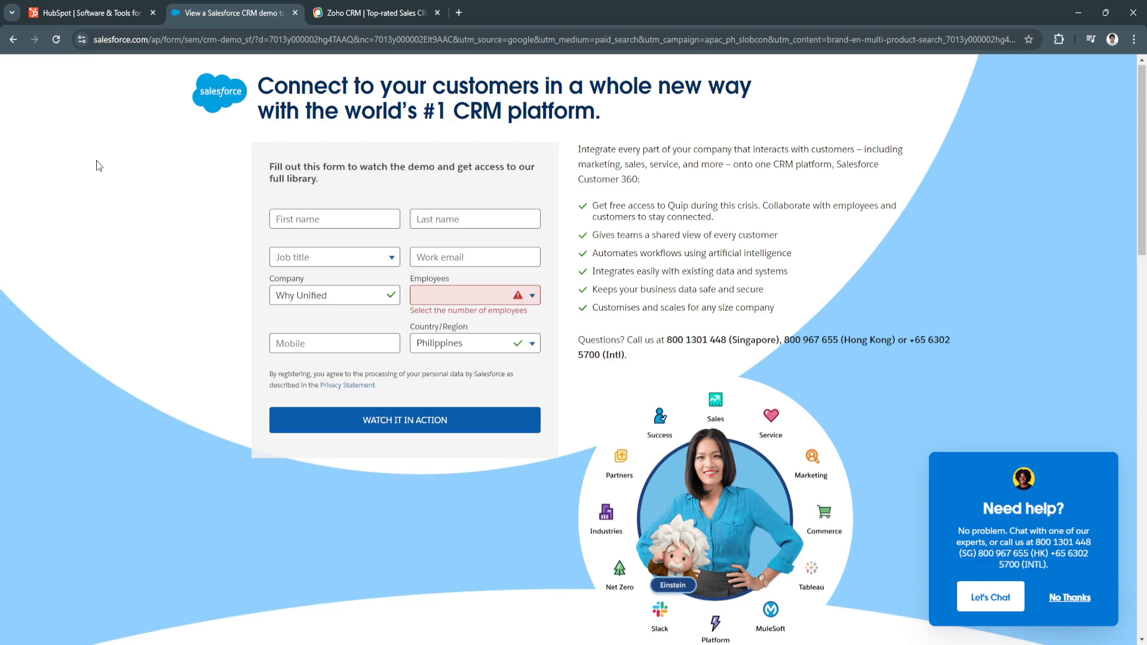
mouse_move(227, 98)
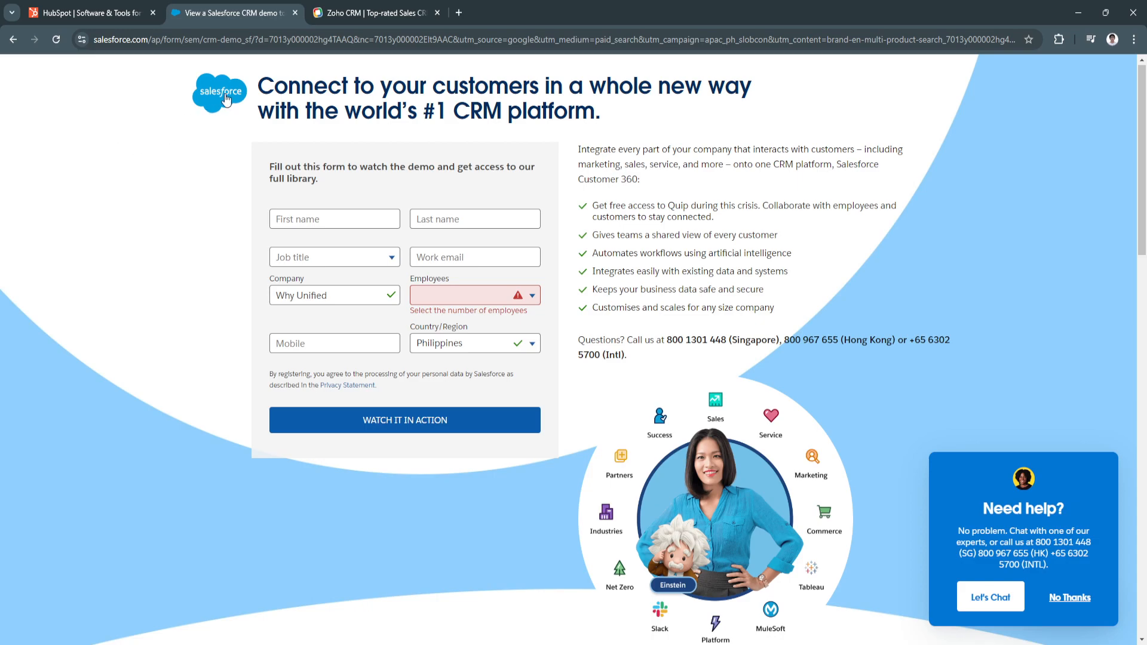
Bring up the Zoho CRM homepage and scroll down to the Zia and ChatGPT feature carousel.
left_click(372, 12)
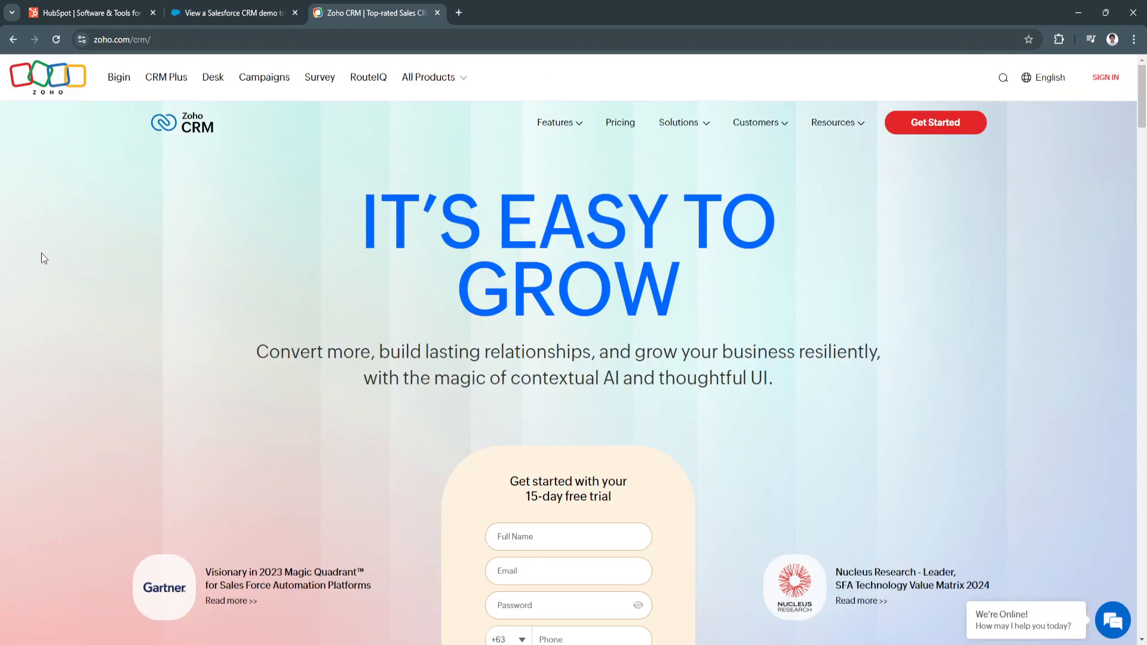
scroll("down", 3)
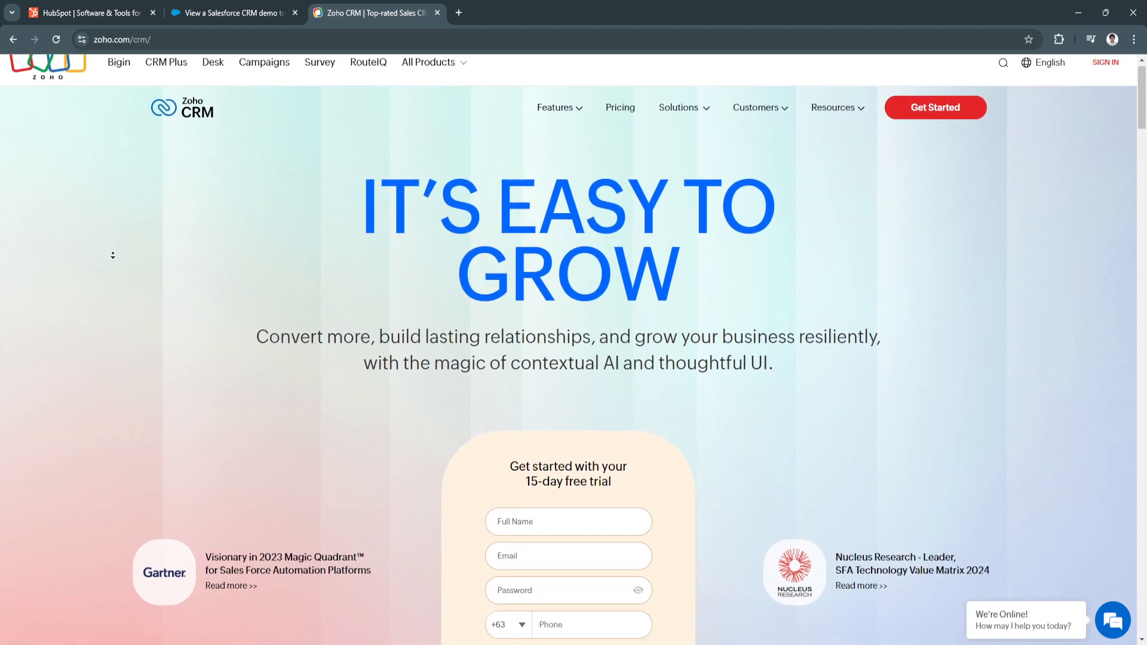
scroll("down", 3)
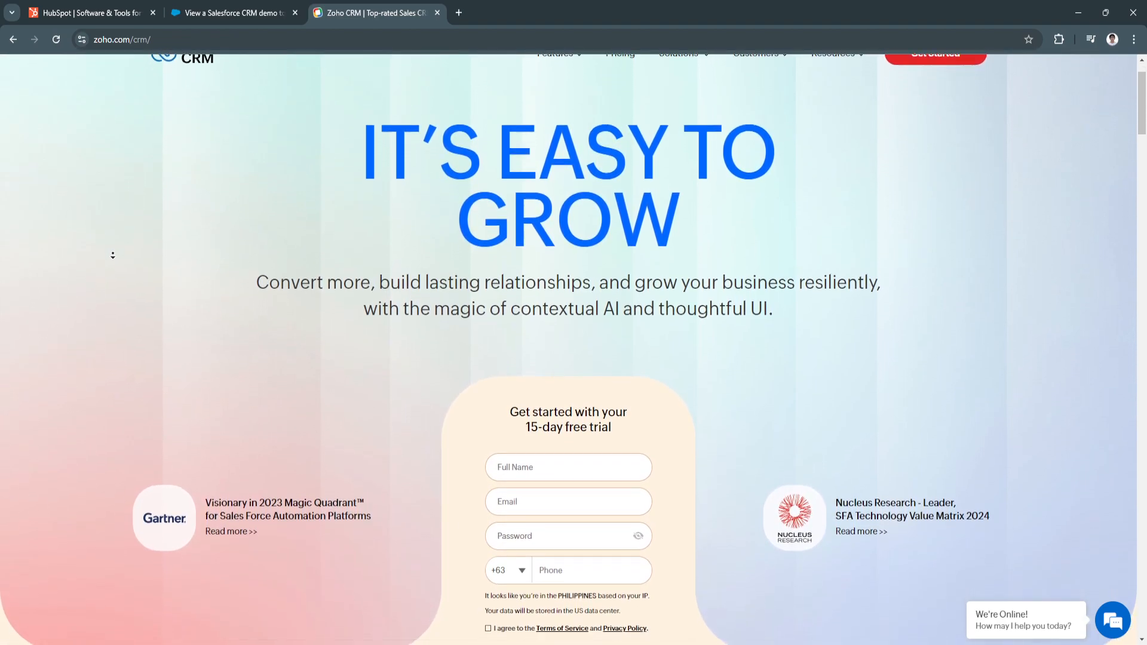
scroll("down", 3)
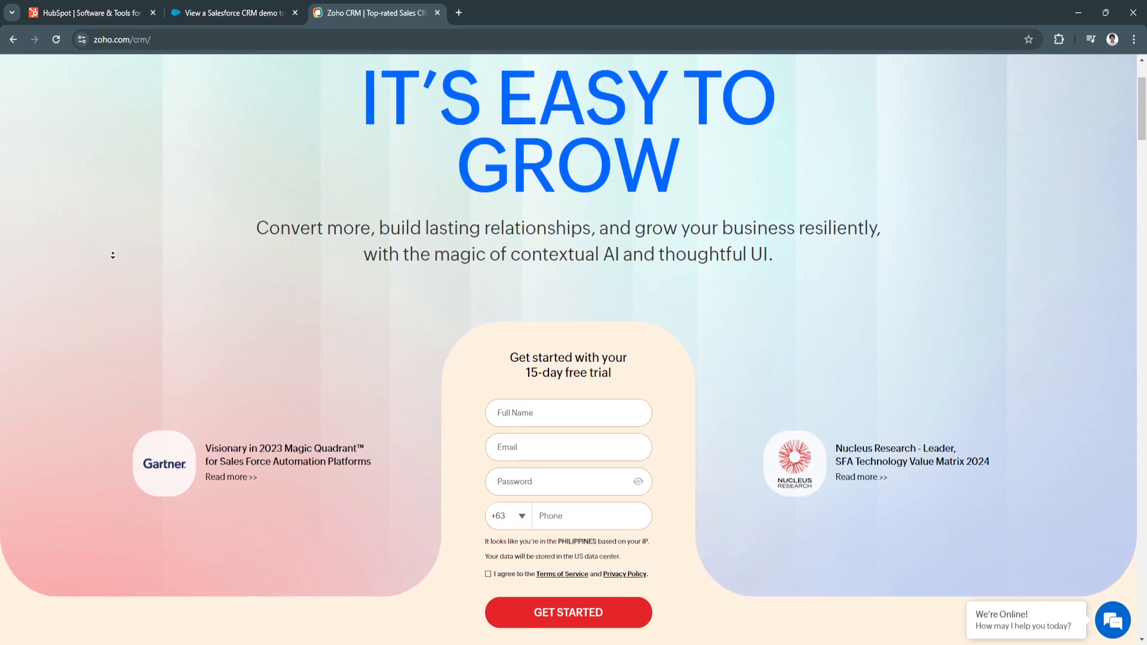
scroll("down", 3)
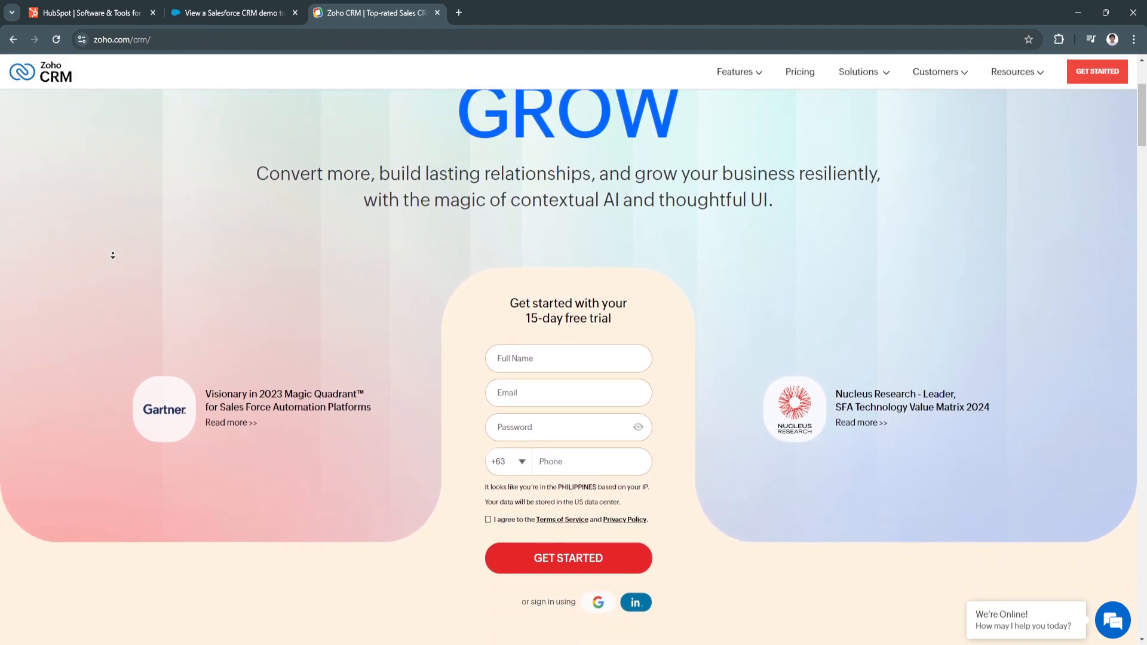
scroll("down", 3)
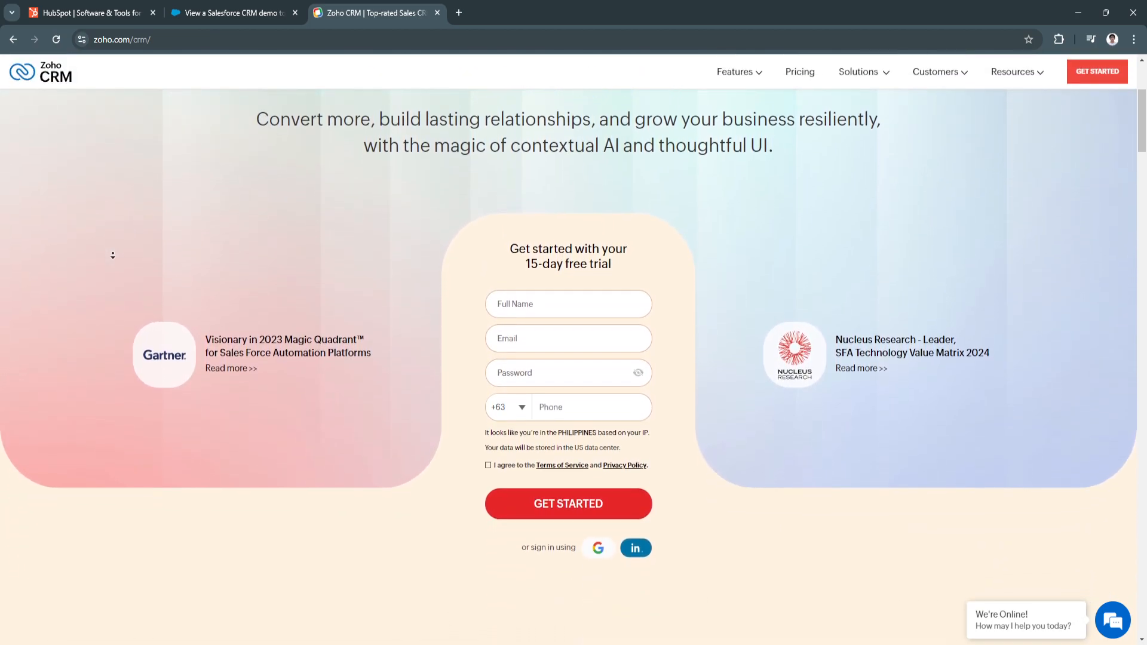
scroll("down", 3)
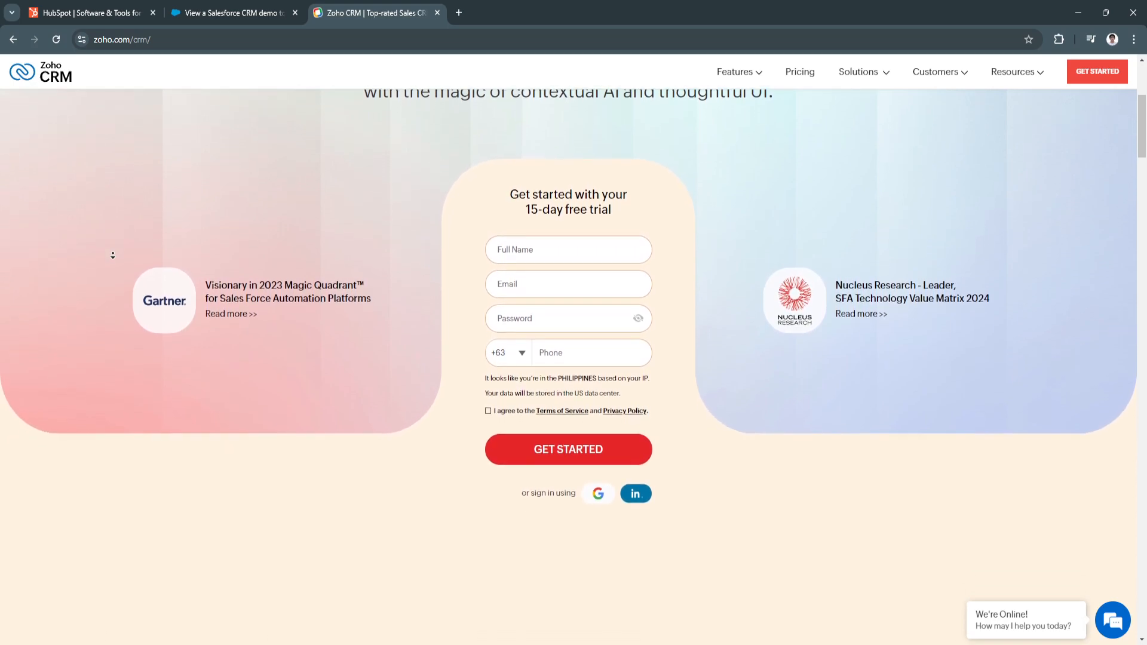
scroll("down", 3)
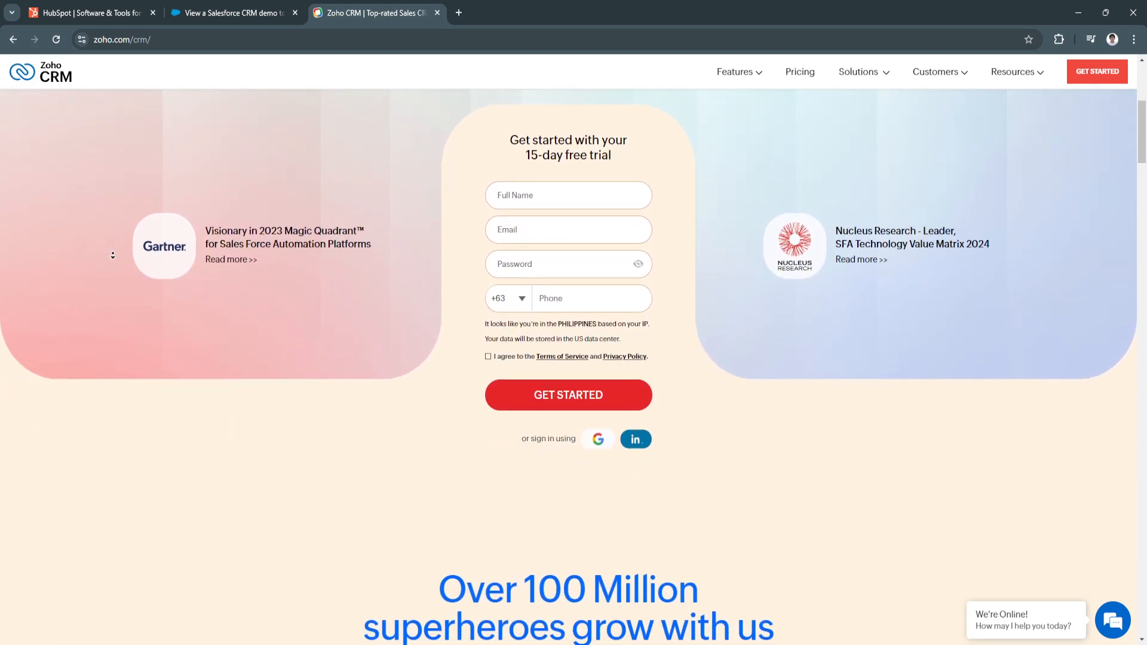
scroll("down", 3)
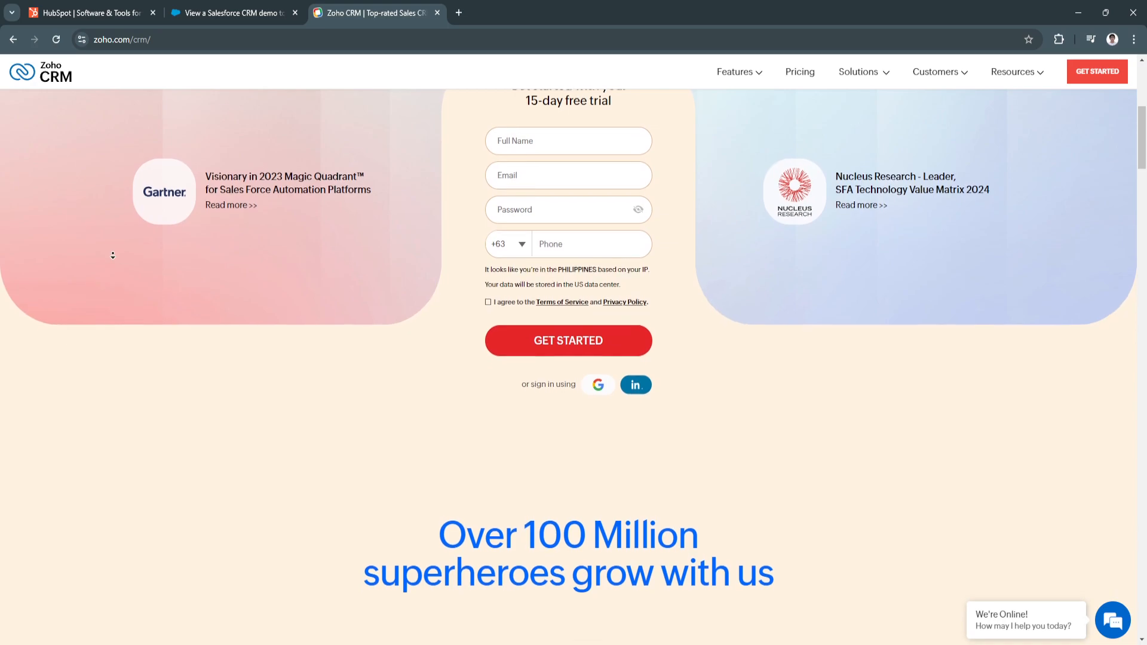
scroll("down", 3)
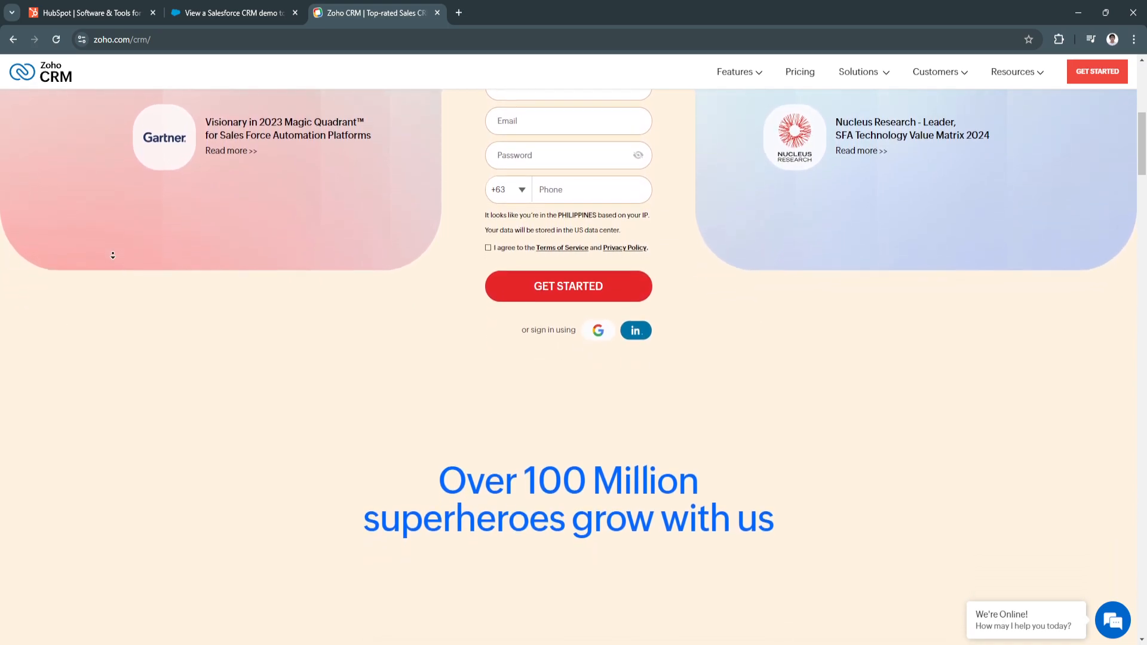
scroll("down", 3)
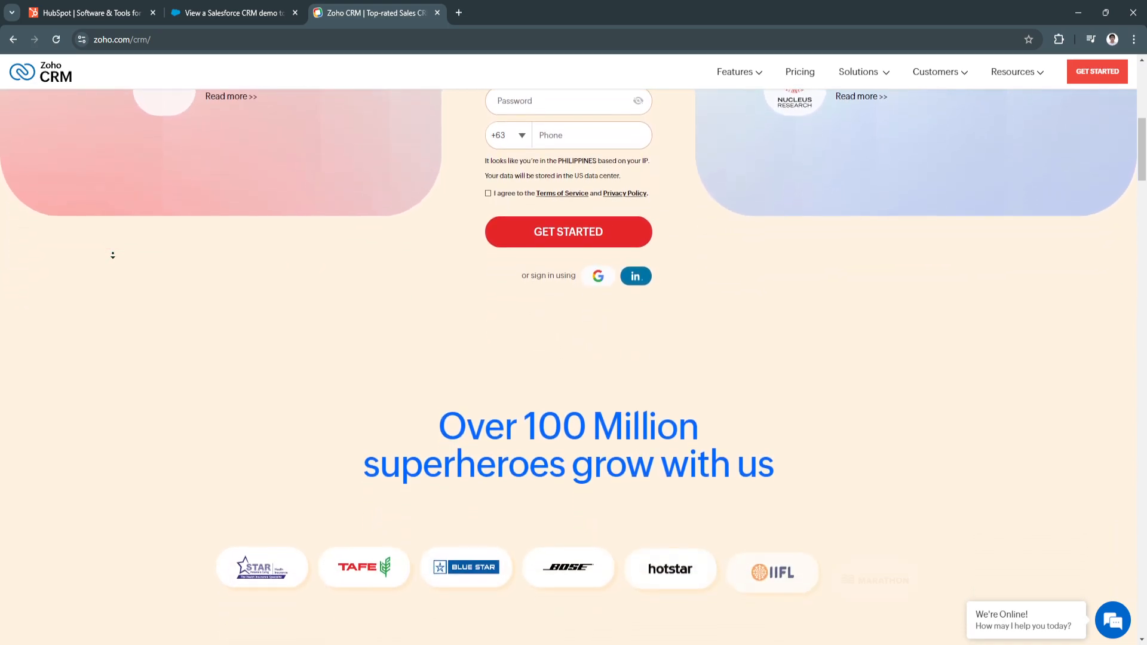
scroll("down", 3)
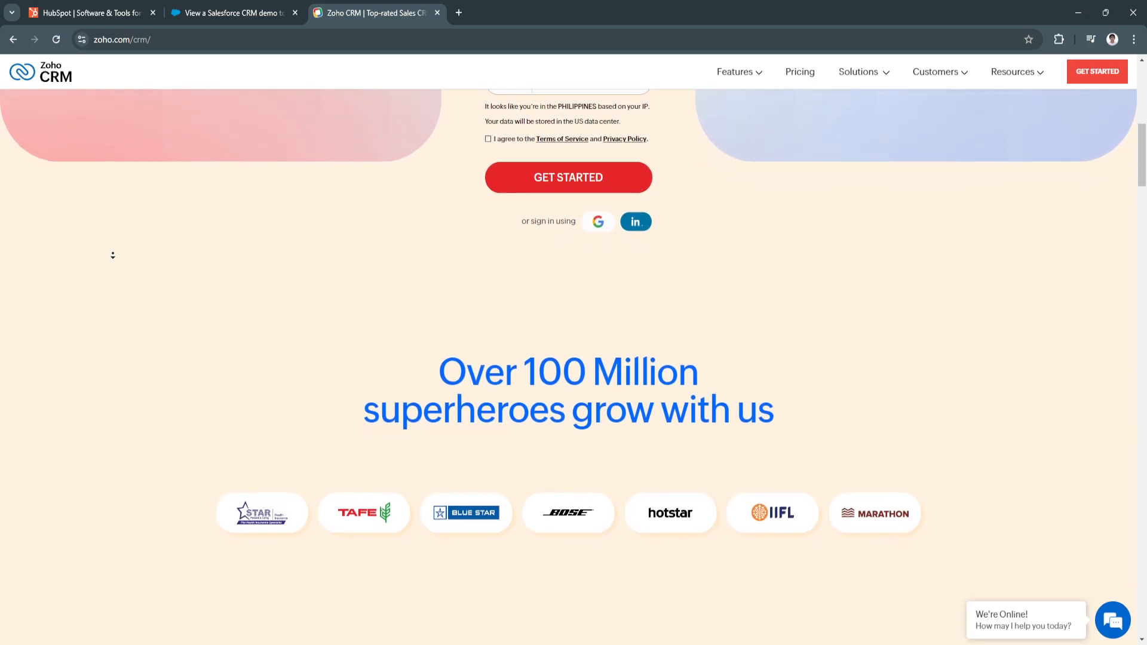
scroll("down", 3)
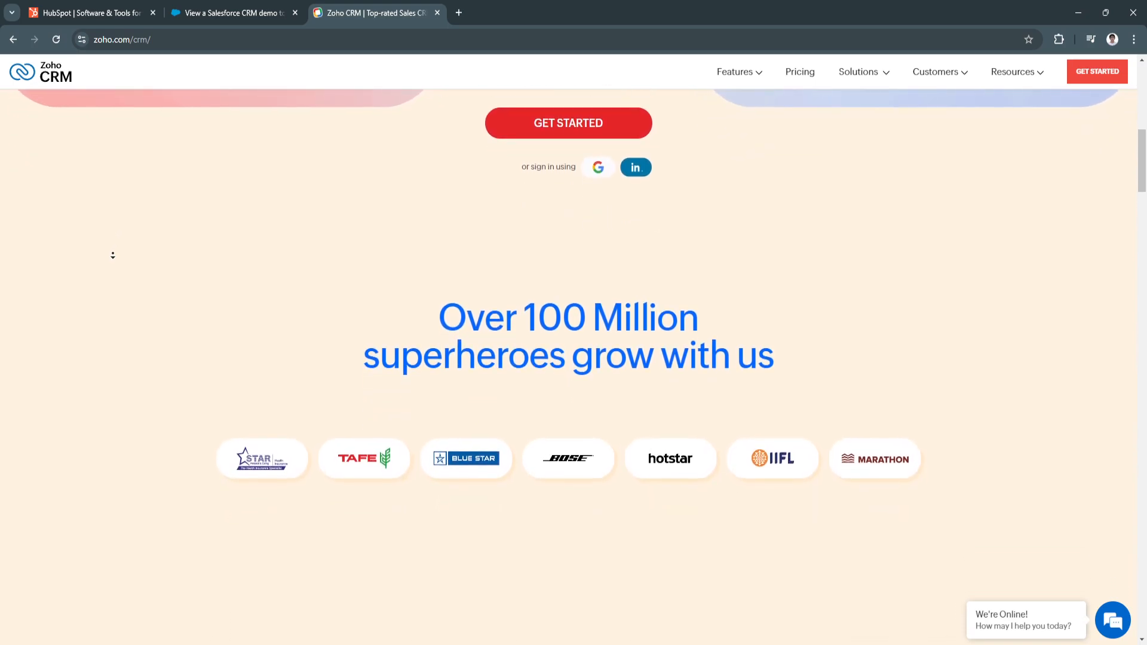
scroll("down", 3)
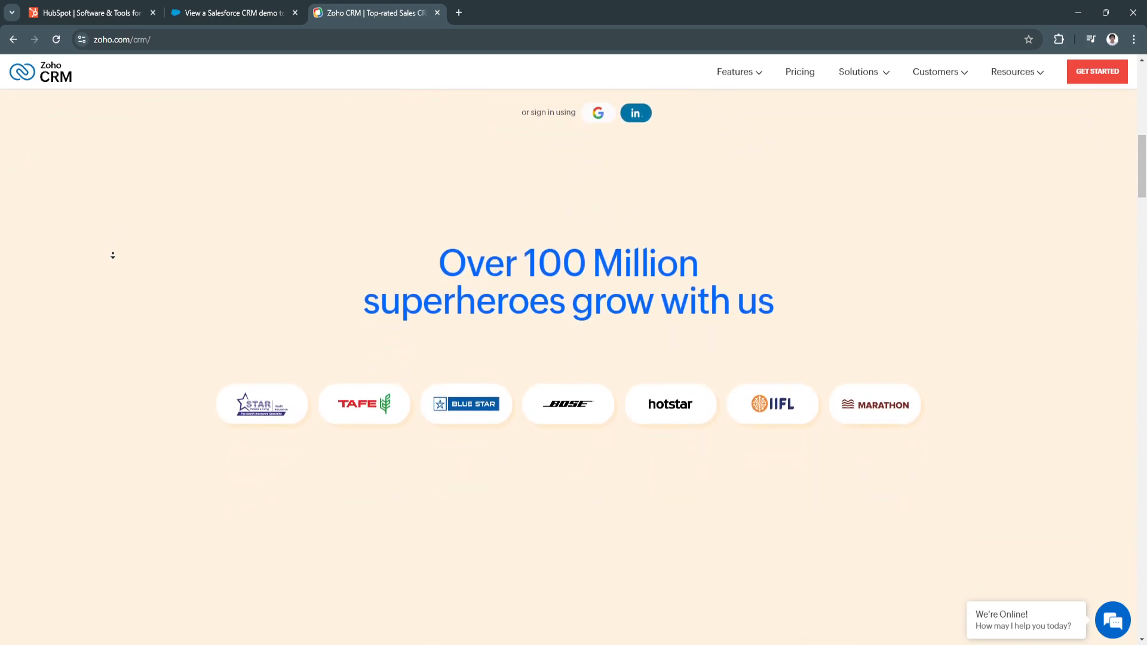
scroll("down", 3)
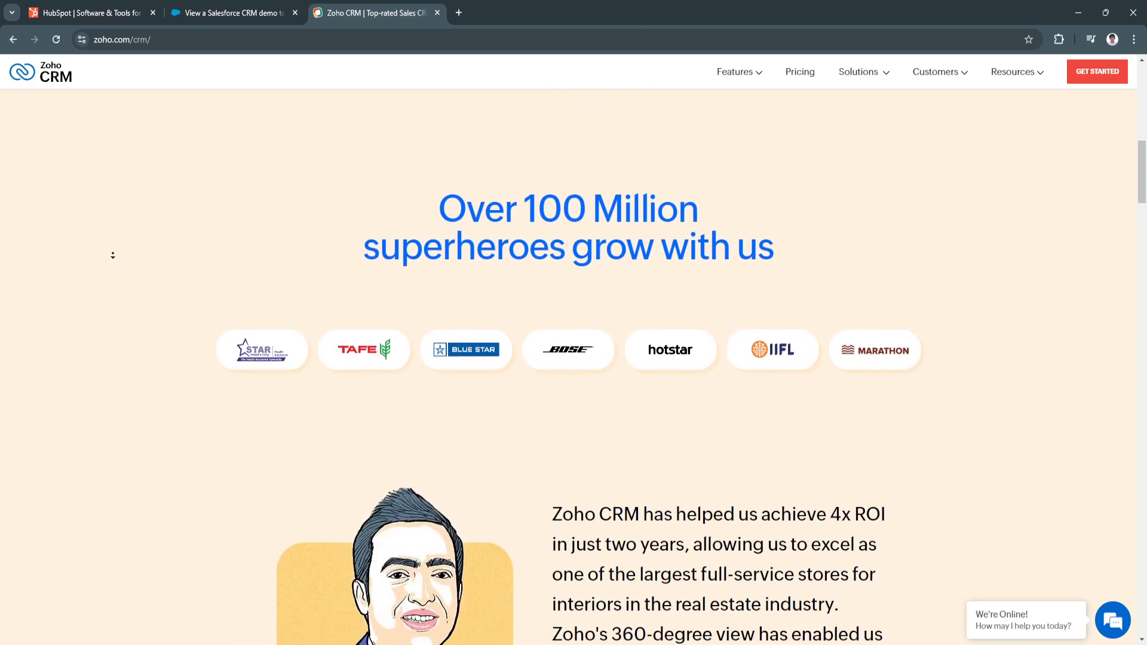
scroll("down", 3)
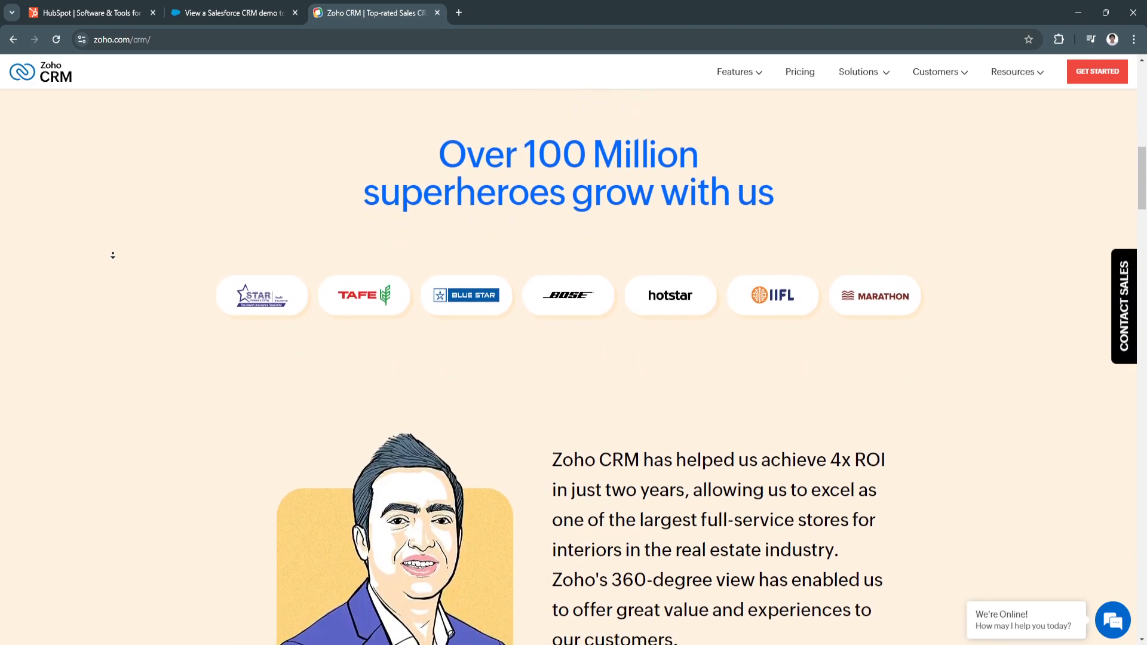
scroll("down", 3)
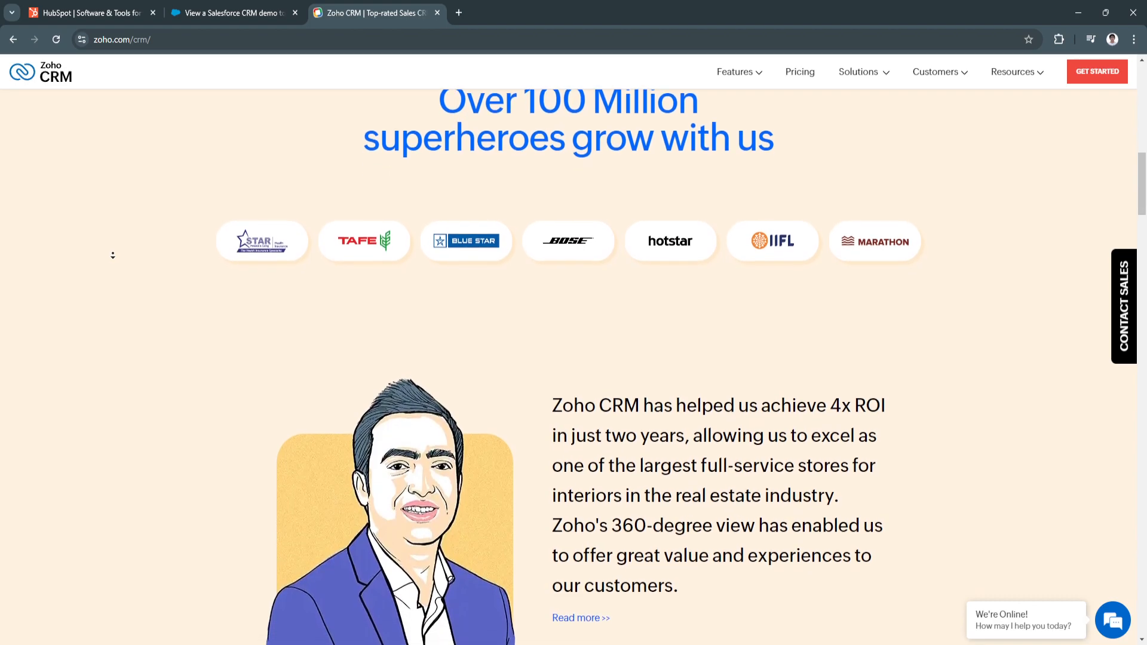
scroll("down", 3)
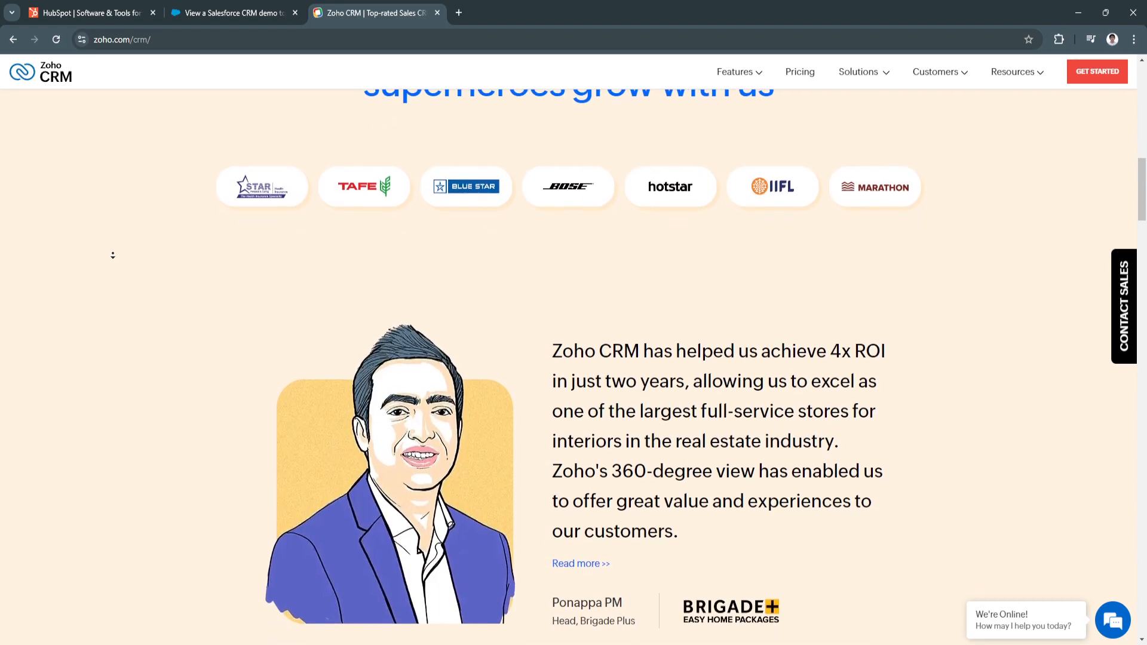
scroll("down", 3)
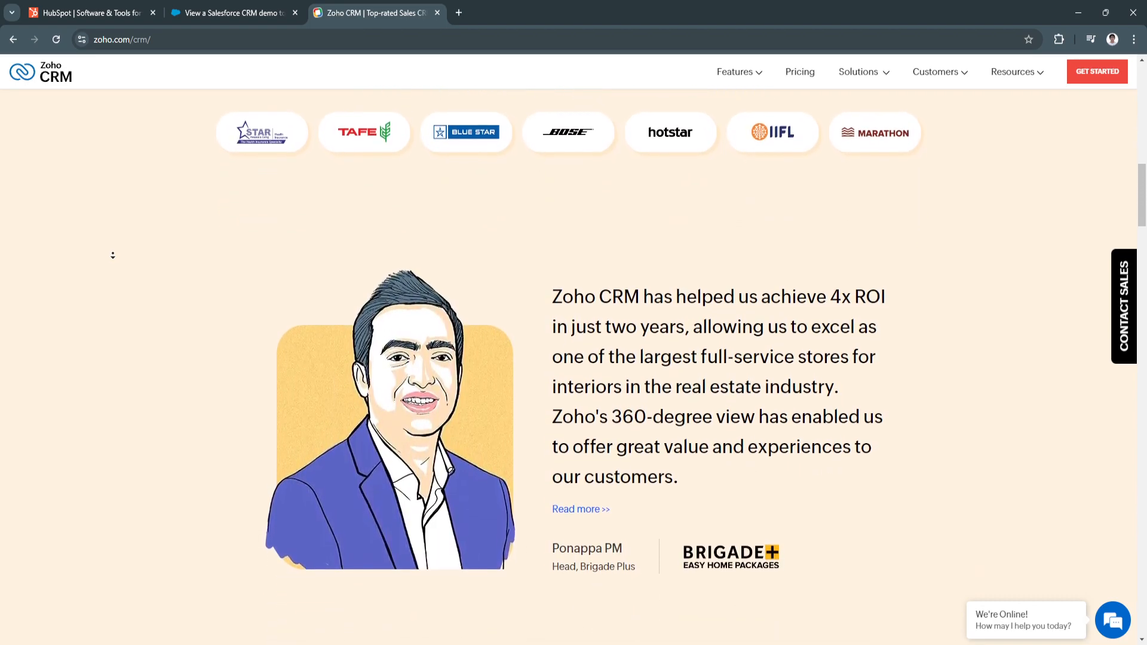
scroll("down", 3)
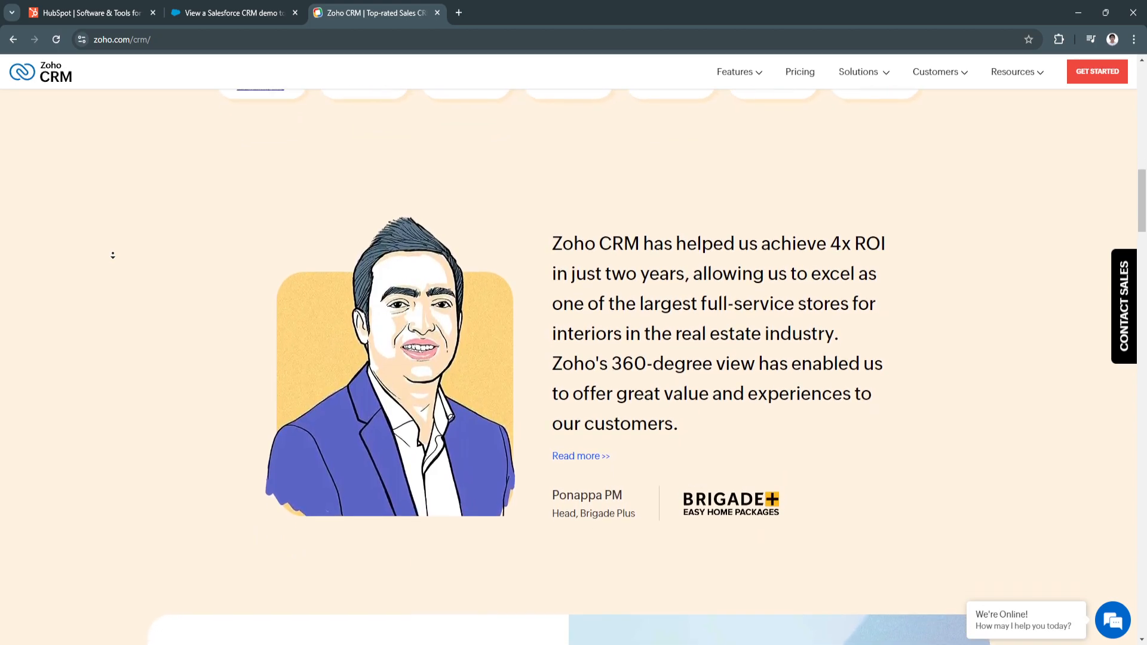
scroll("down", 3)
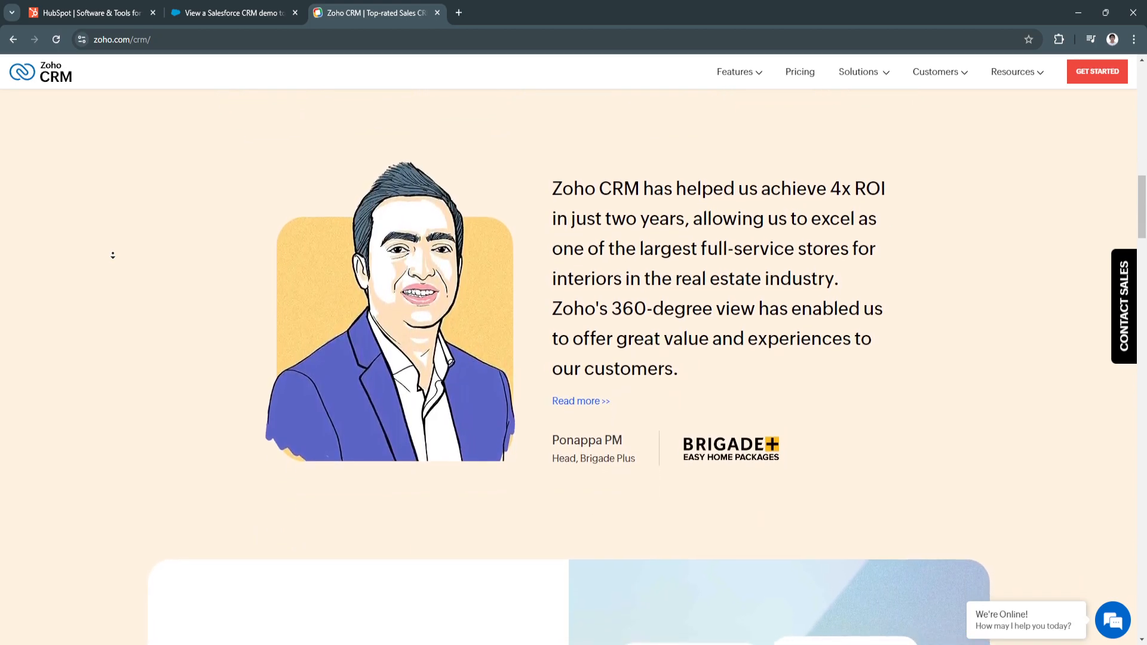
scroll("down", 3)
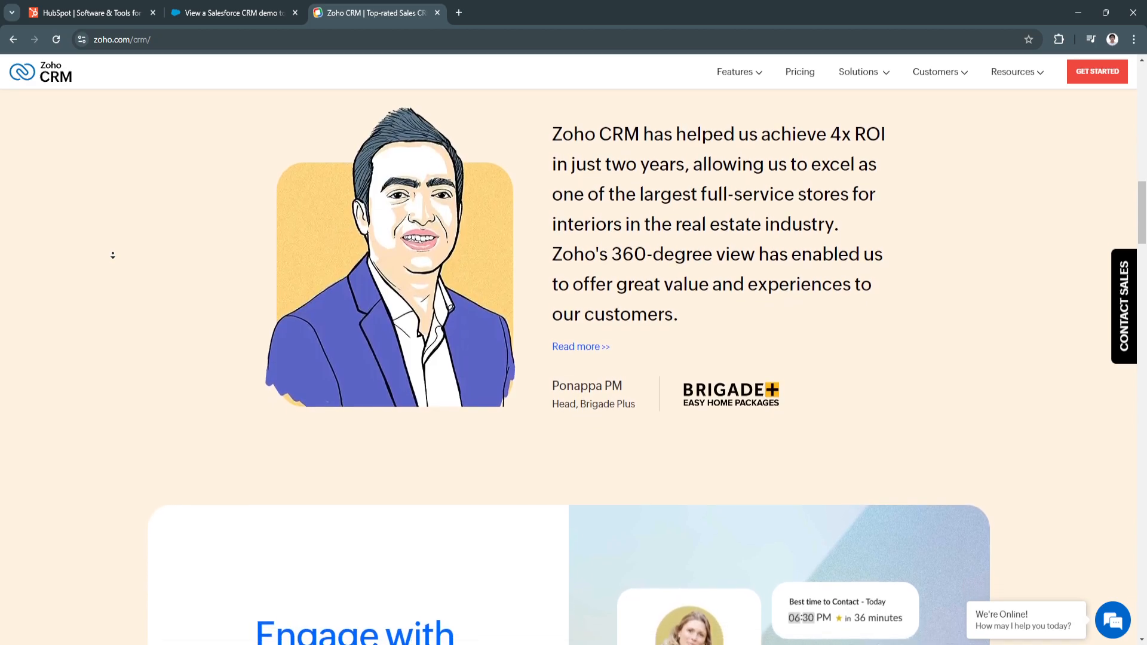
scroll("down", 3)
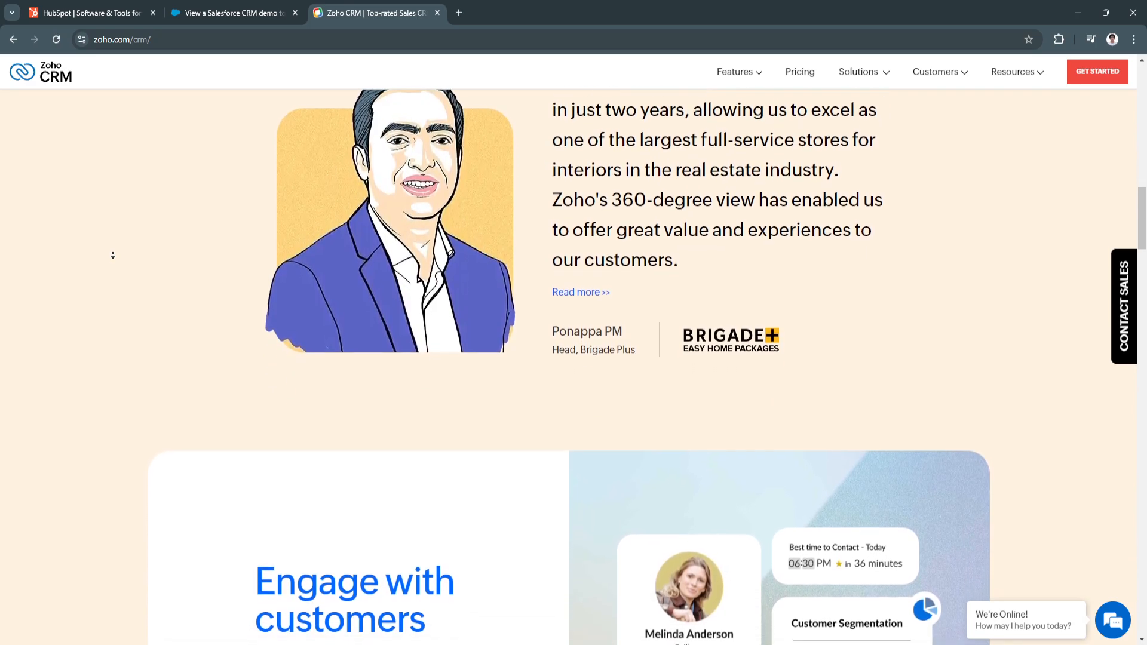
scroll("down", 3)
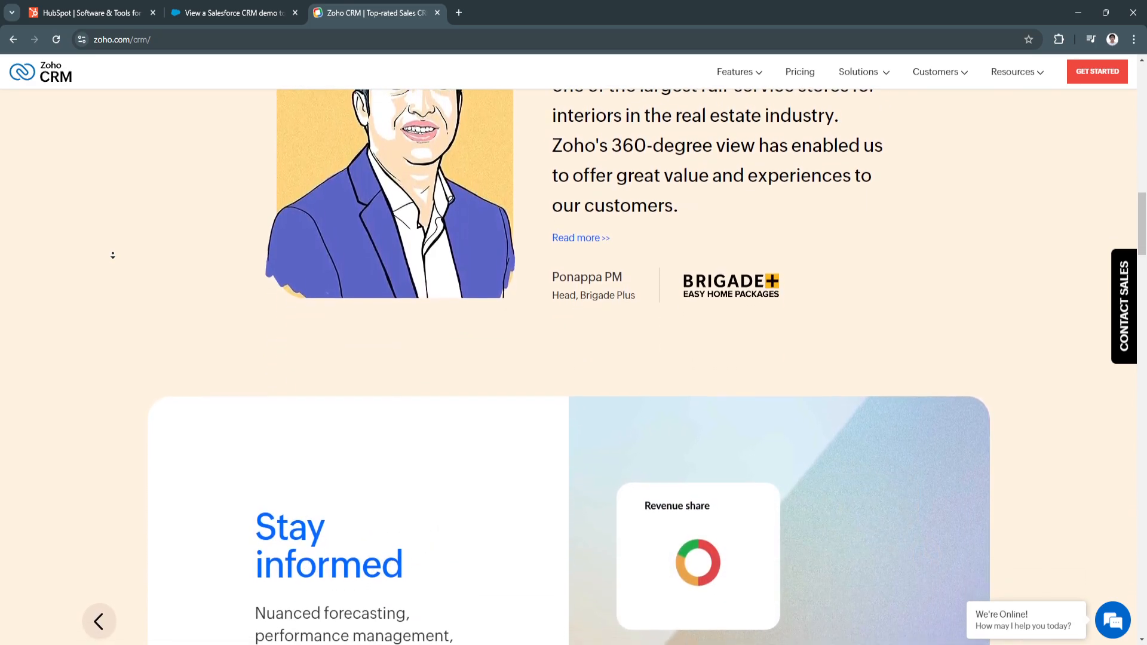
scroll("down", 3)
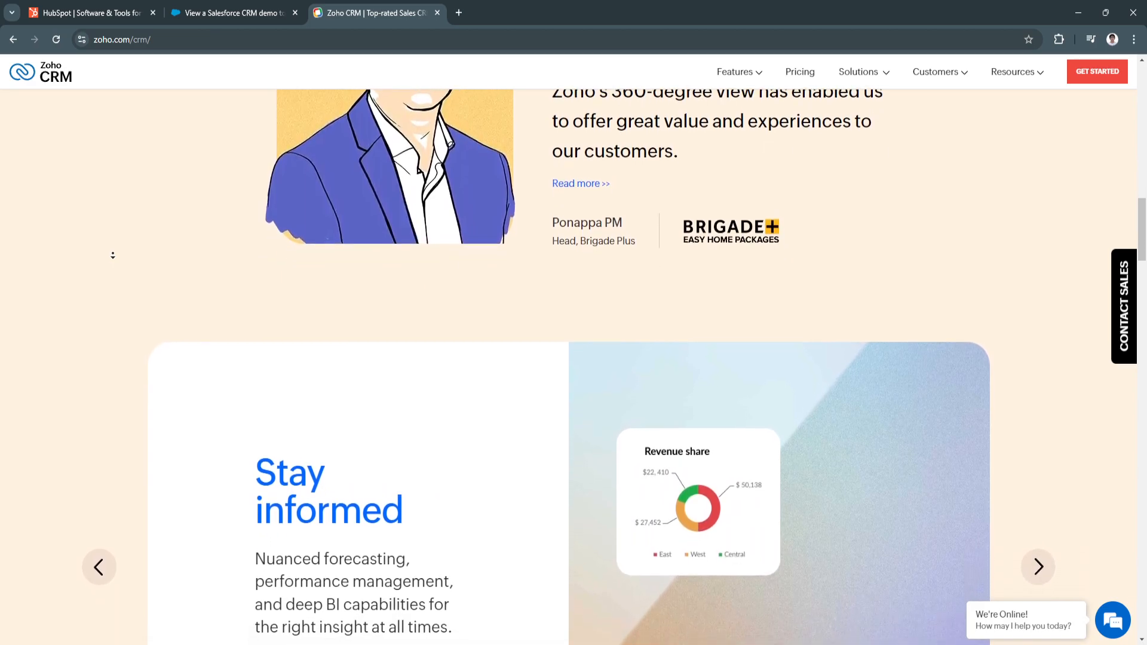
scroll("down", 3)
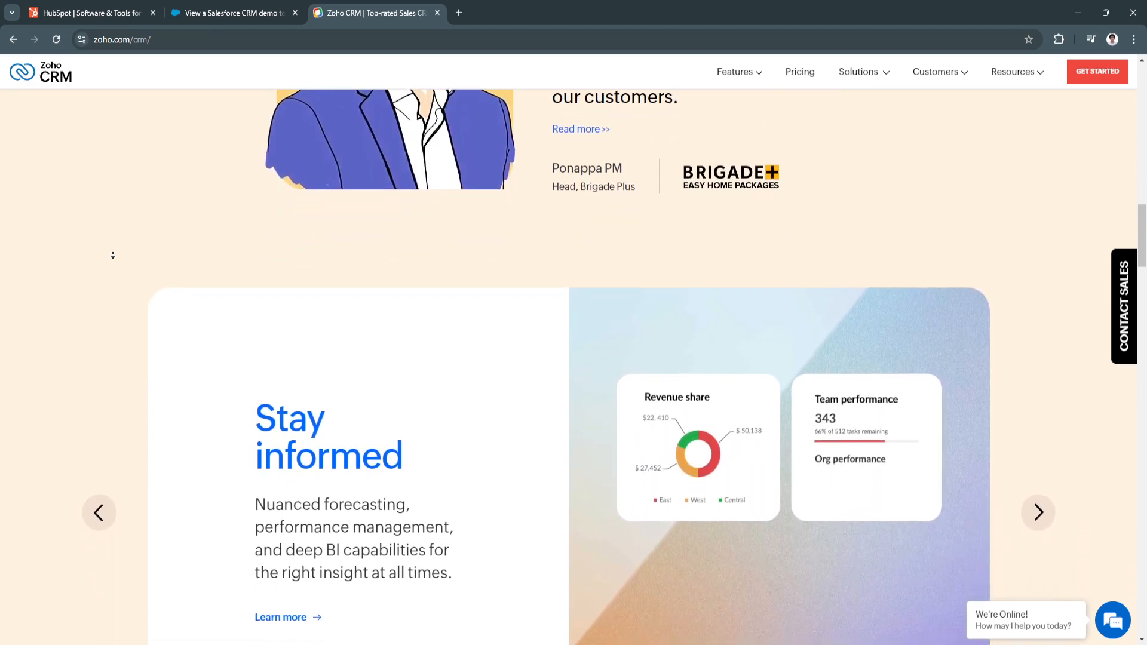
scroll("down", 3)
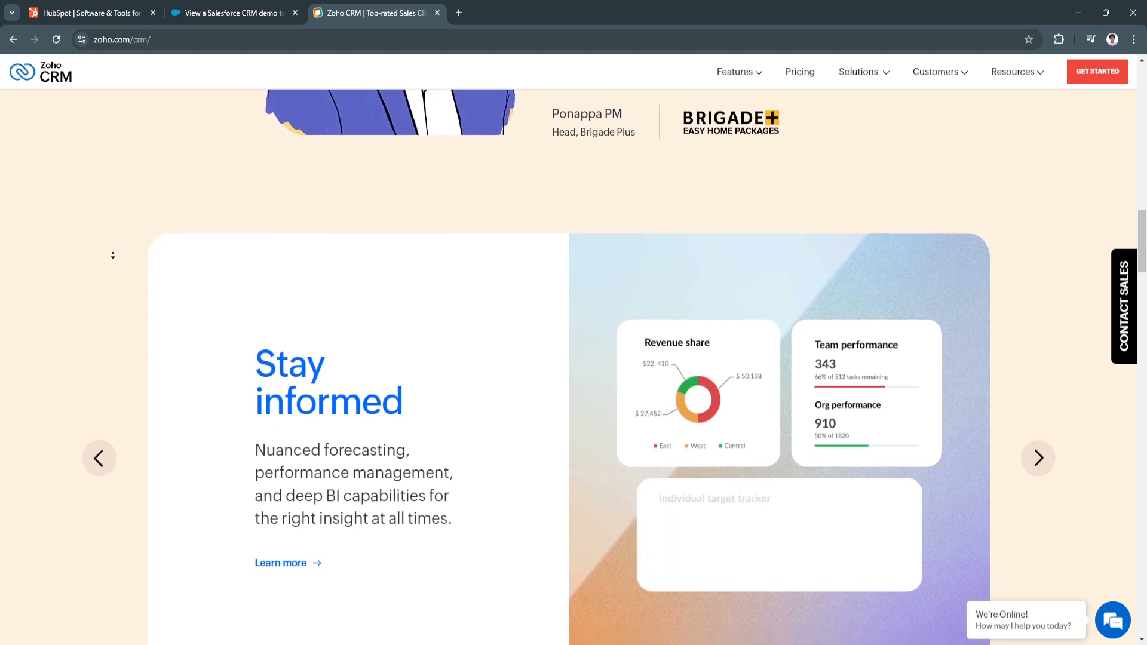
scroll("down", 3)
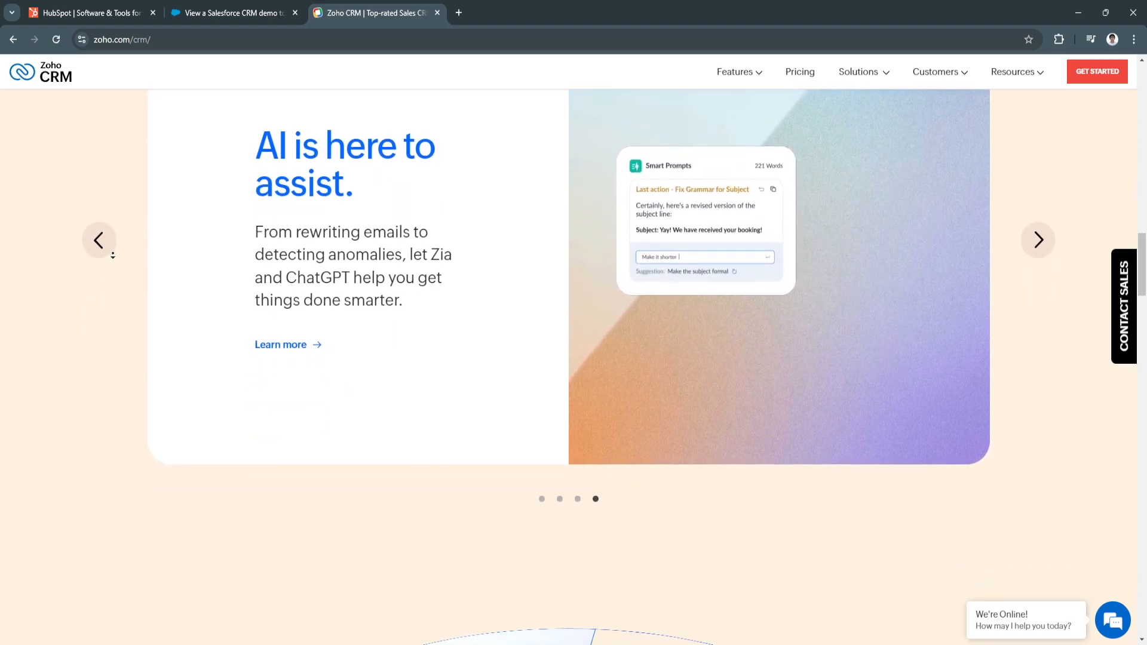
scroll("down", 3)
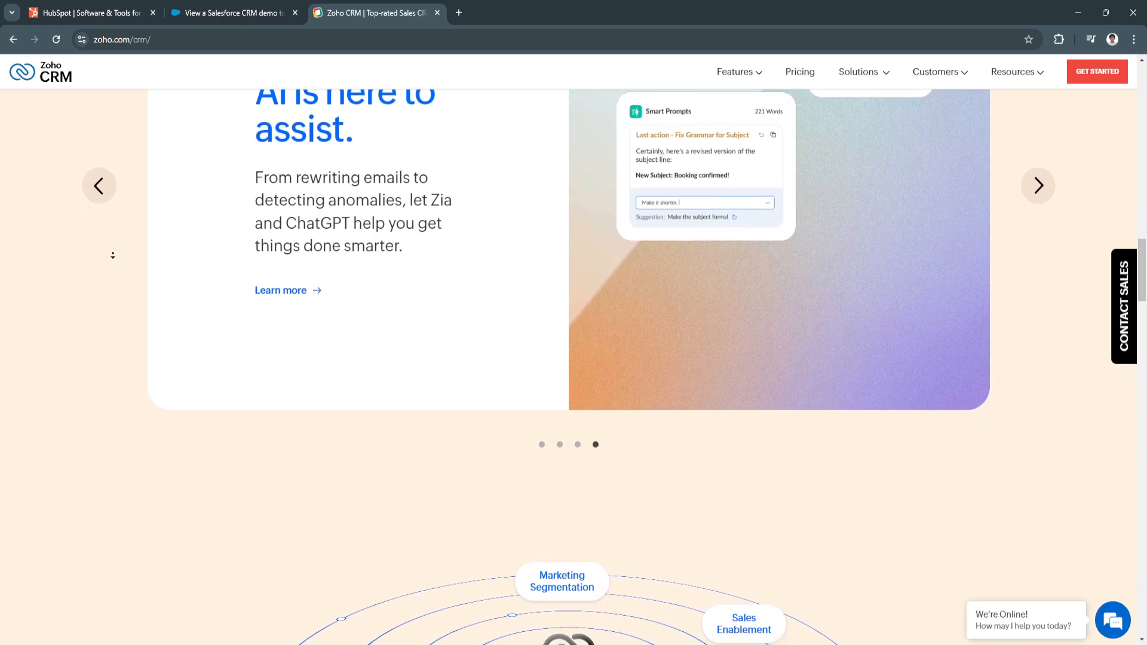
scroll("down", 3)
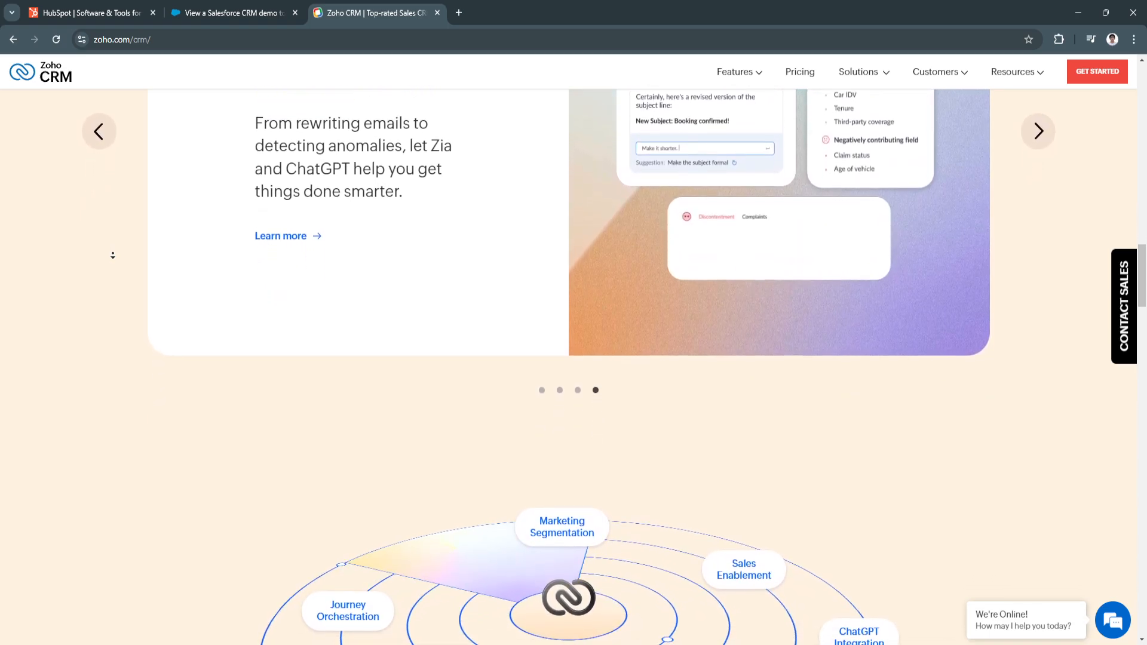
scroll("down", 3)
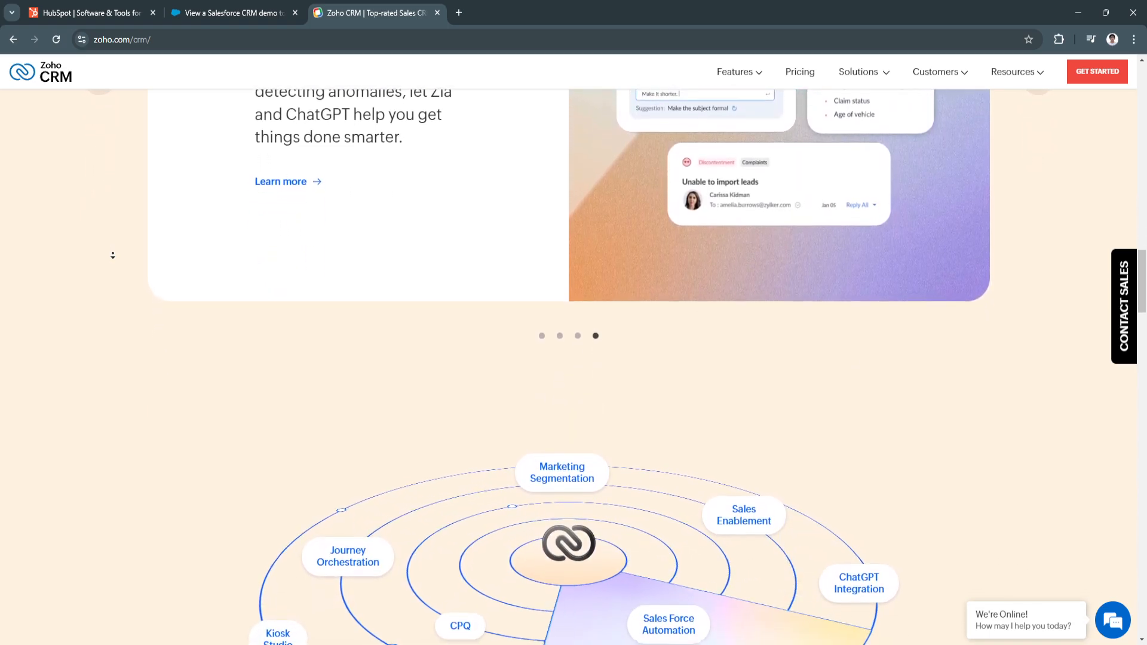
scroll("down", 3)
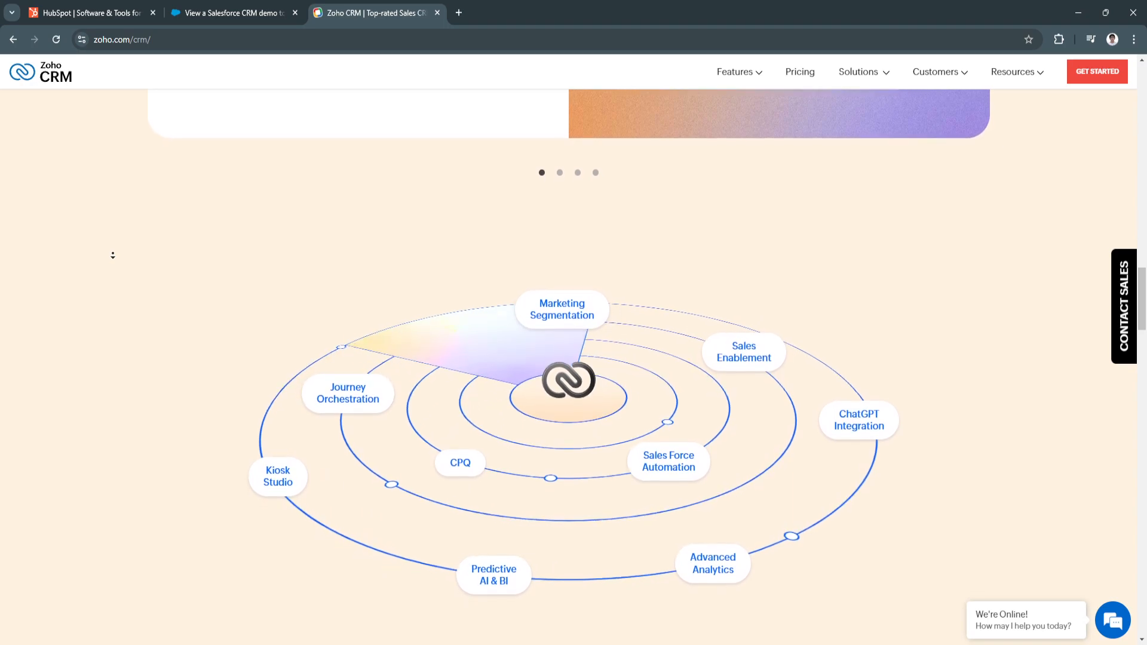
Scroll past Zoho's 360° view diagram to the 'Obsessed with Privacy since 1999' certificates.
scroll("down", 3)
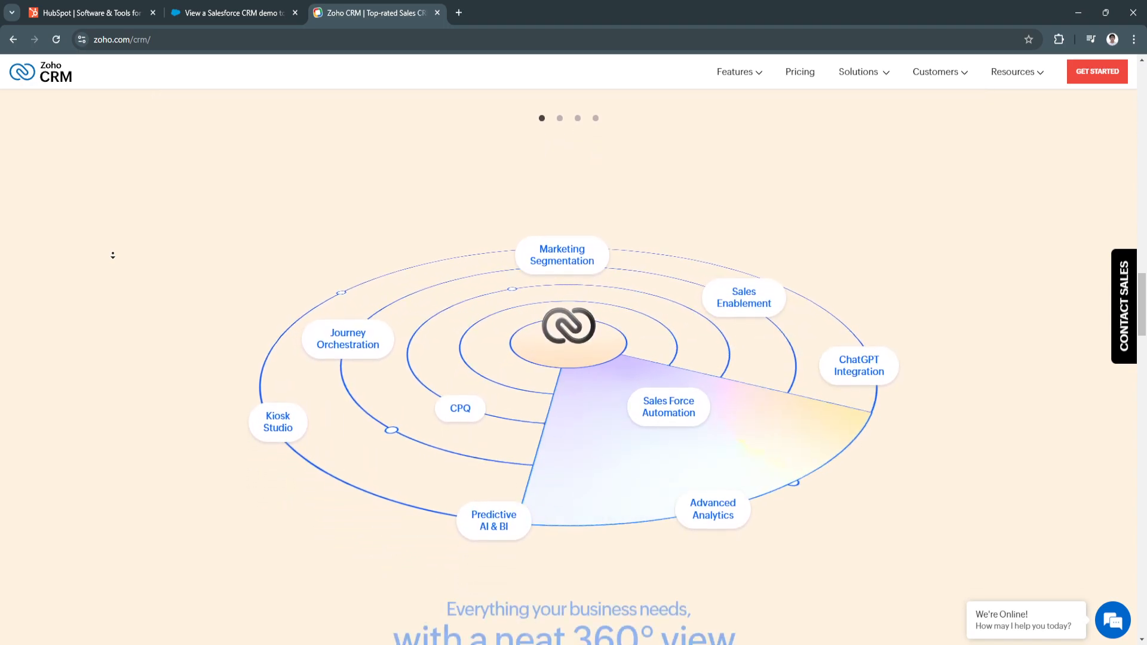
scroll("down", 3)
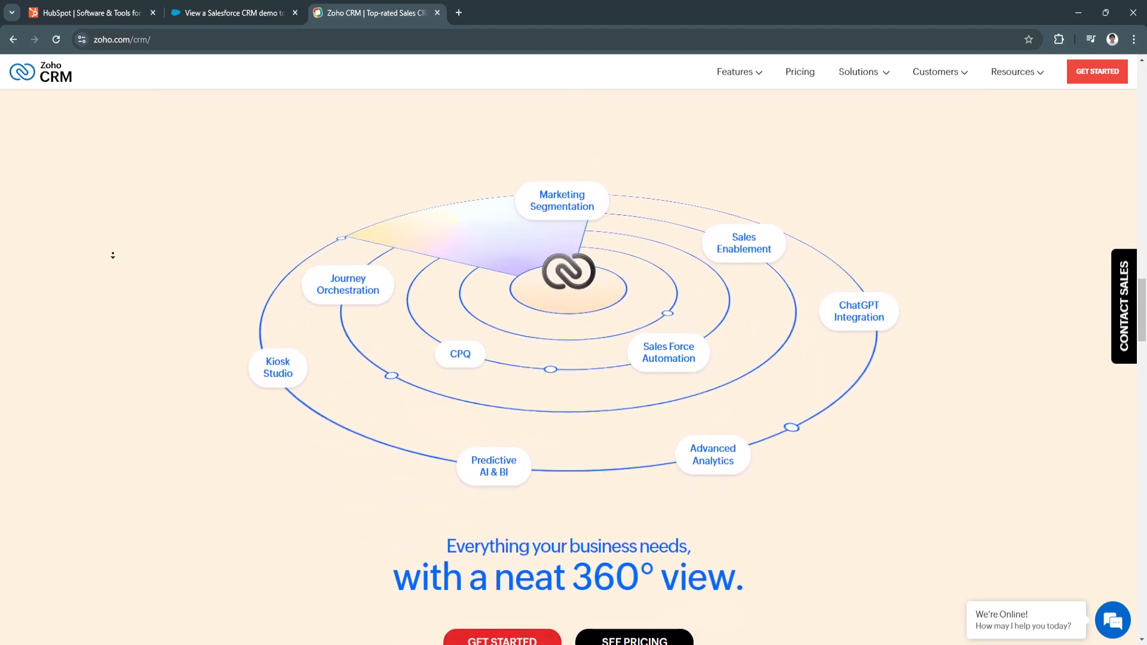
scroll("down", 3)
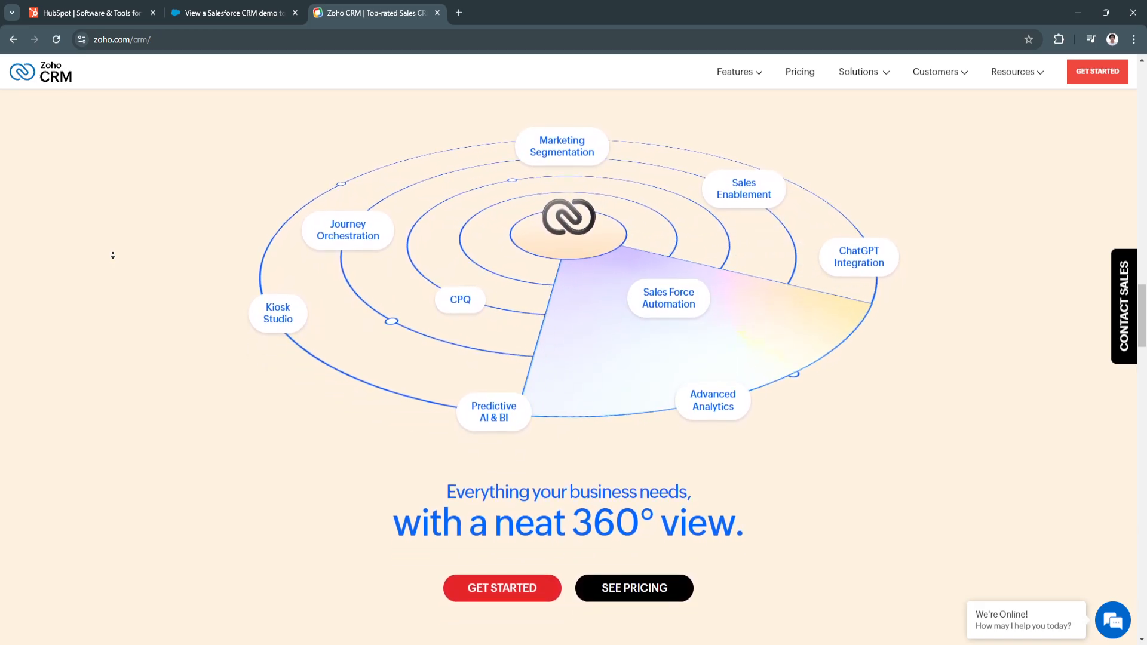
scroll("down", 3)
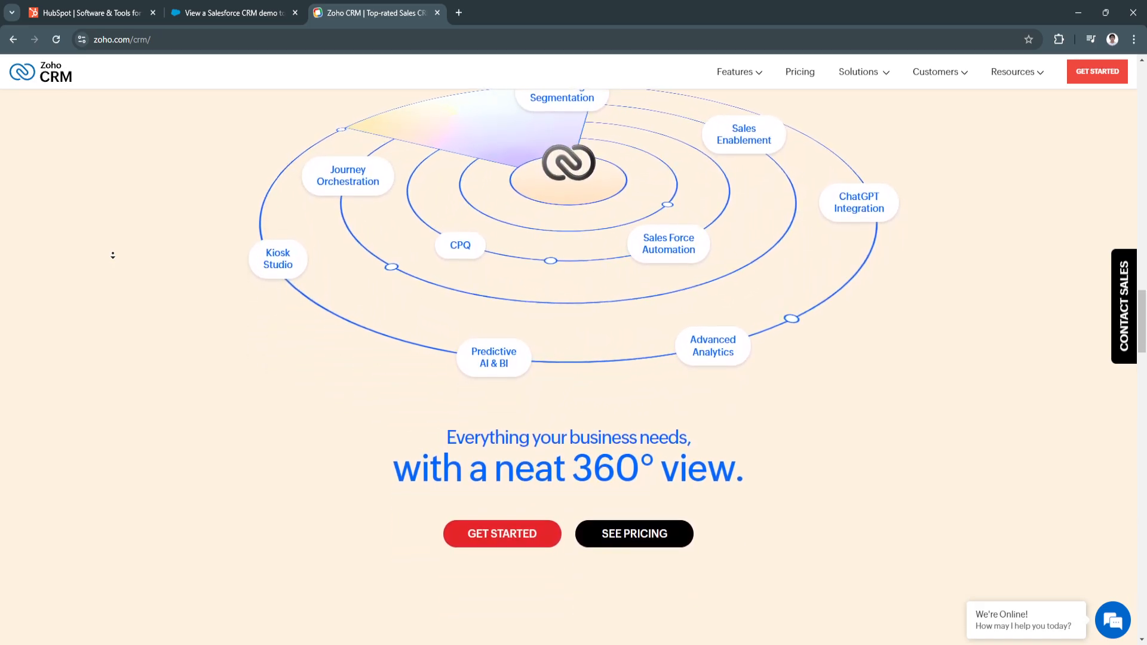
scroll("down", 3)
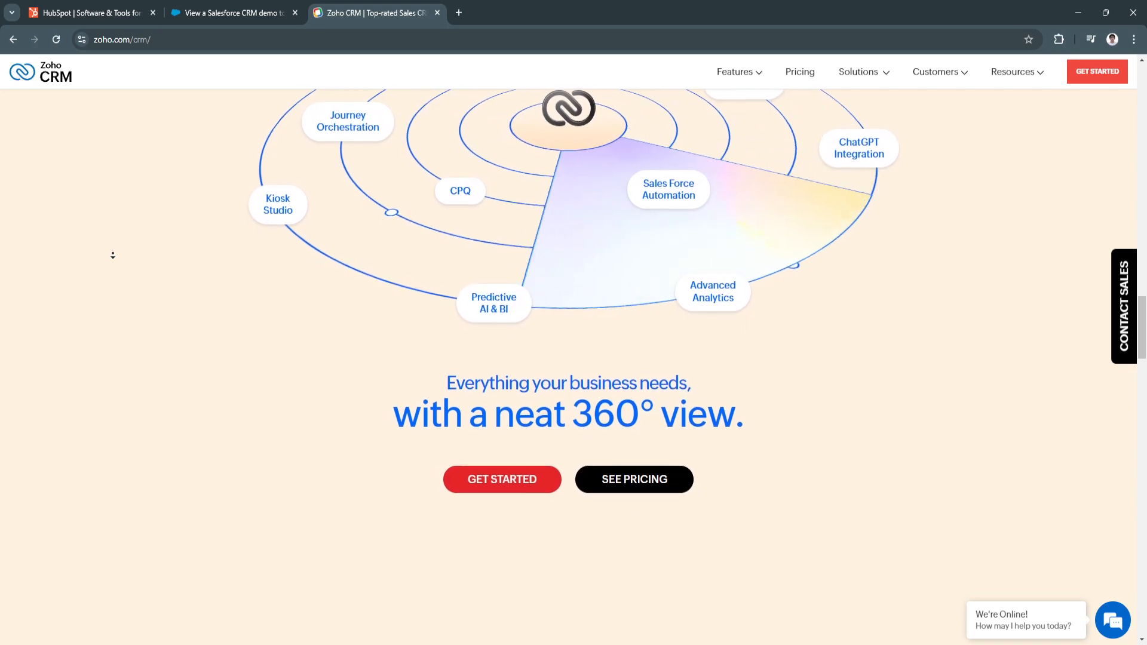
scroll("down", 3)
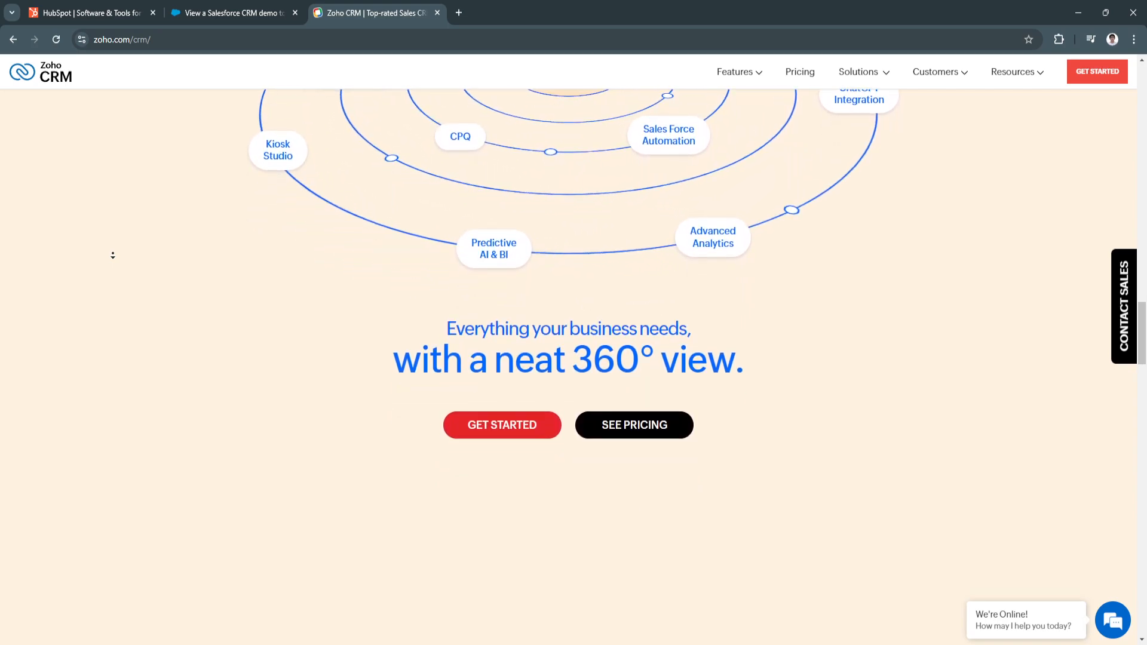
scroll("down", 3)
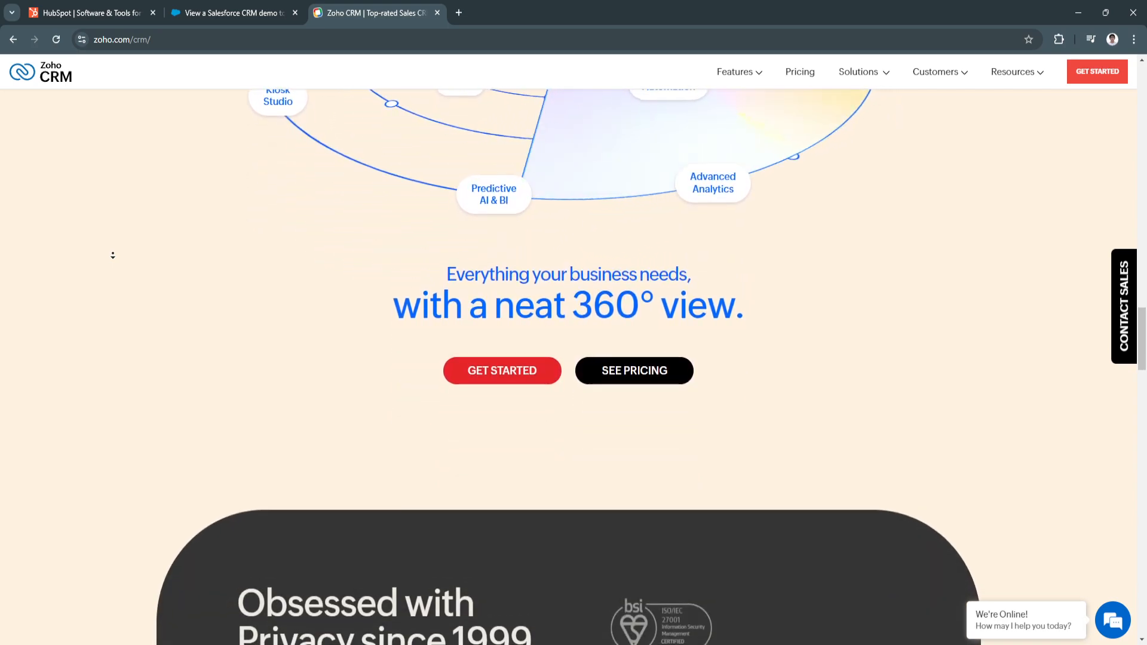
scroll("down", 3)
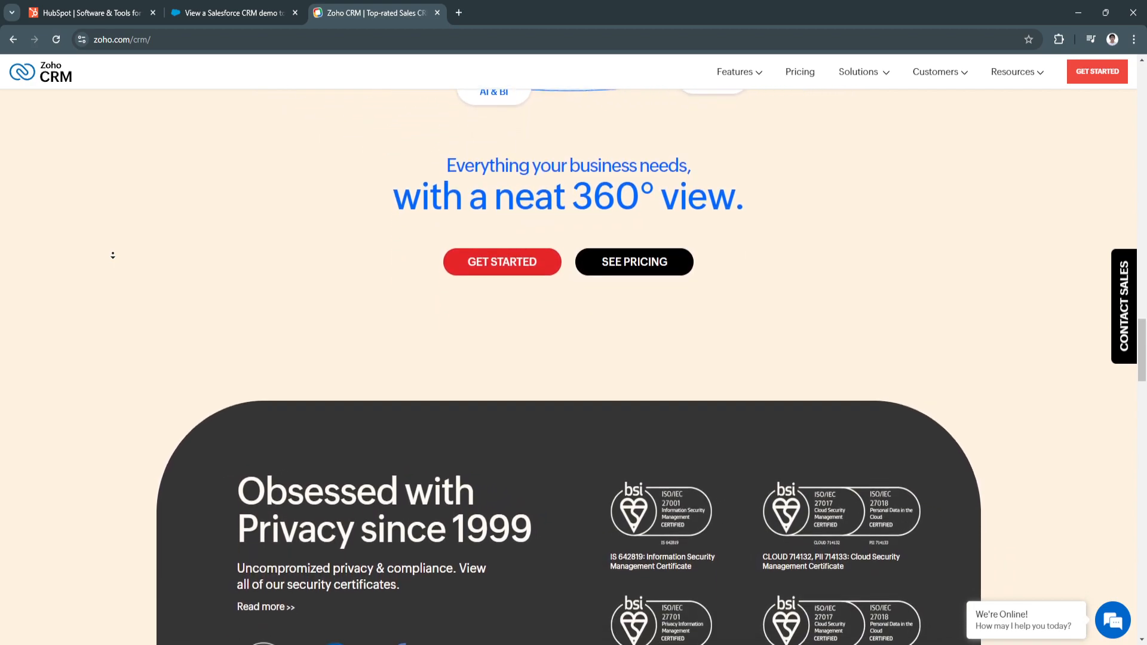
scroll("down", 3)
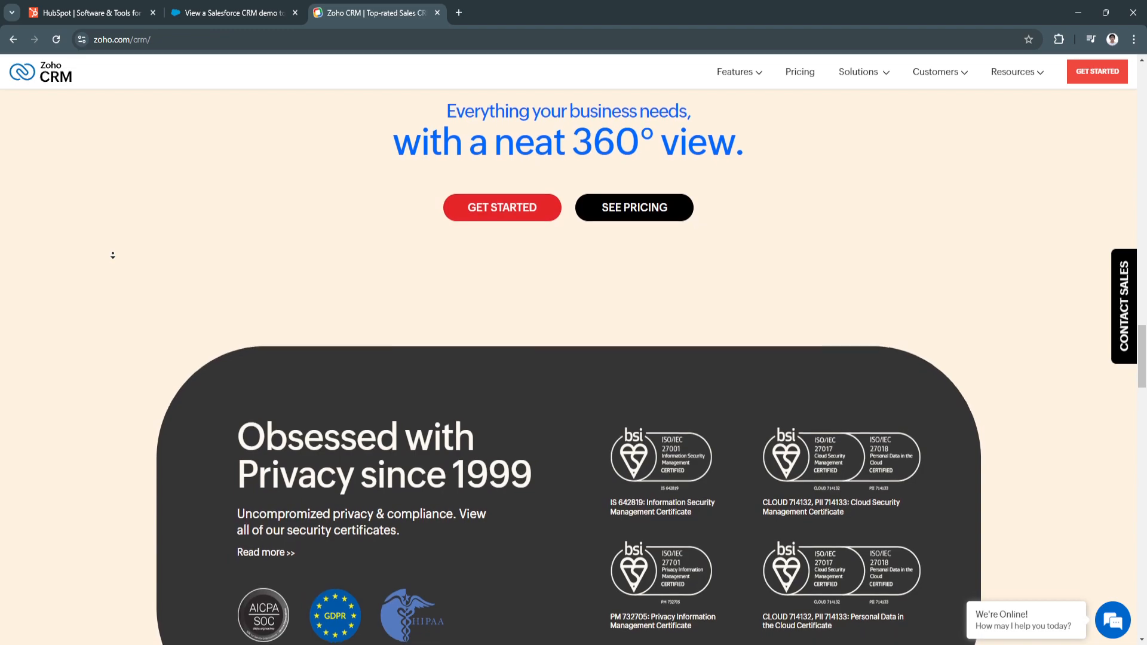
scroll("down", 3)
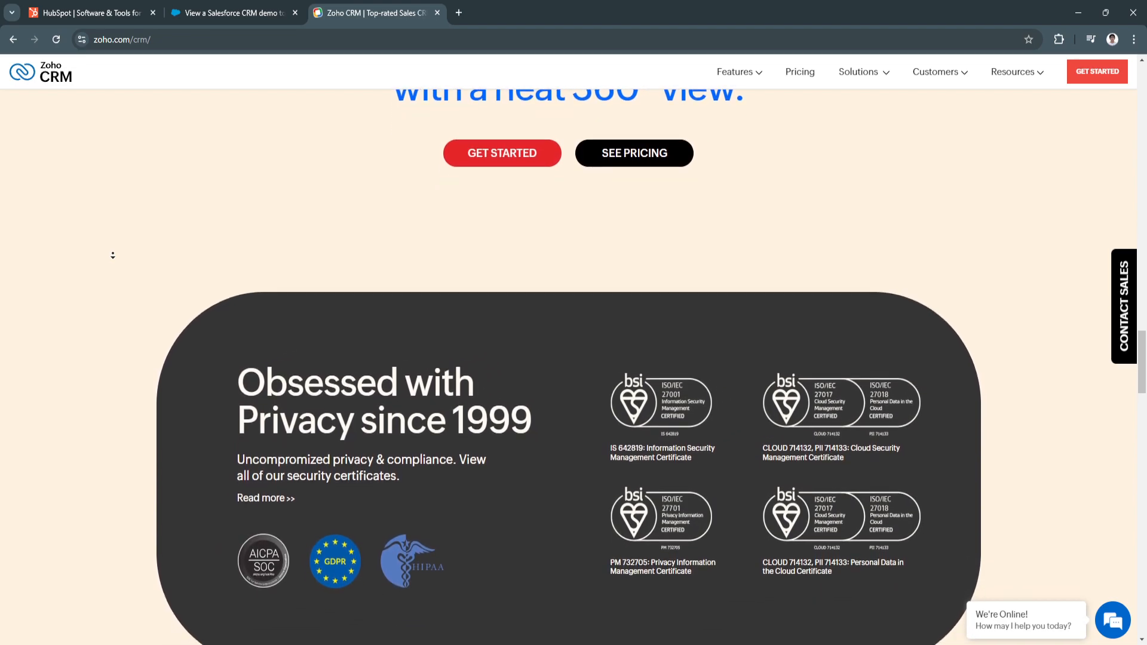
scroll("down", 3)
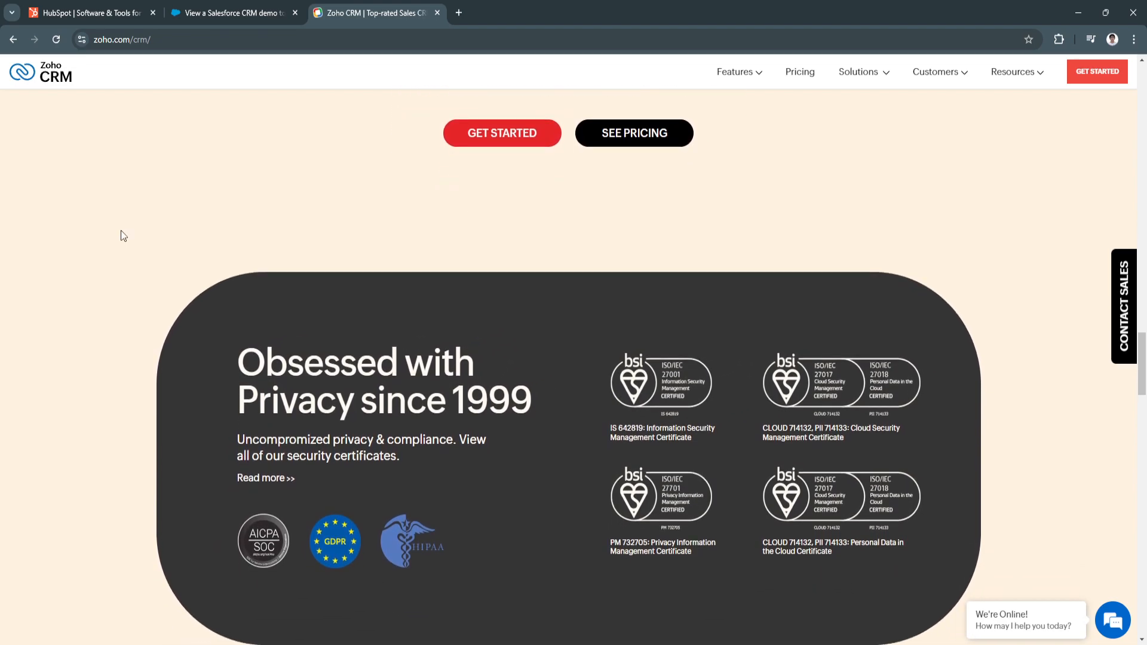
Revisit the Salesforce demo form and HubSpot's Marketing, Sales and Service Hub cards, then return to Zoho CRM.
left_click(228, 13)
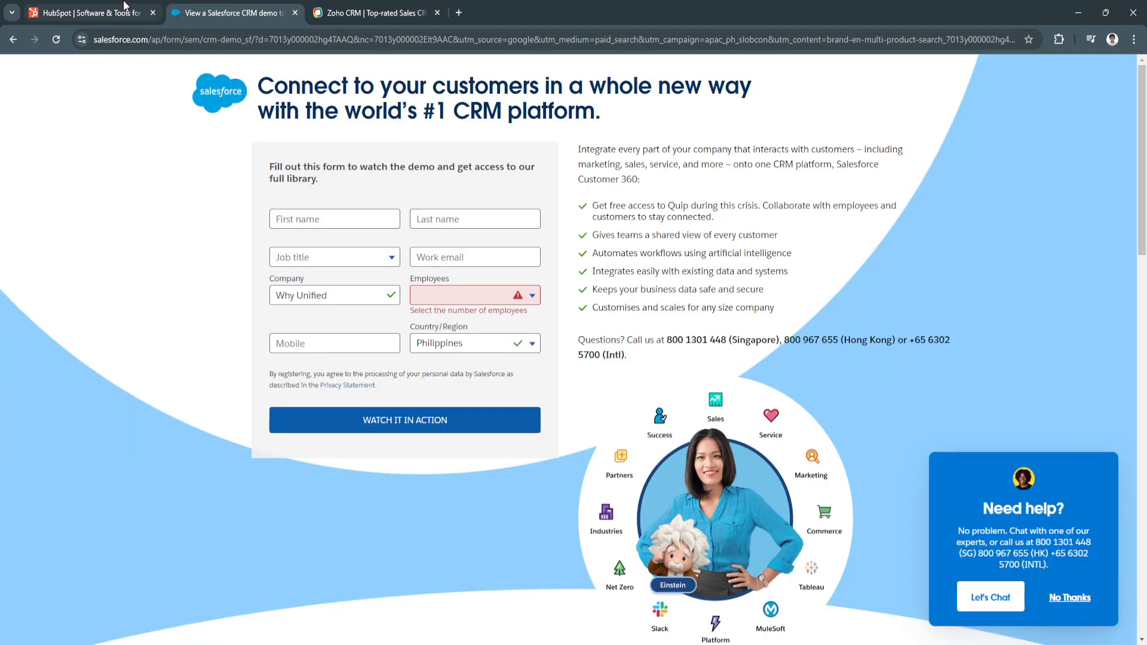
left_click(373, 13)
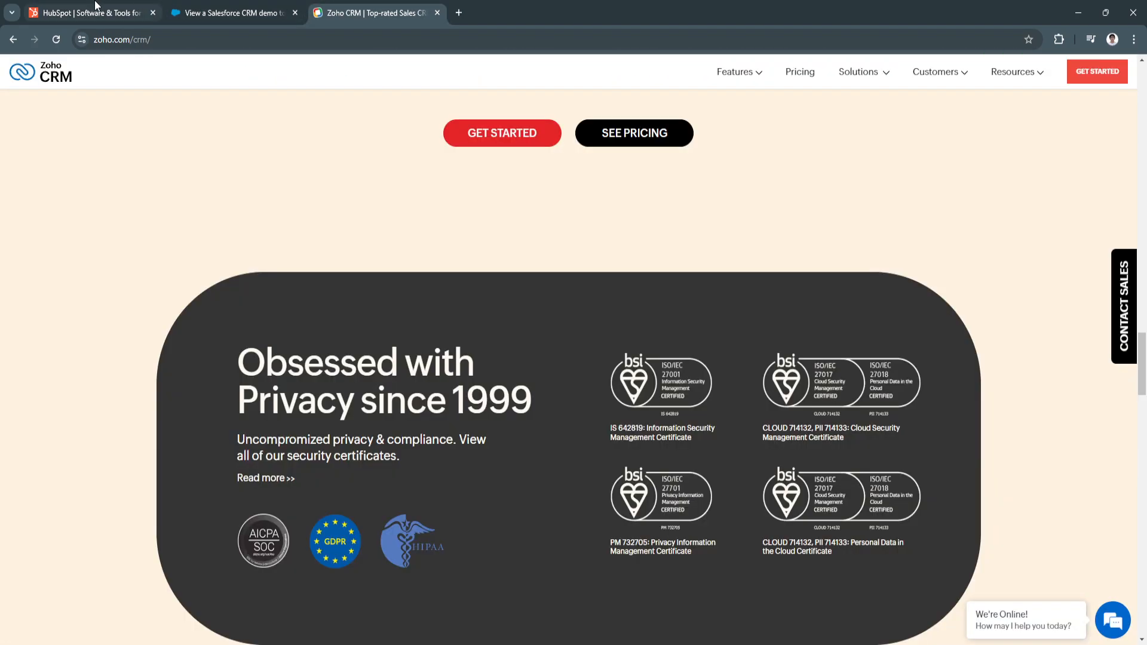
left_click(88, 12)
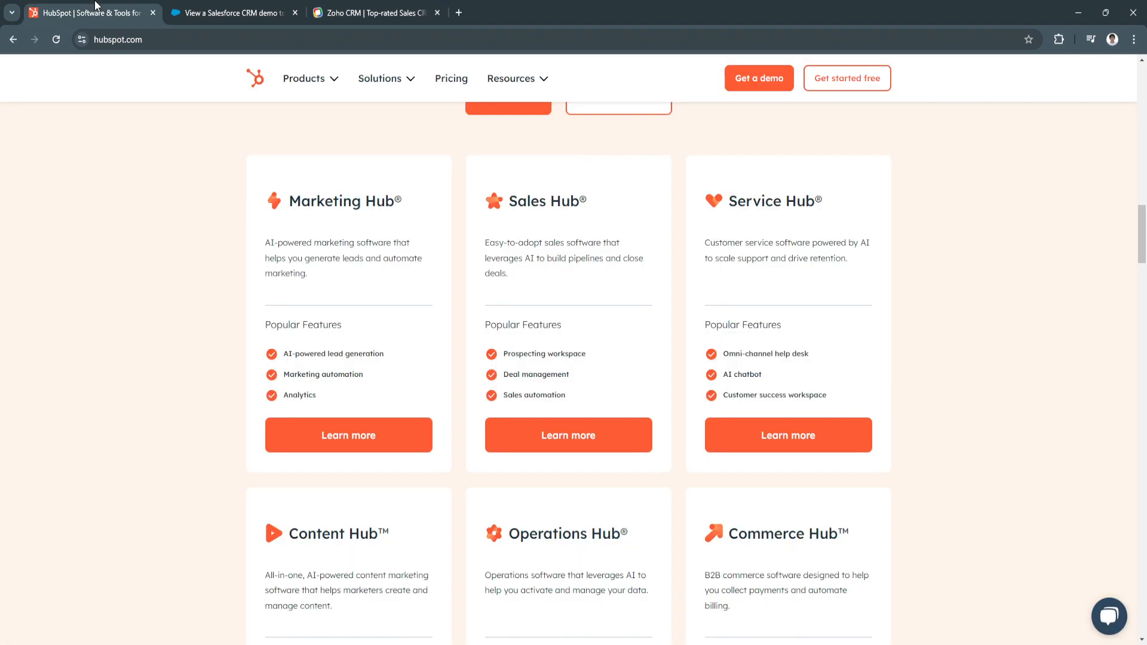
mouse_move(118, 198)
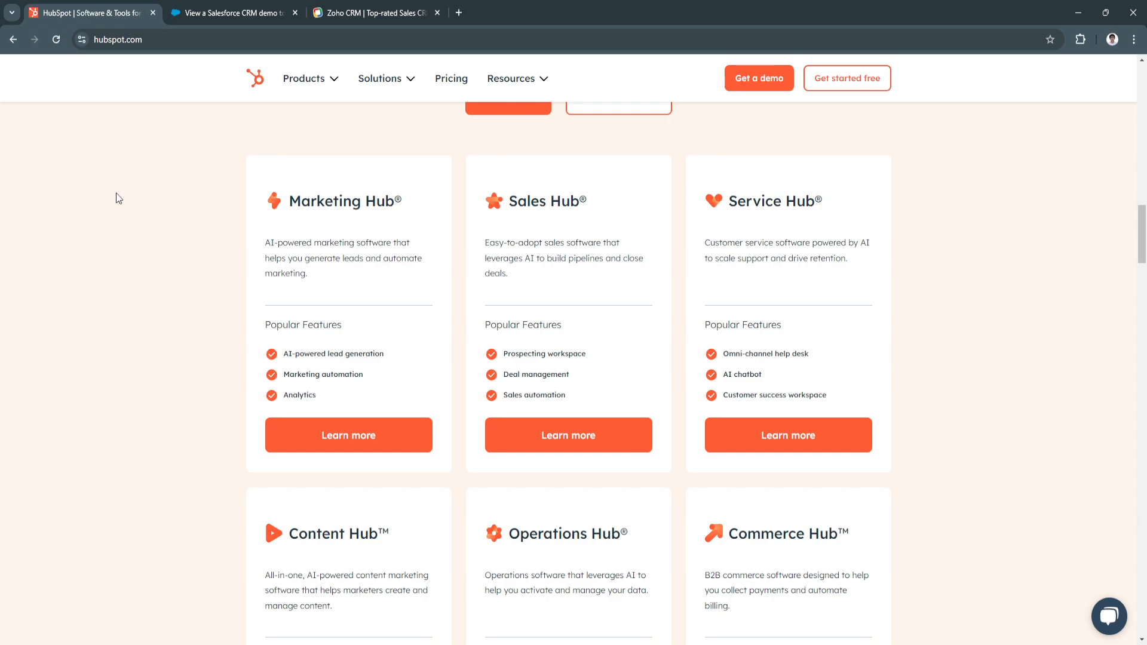
mouse_move(134, 189)
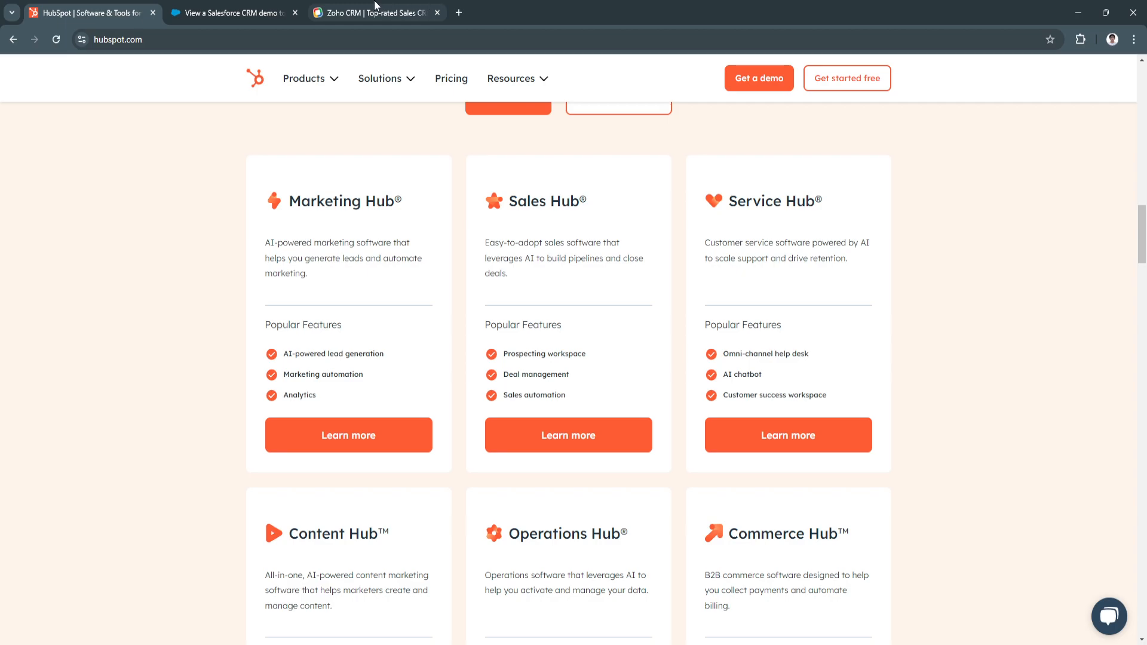
left_click(375, 13)
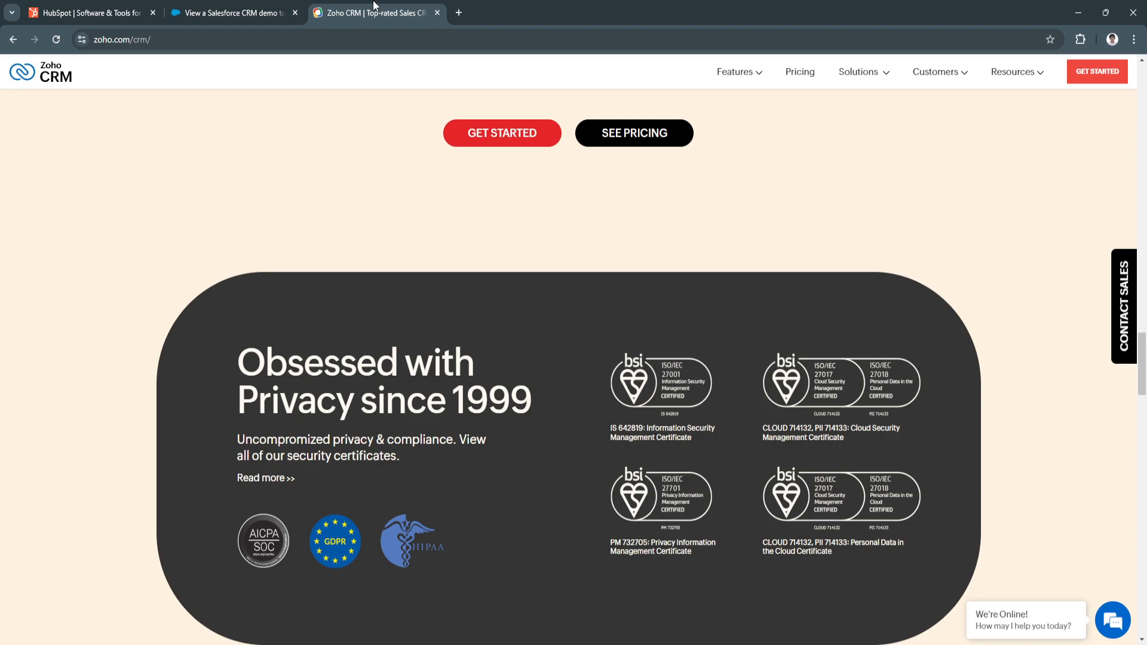
mouse_move(2, 176)
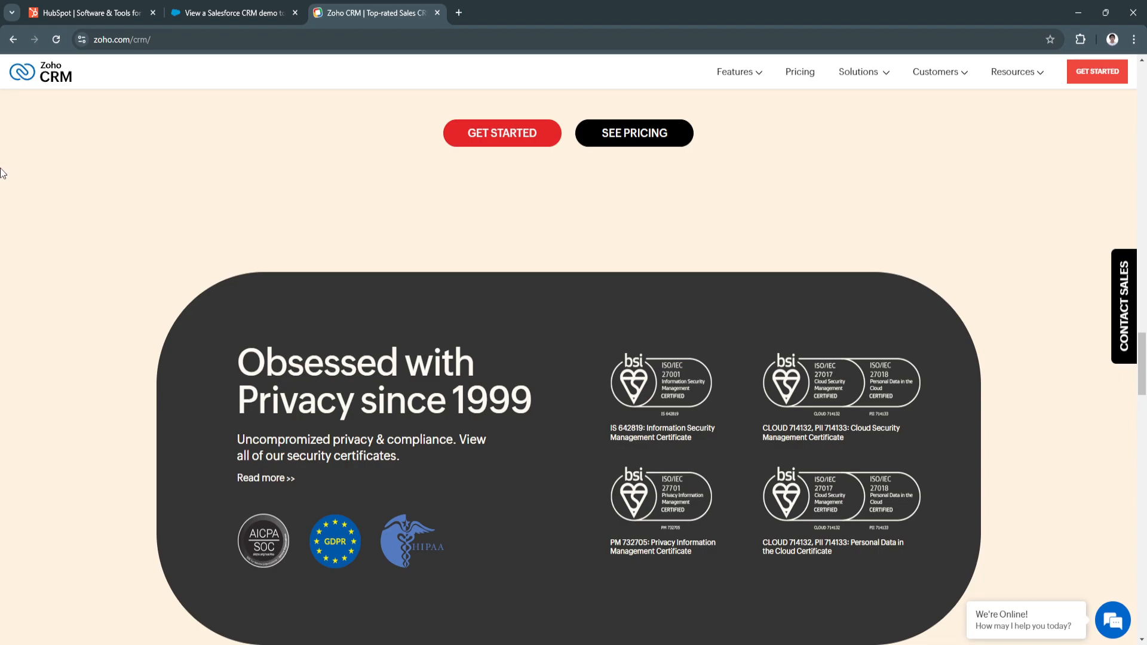
mouse_move(162, 323)
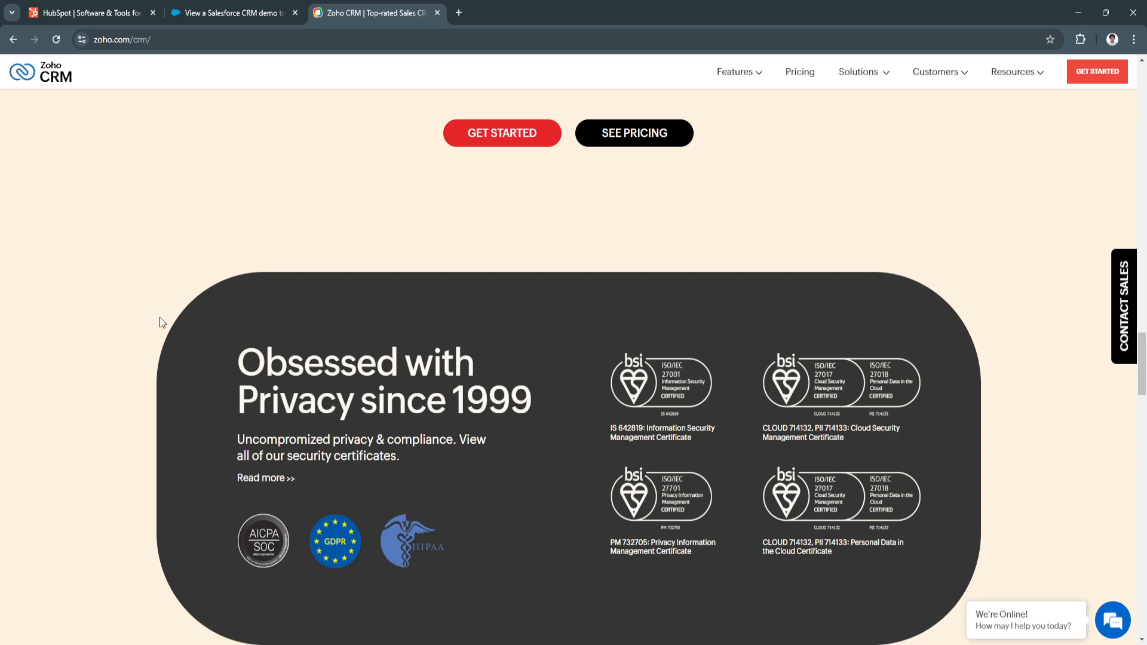
Switch rapidly between the HubSpot, Zoho CRM and Salesforce pages, ending on HubSpot's product hubs.
left_click(88, 12)
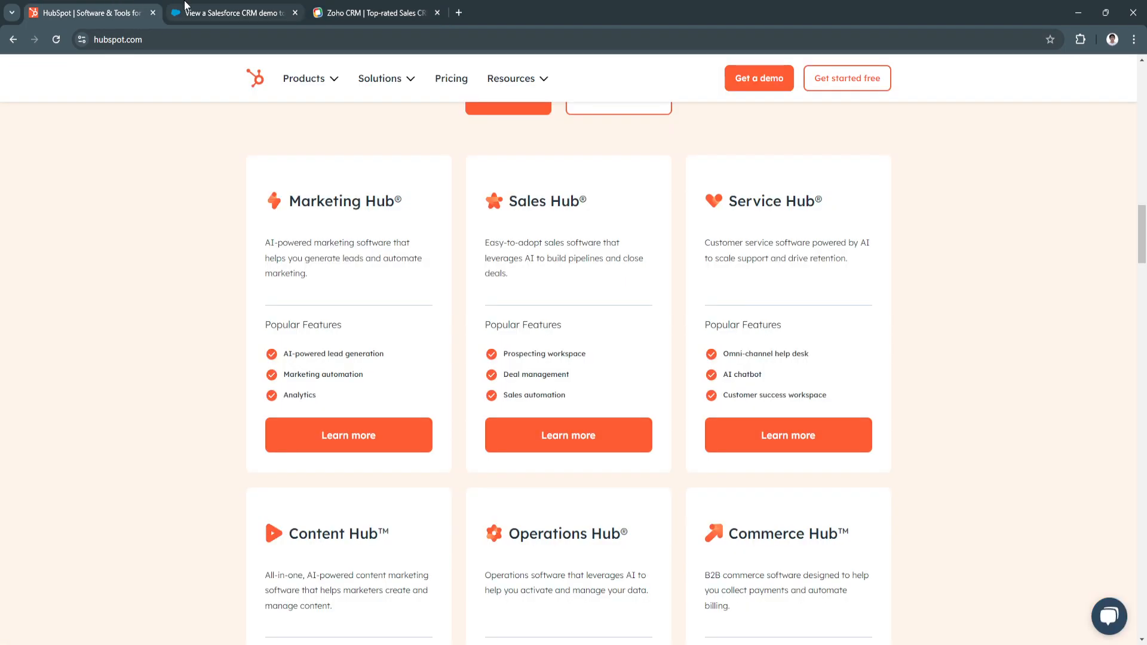
left_click(375, 13)
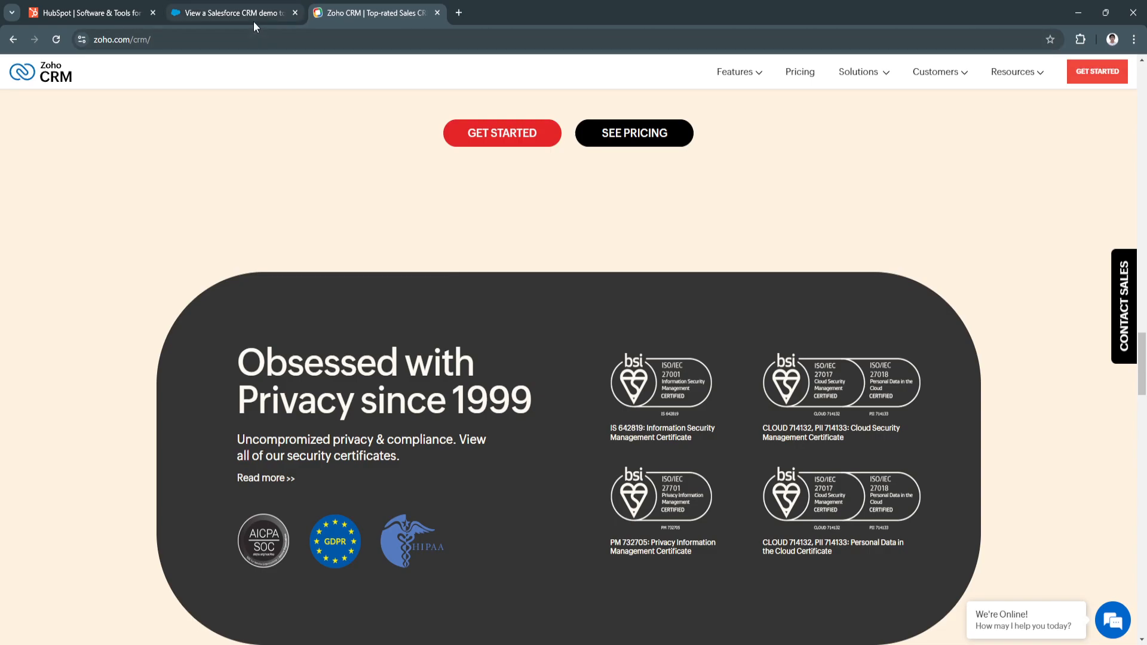
left_click(87, 13)
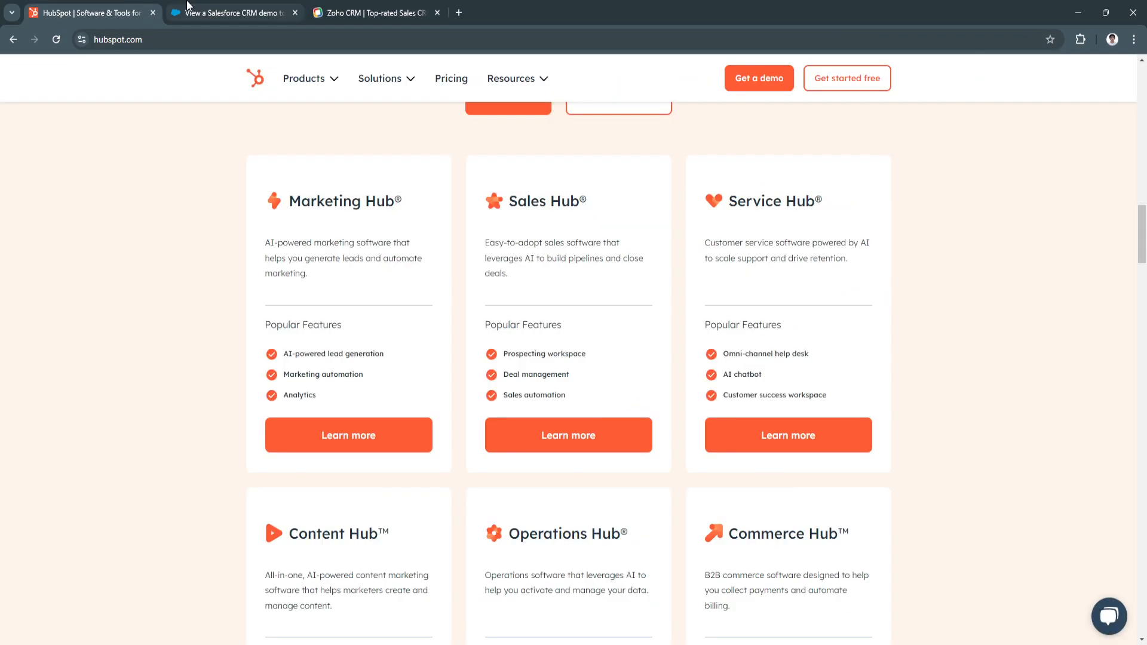
left_click(230, 13)
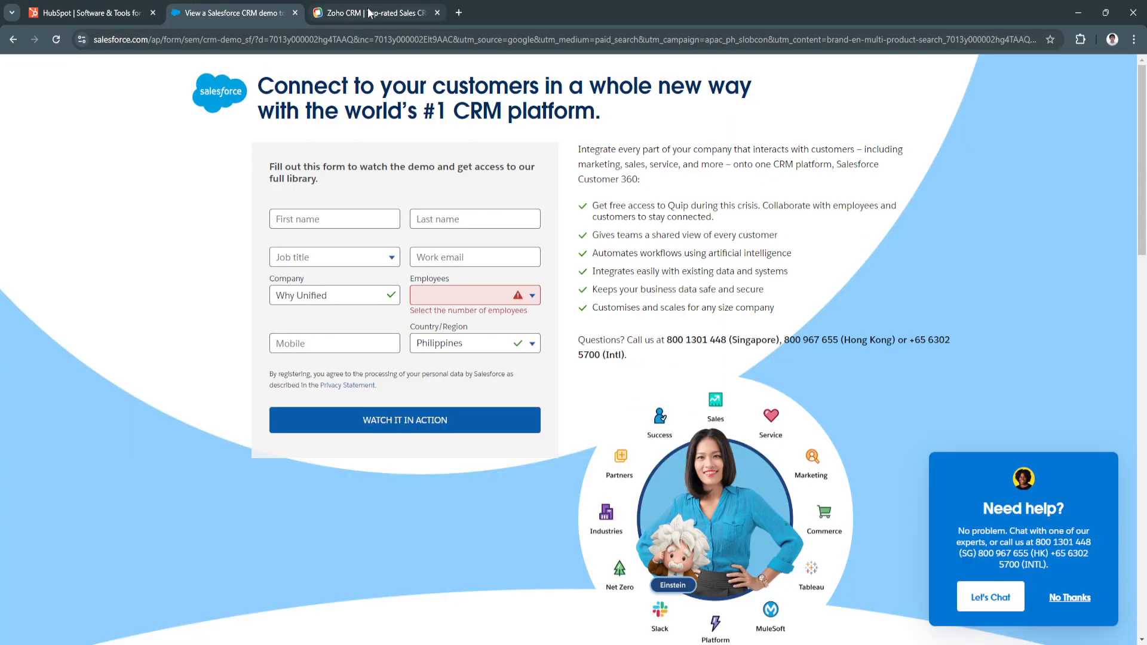
left_click(88, 12)
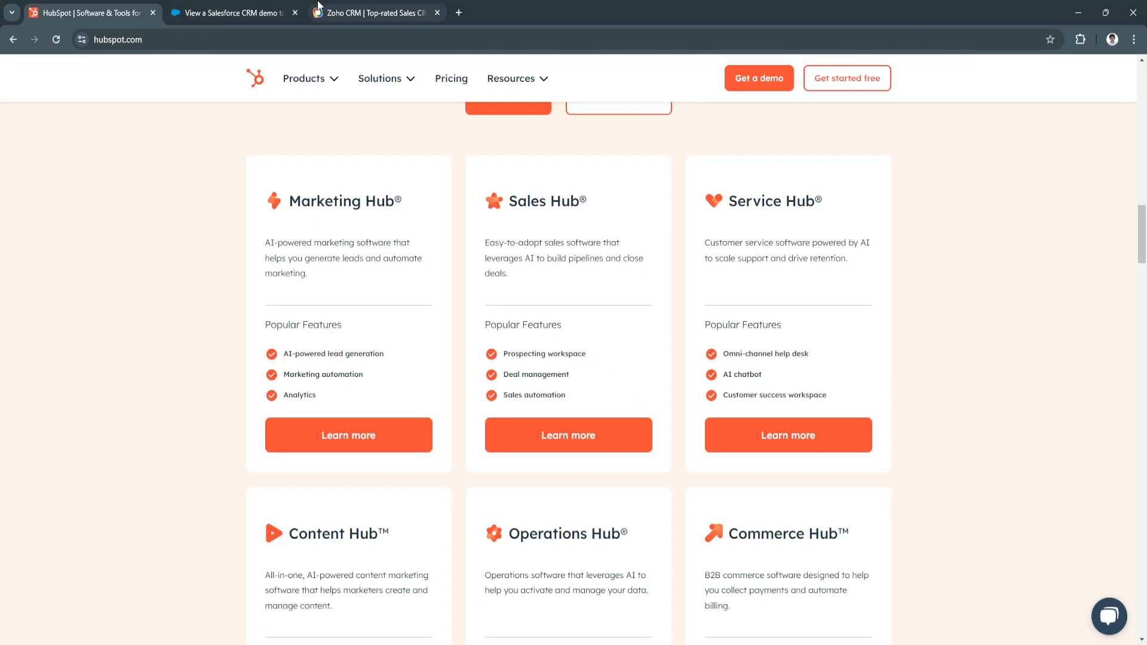
left_click(375, 12)
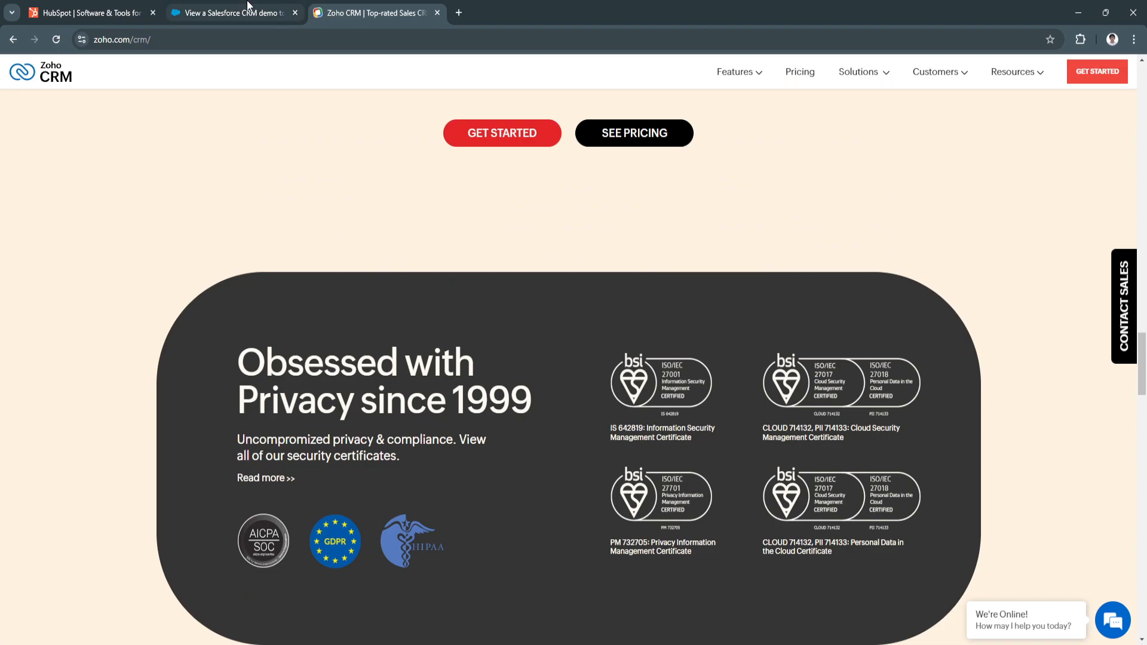
left_click(234, 12)
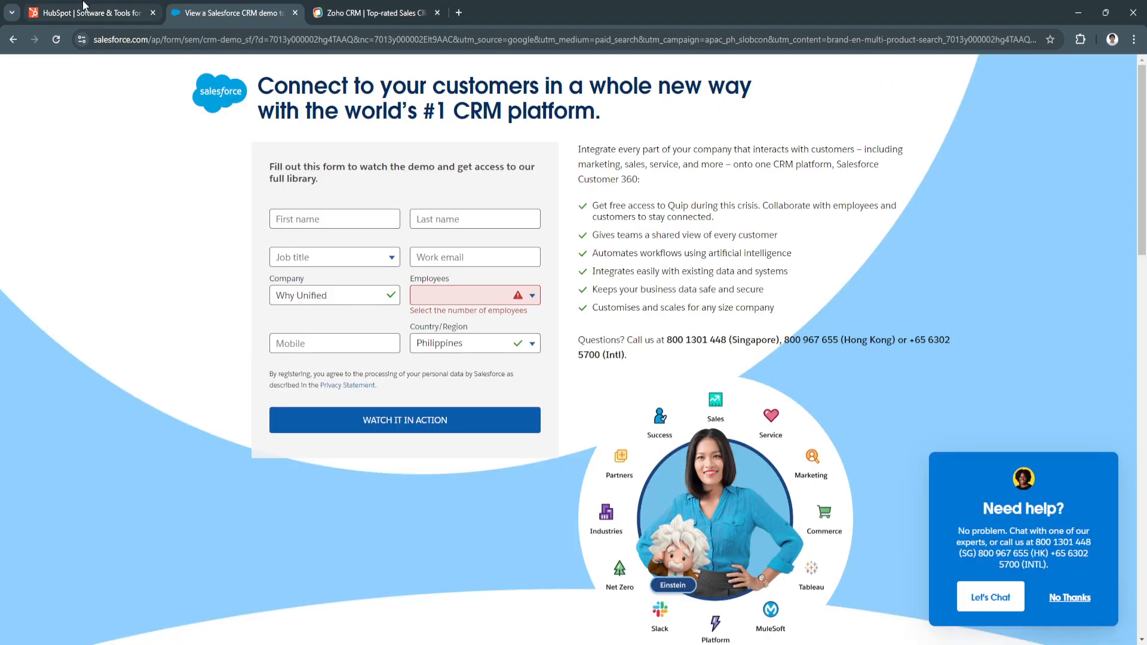
left_click(88, 12)
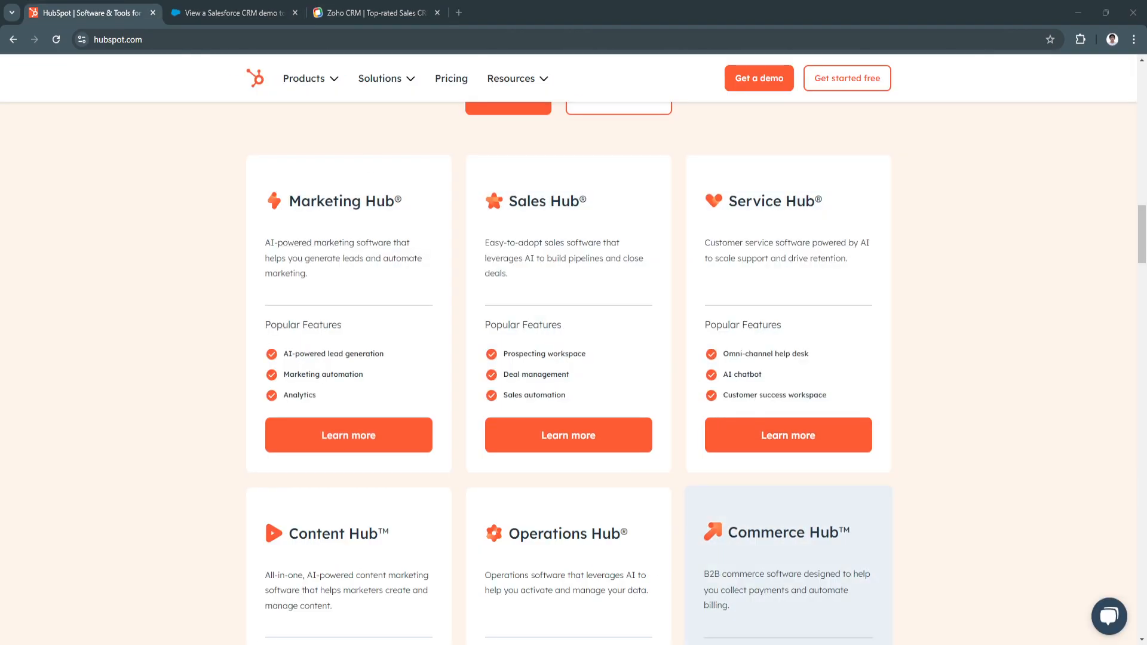